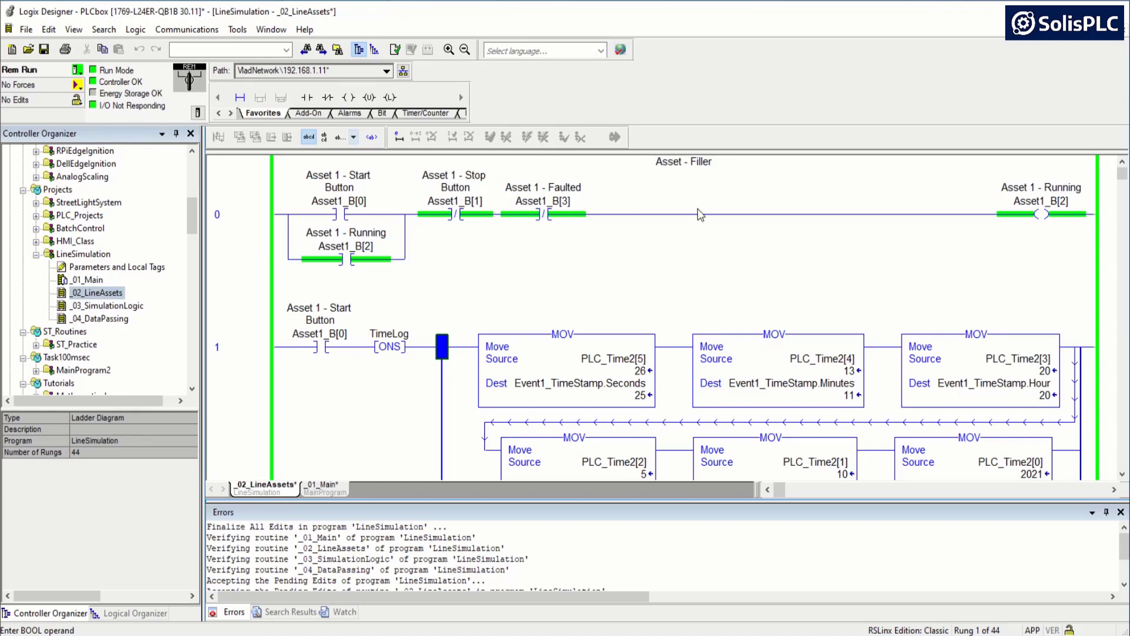
Step: Delete rung 1, which holds the ONS and MOV timestamp moves
left_click(245, 216)
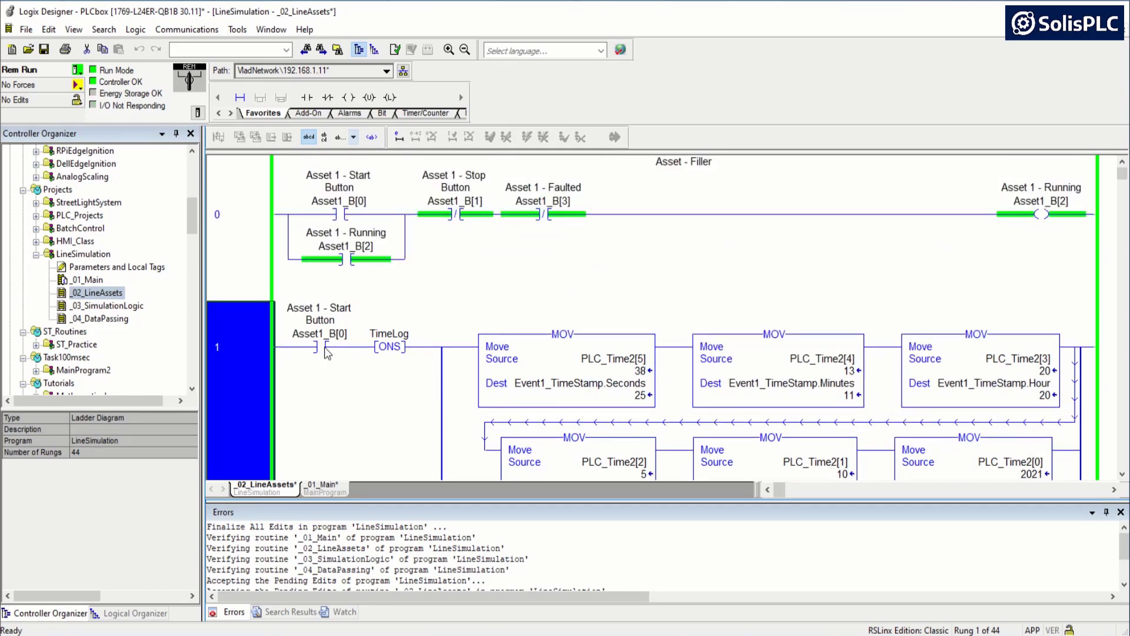
left_click(320, 333)
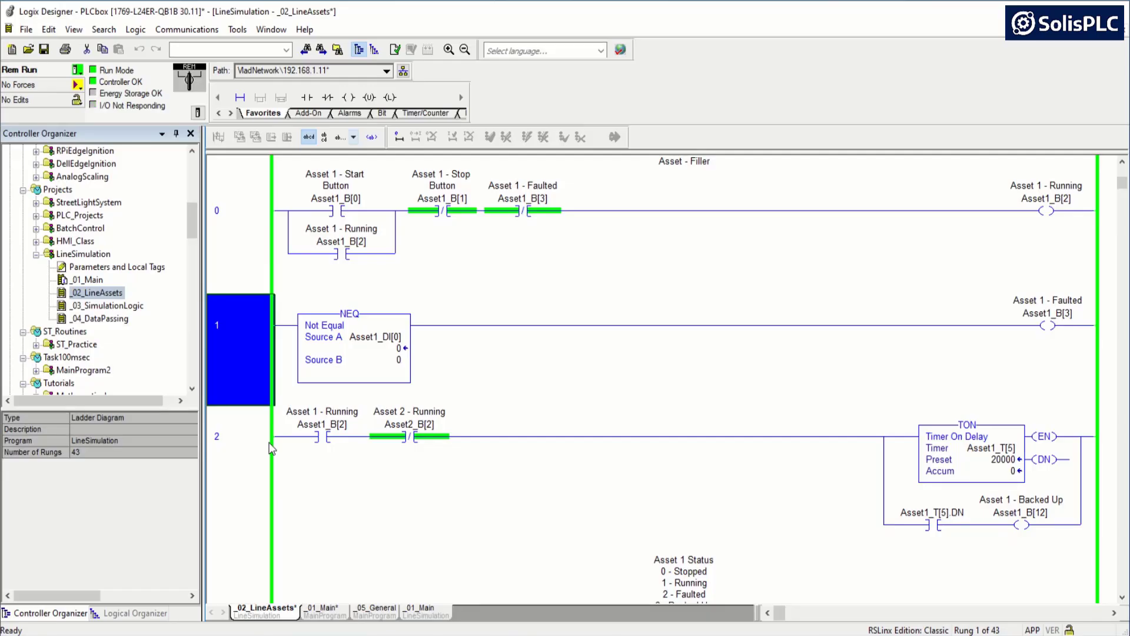
left_click(240, 209)
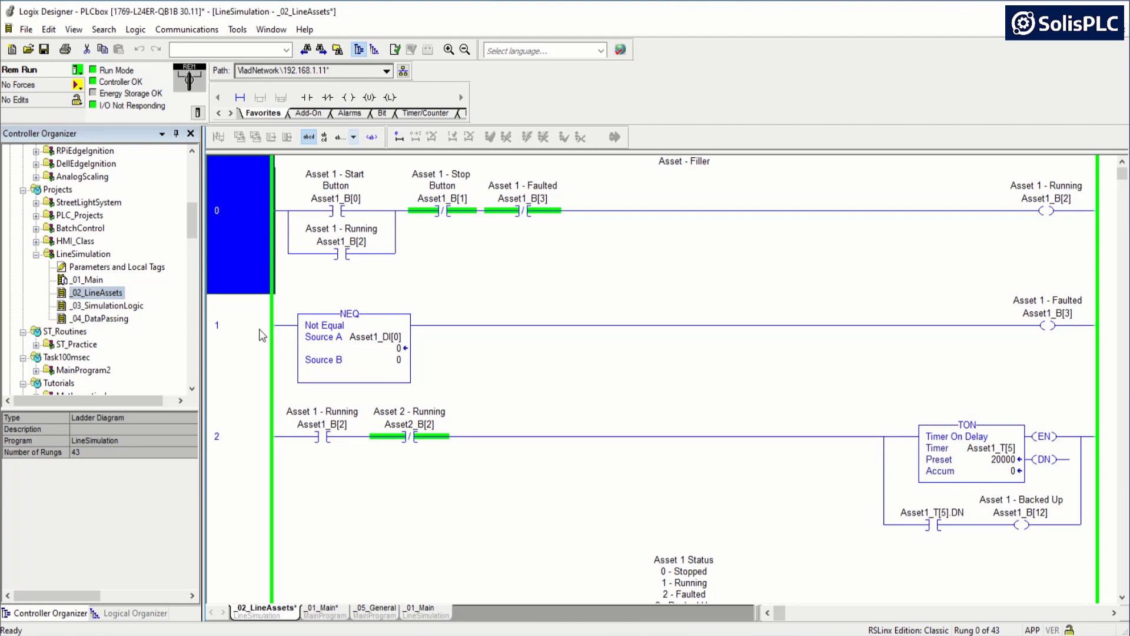
left_click(238, 324)
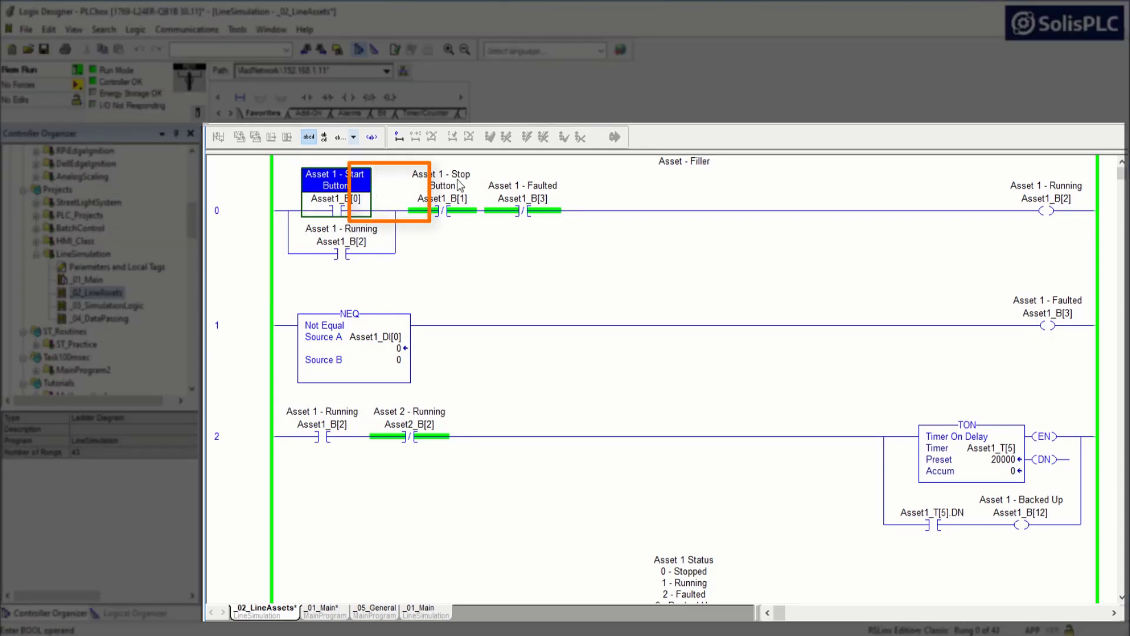
left_click(1046, 209)
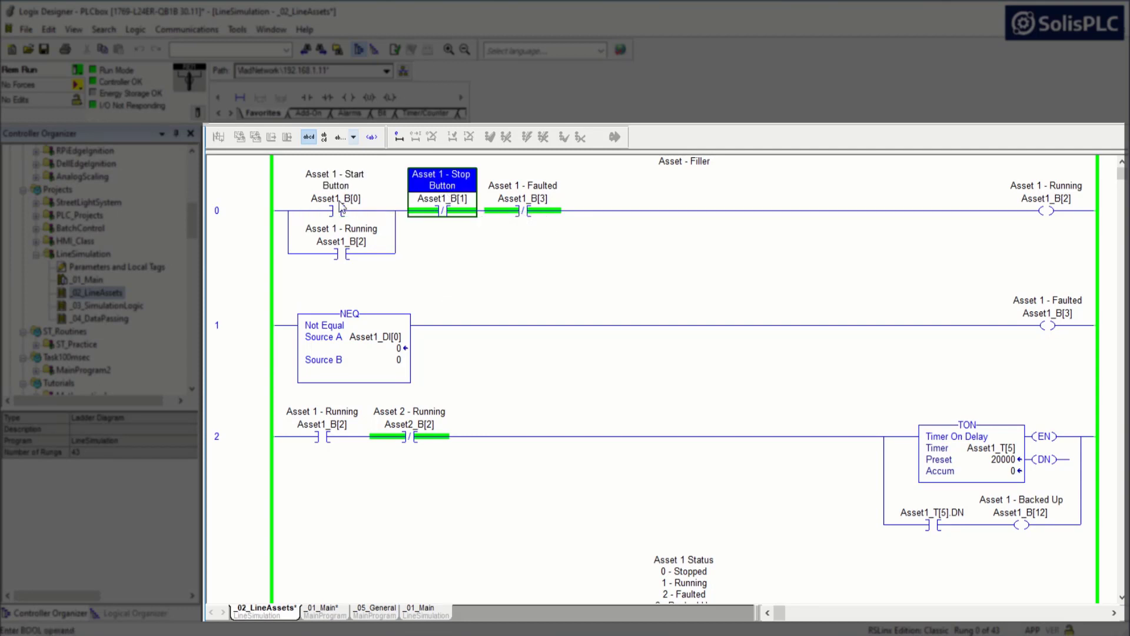
mouse_move(339, 205)
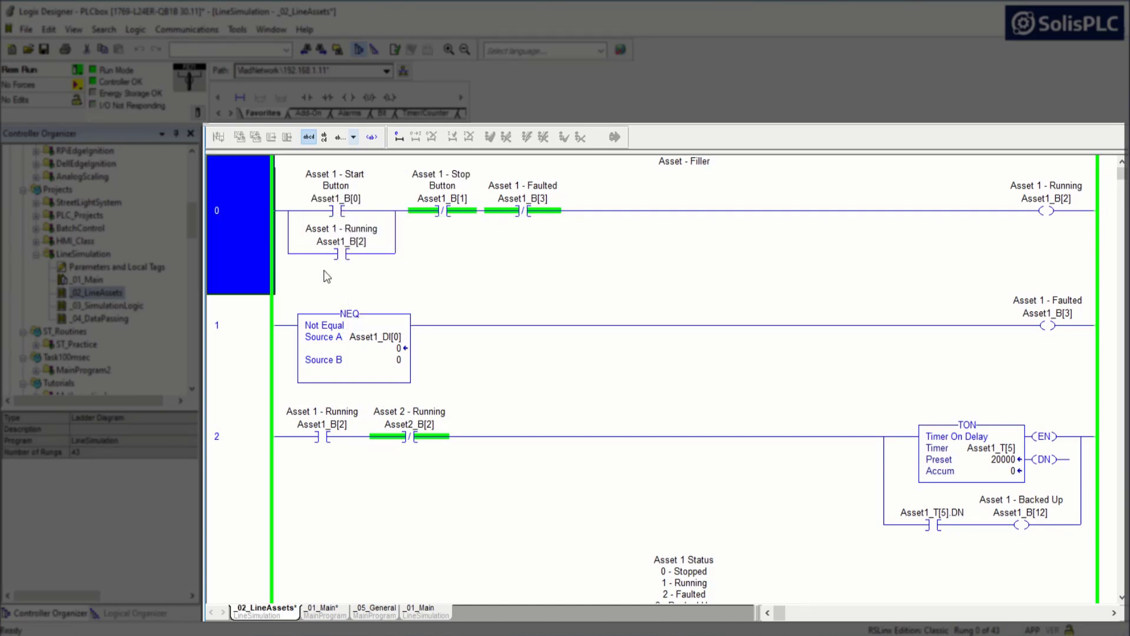
mouse_move(337, 209)
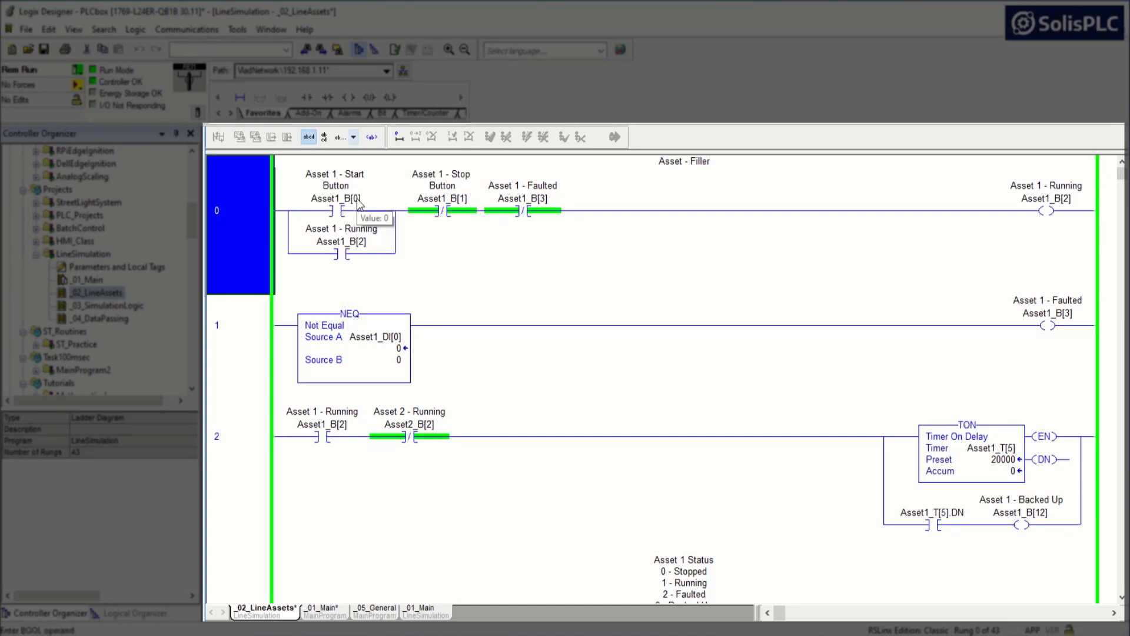
mouse_move(367, 216)
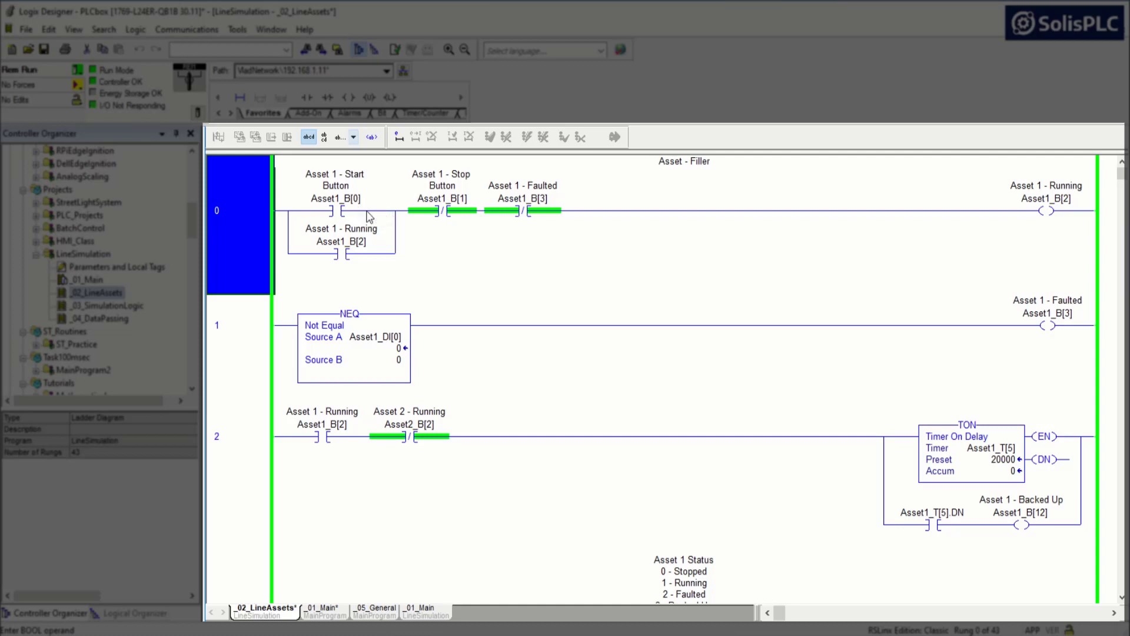
mouse_move(413, 238)
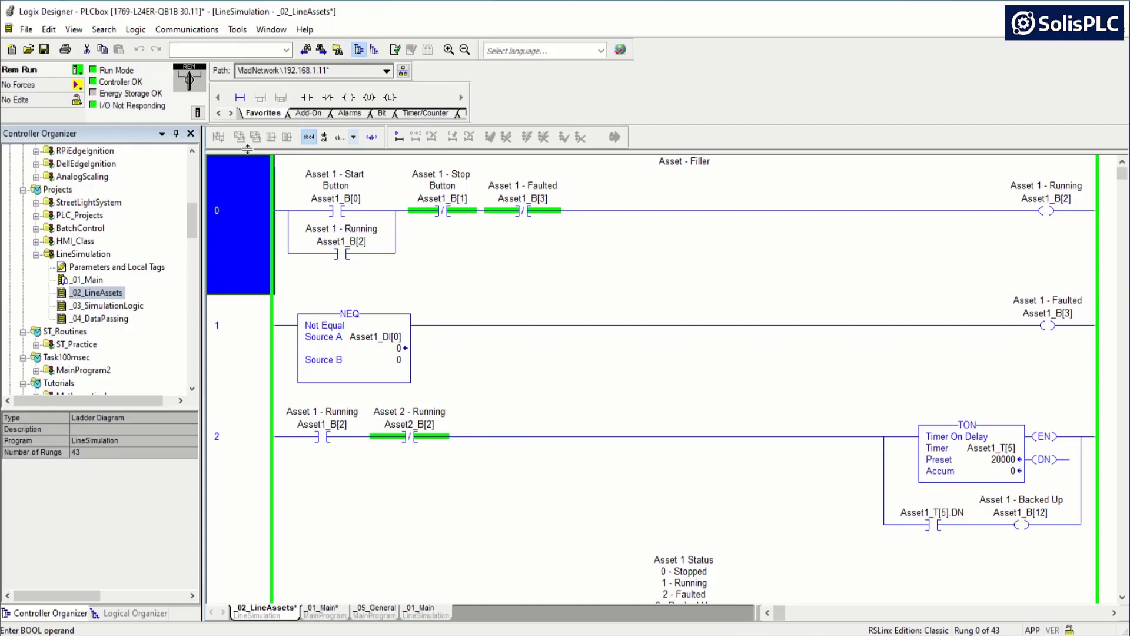
mouse_move(472, 284)
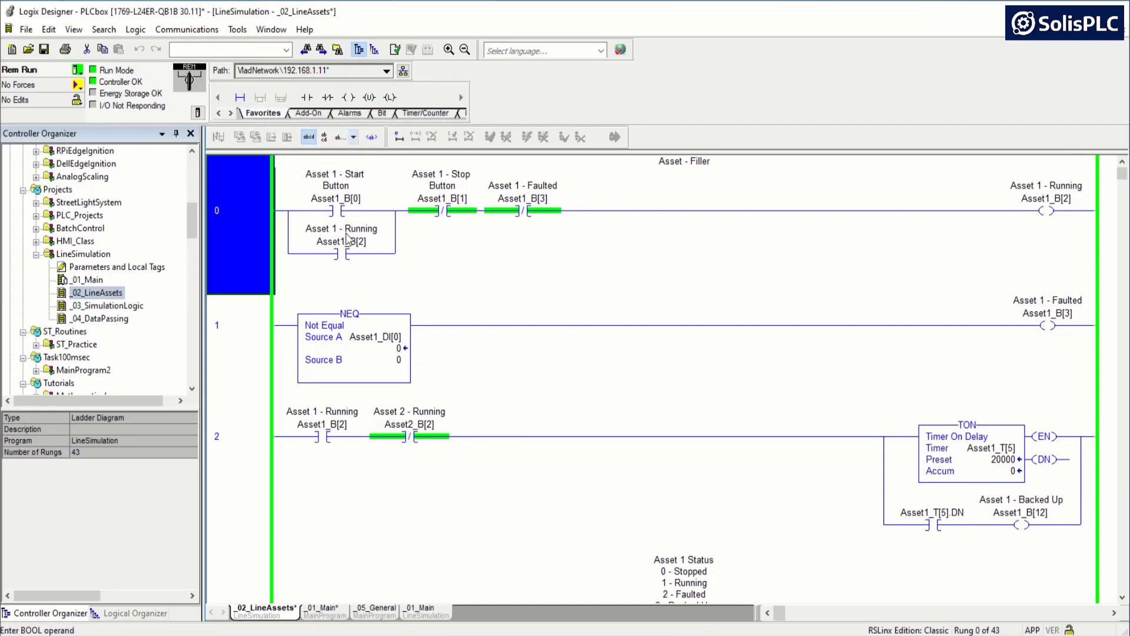
left_click(240, 97)
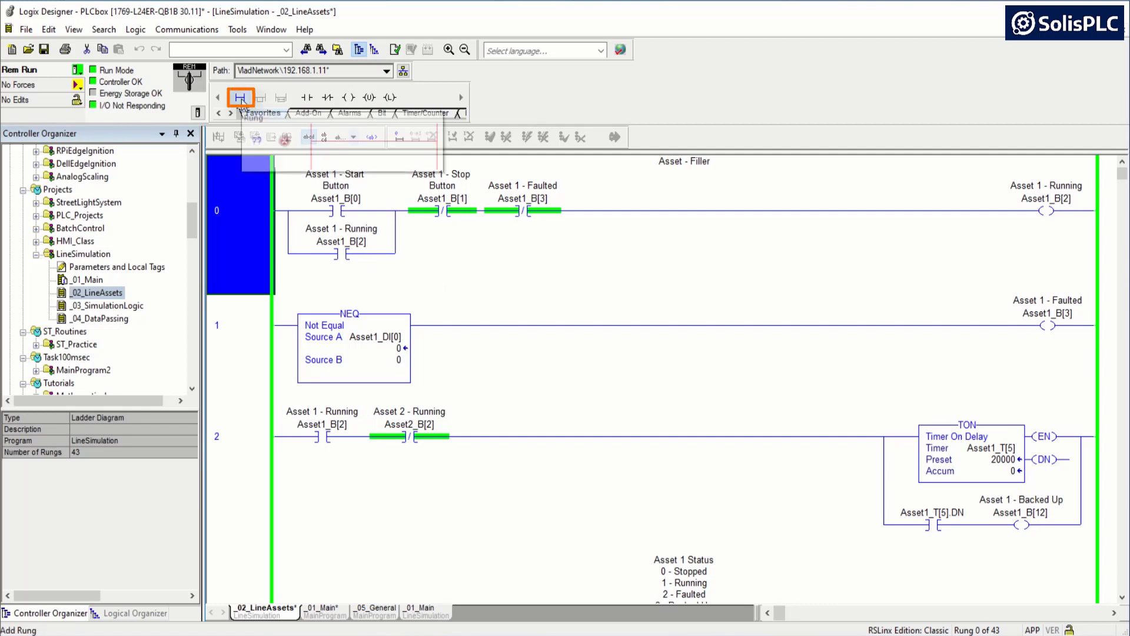
Step: Add a rung with an Asset1_B[0] contact driving CTU Event1_Counter, preset and accum 0
left_click(240, 98)
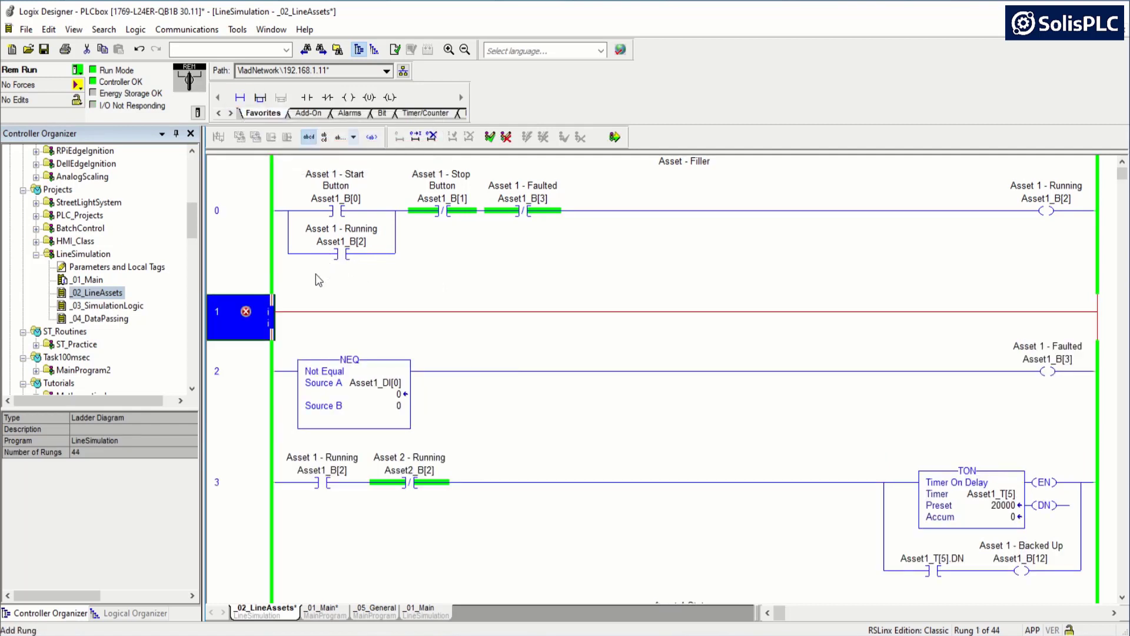
mouse_move(308, 305)
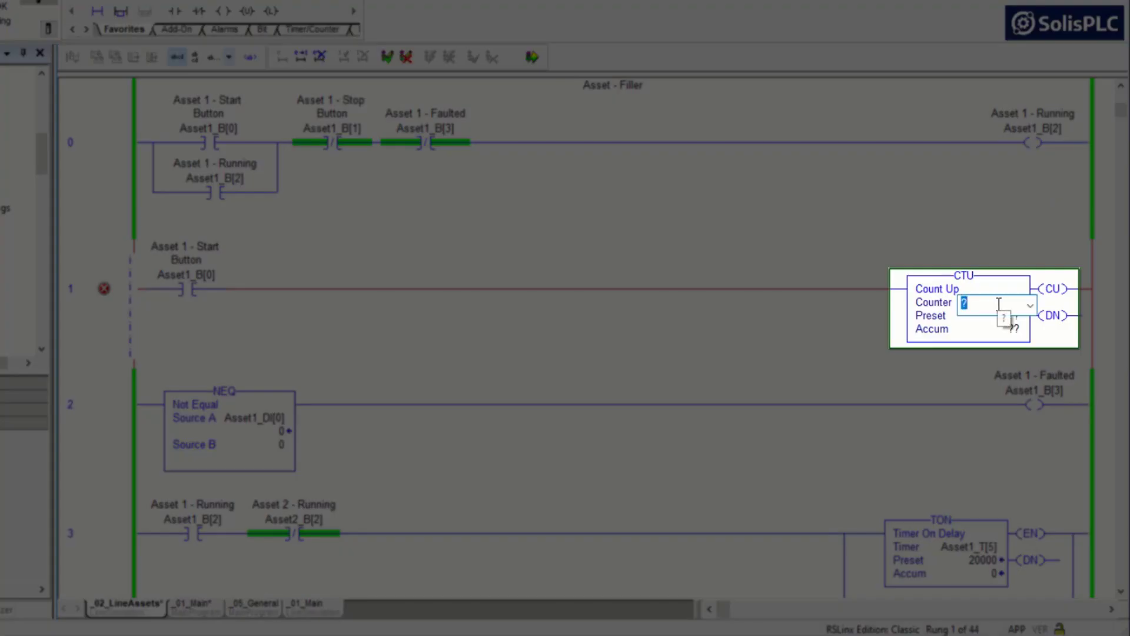
type("Aven")
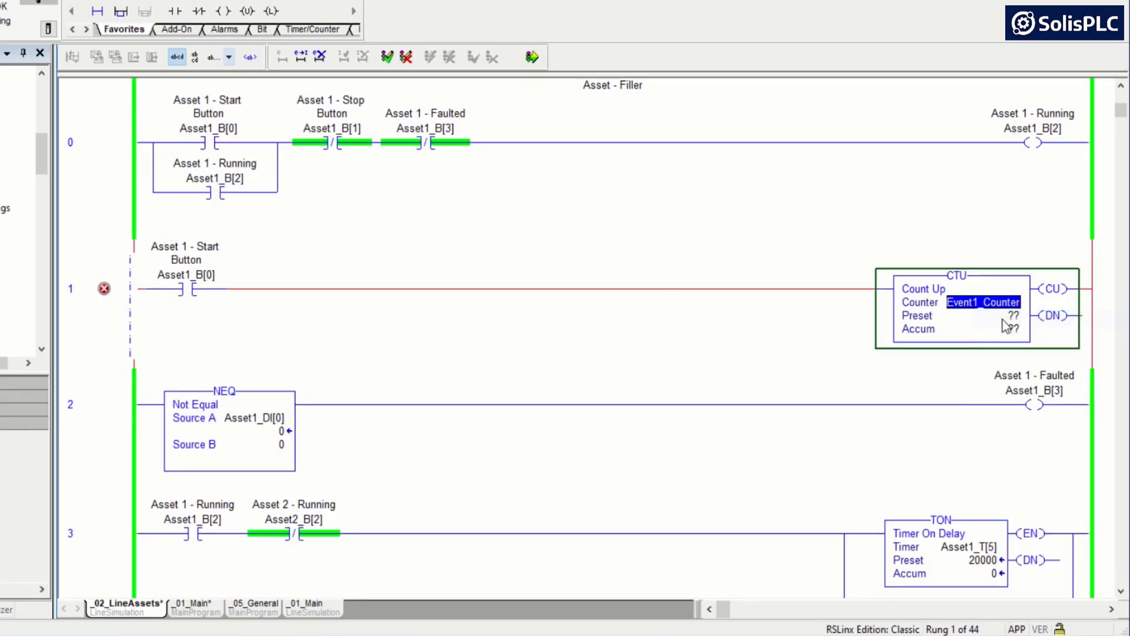
left_click(983, 302)
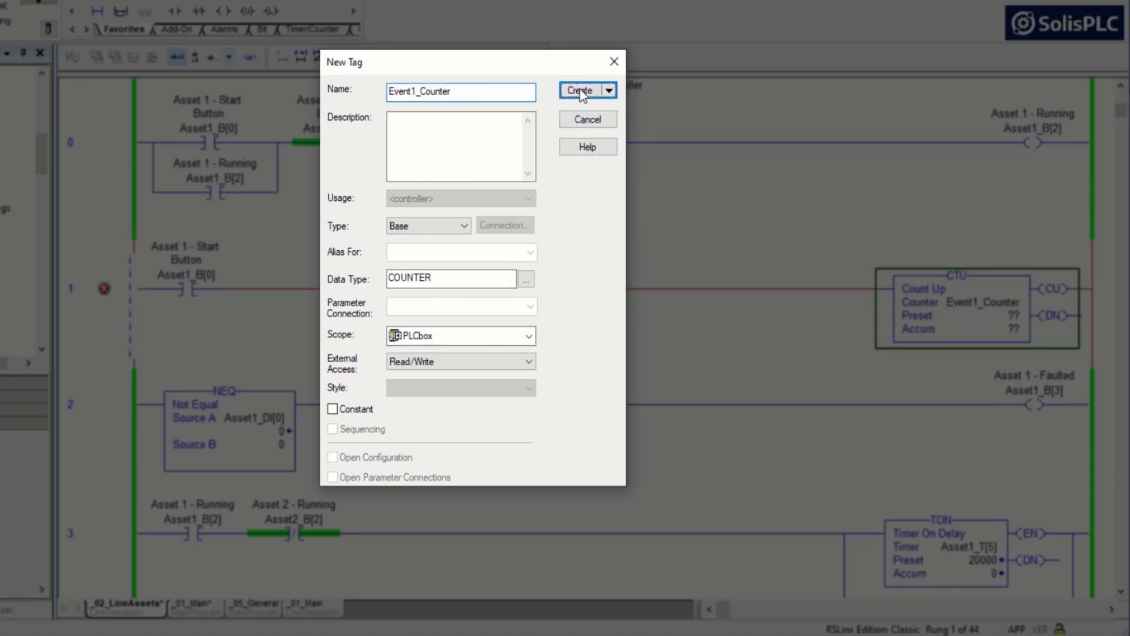
left_click(582, 90)
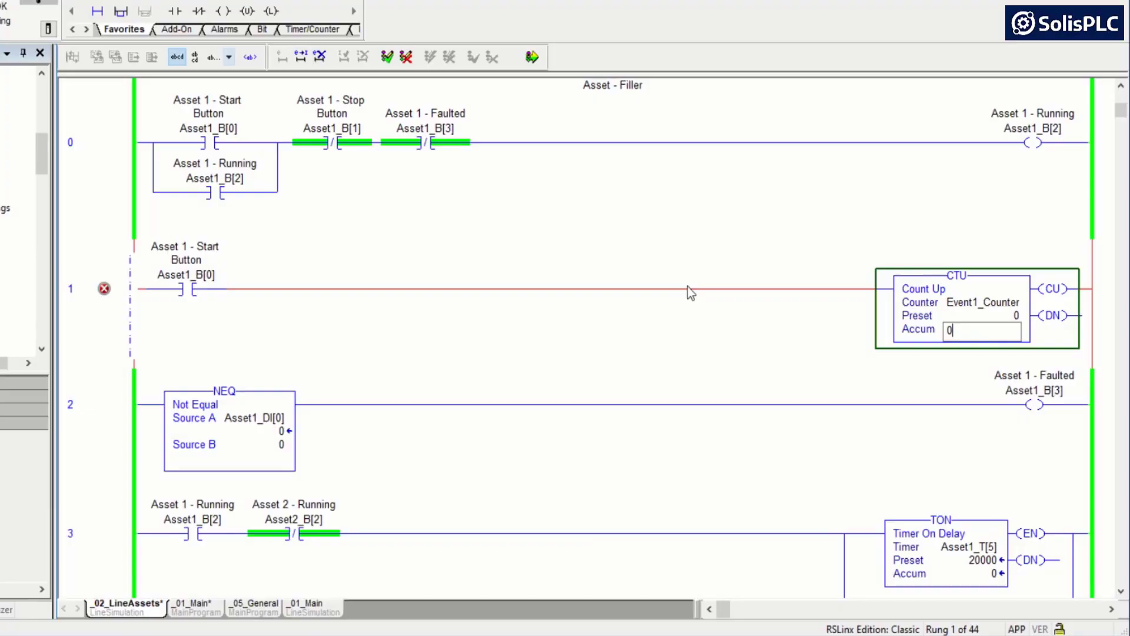
left_click(531, 58)
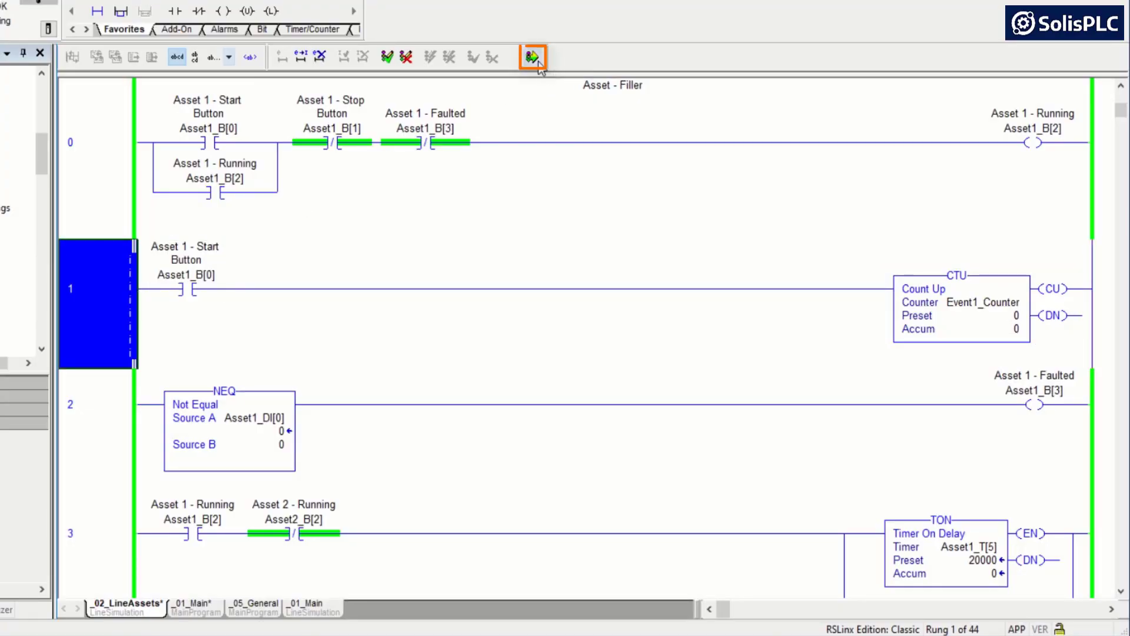
Step: Accept the rung online and toggle Asset1_B[0] until Event1_Counter accumulates 16
left_click(532, 57)
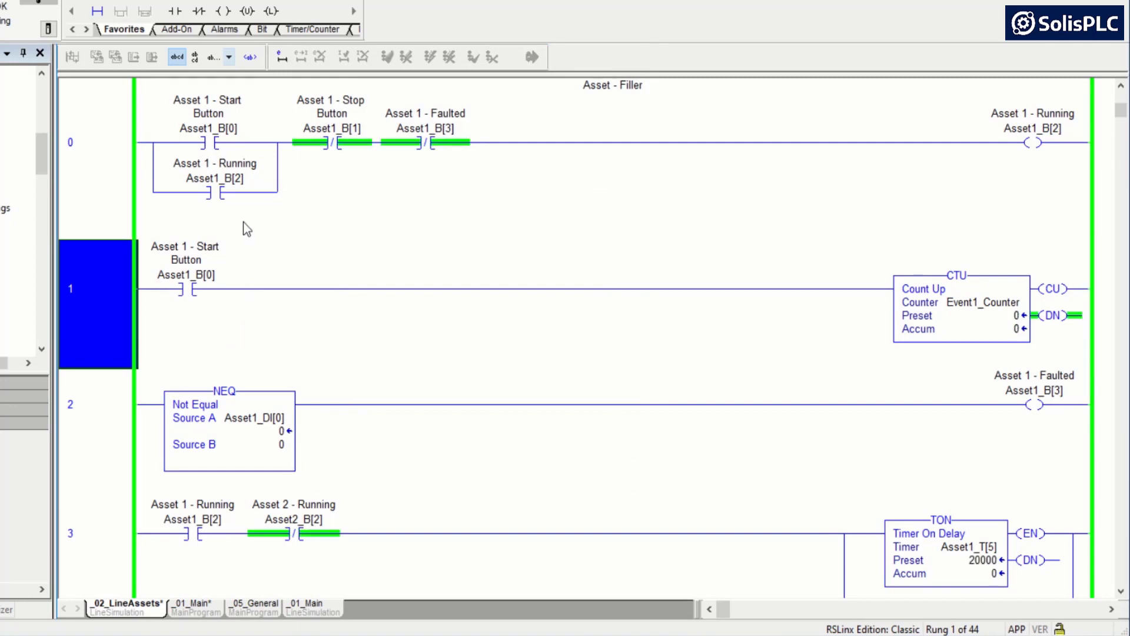
right_click(194, 135)
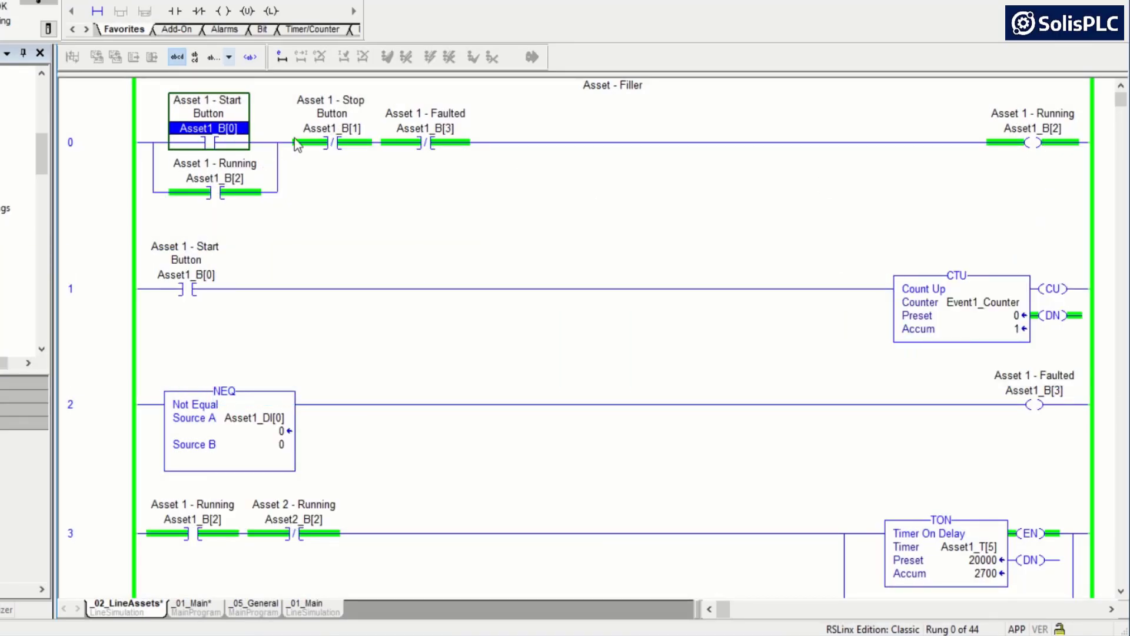
left_click(331, 141)
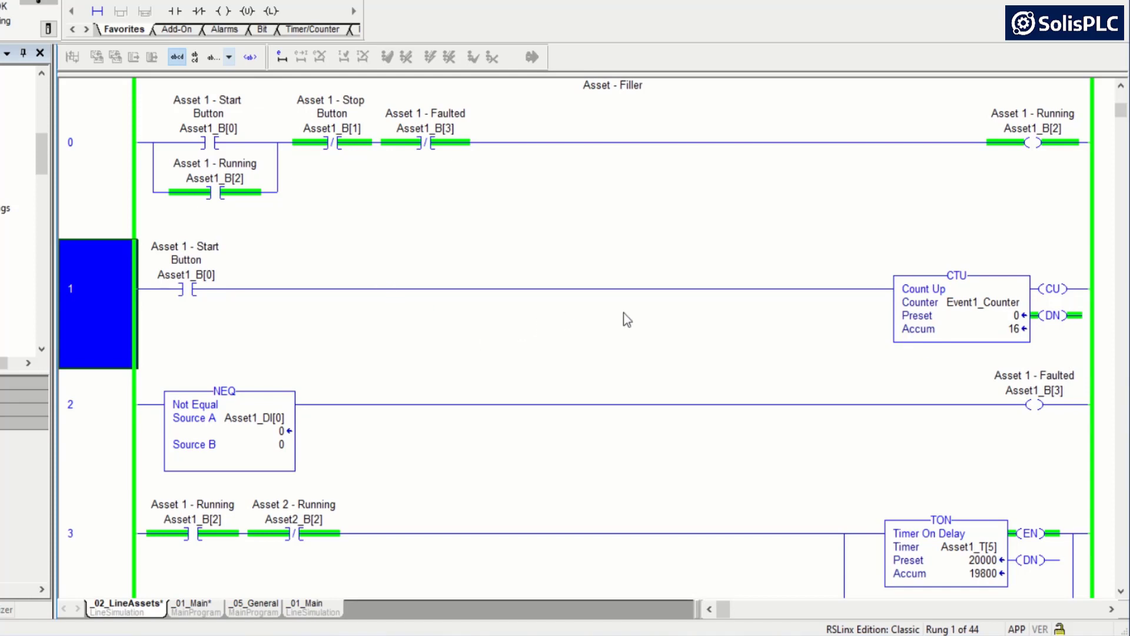
left_click(955, 276)
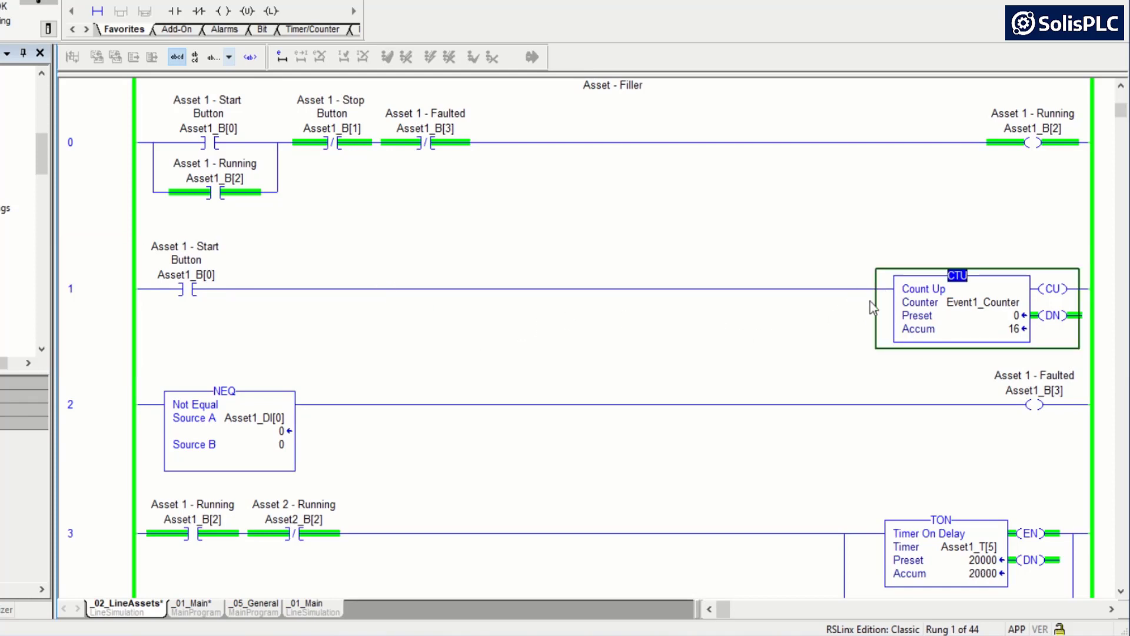
mouse_move(1019, 341)
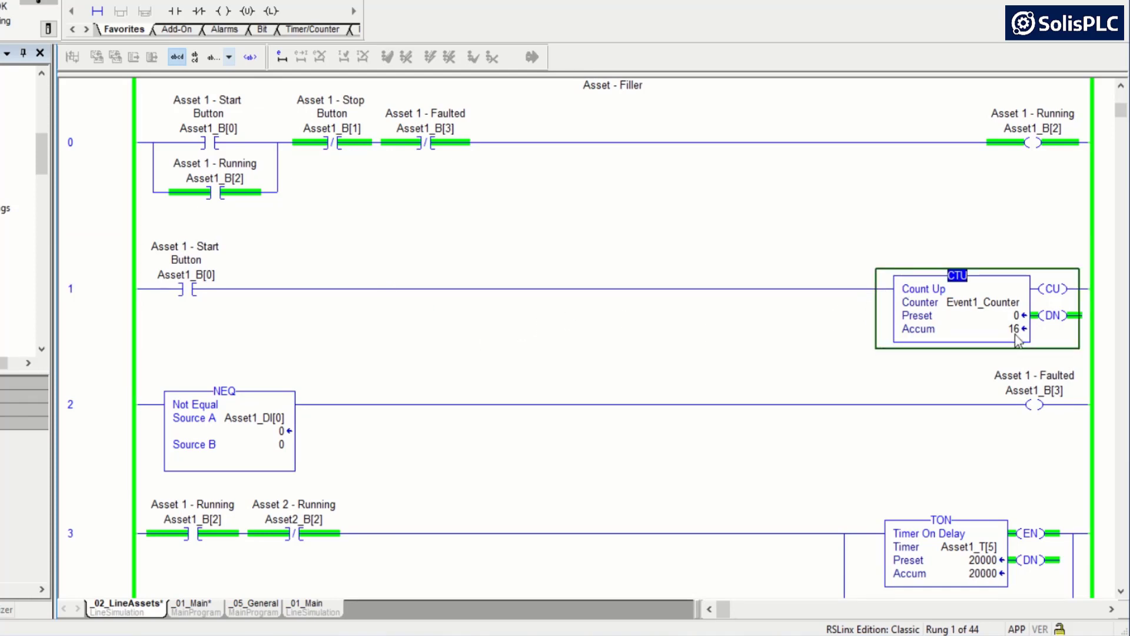
double_click(980, 329)
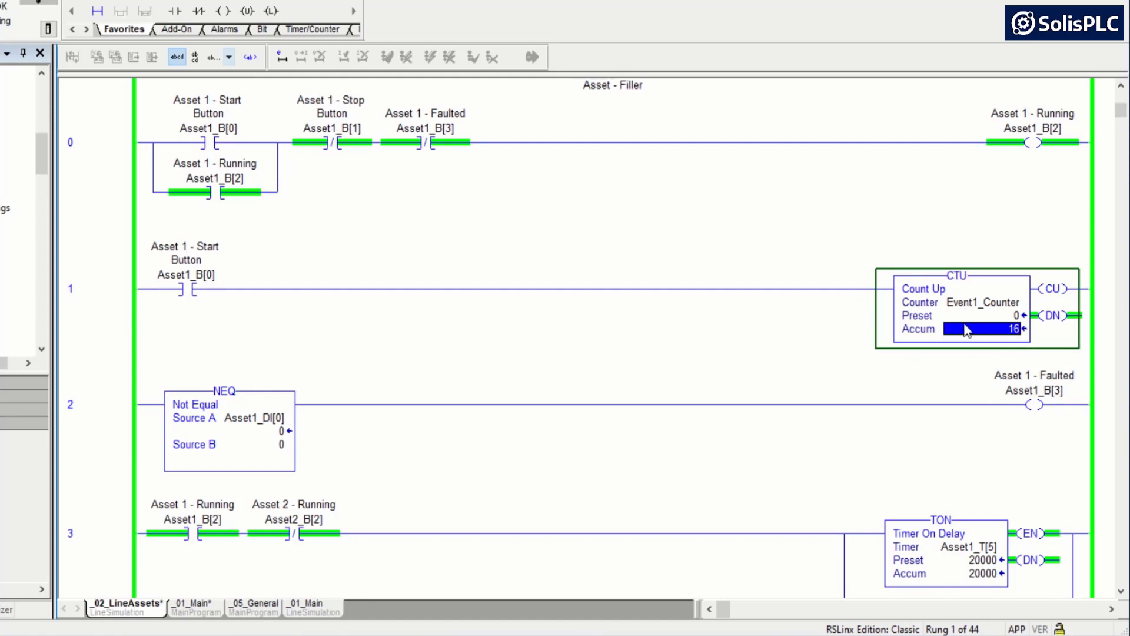
mouse_move(928, 303)
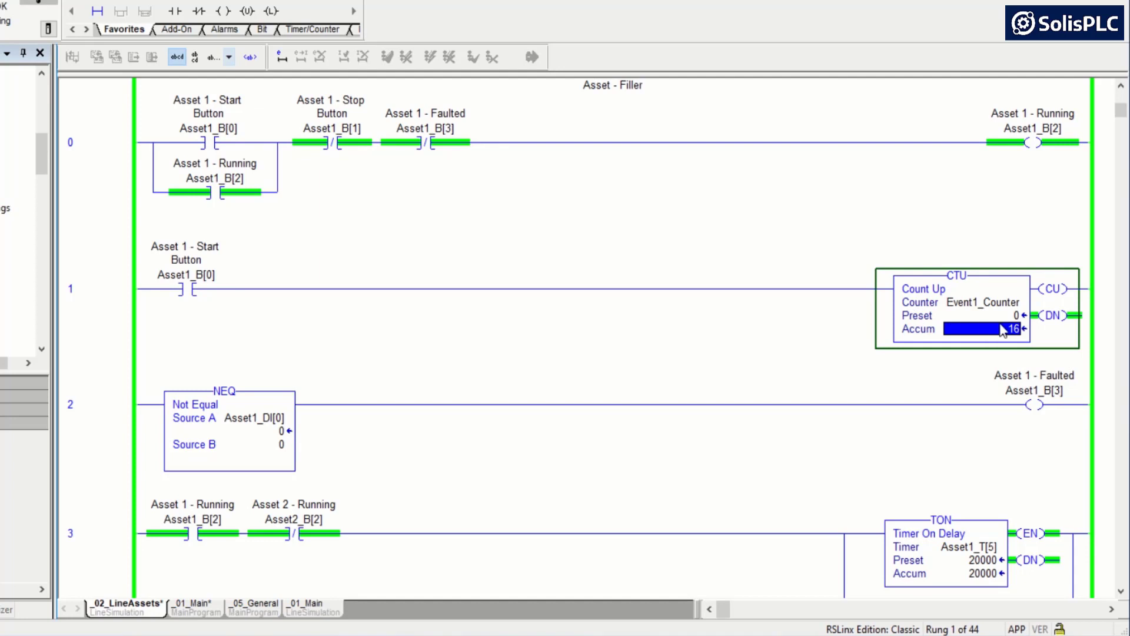
mouse_move(287, 270)
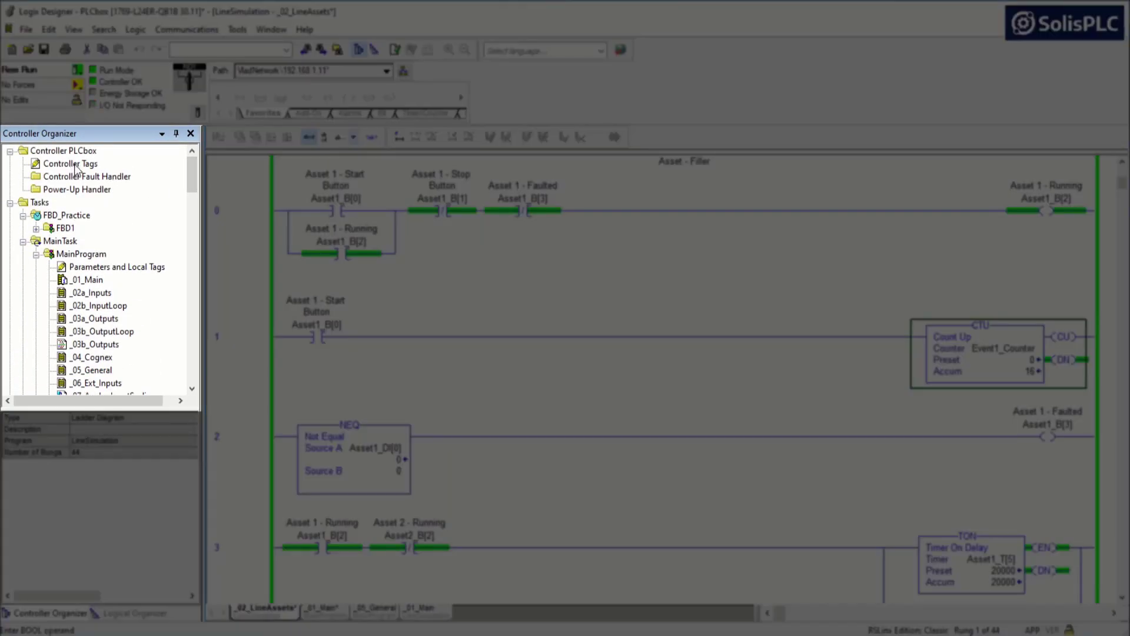
Step: Open the PLCbox controller properties on the Date/Time tab
left_click(64, 150)
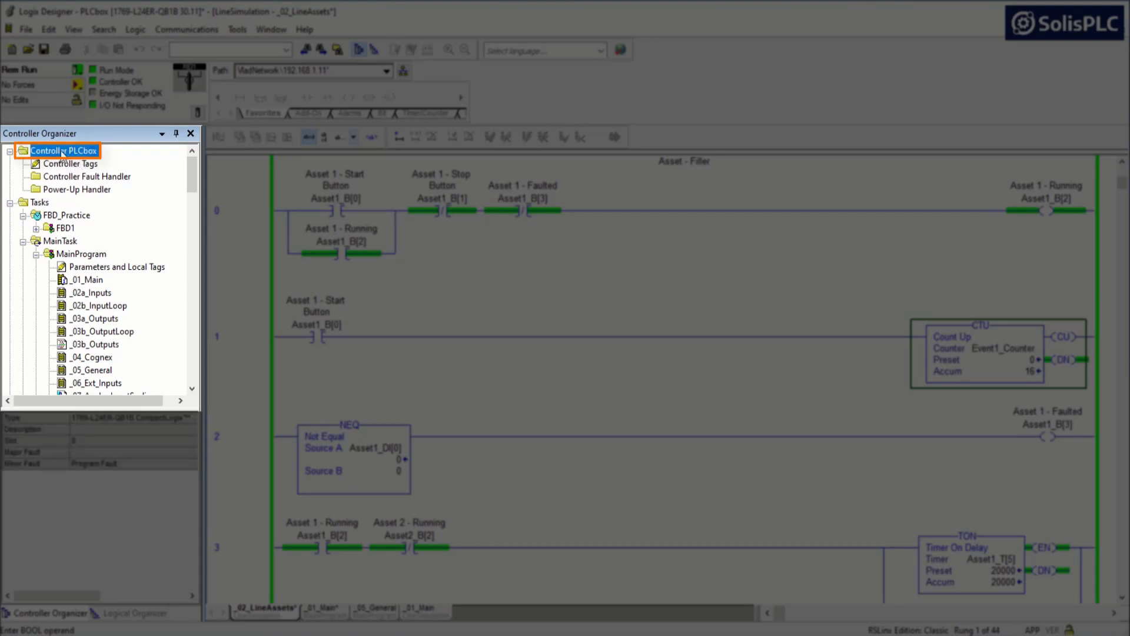
double_click(63, 150)
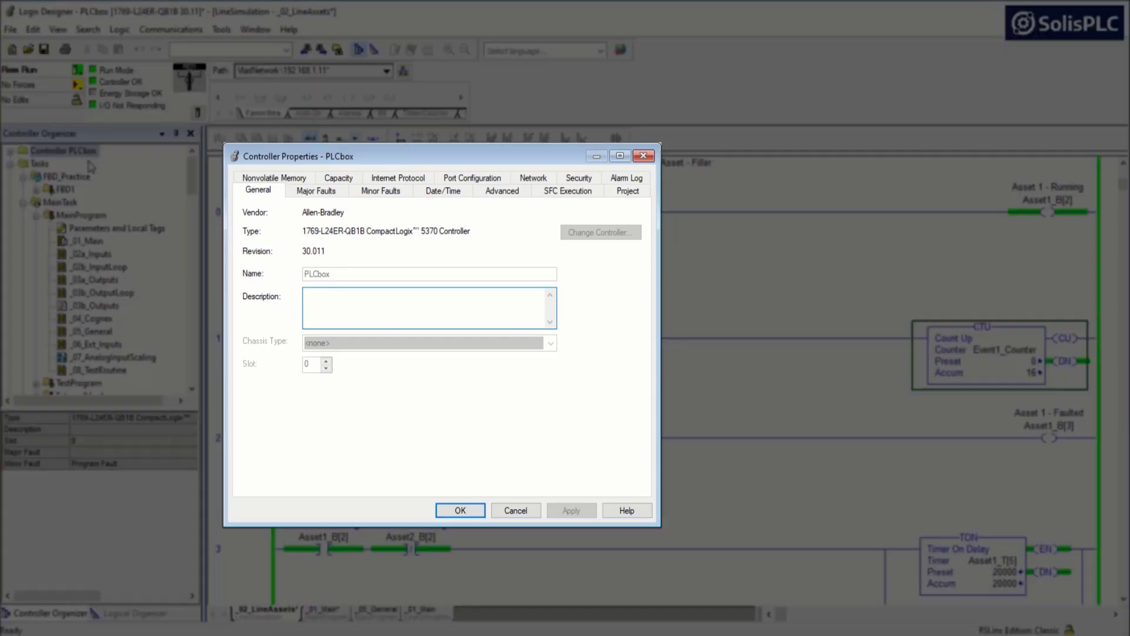
mouse_move(502, 252)
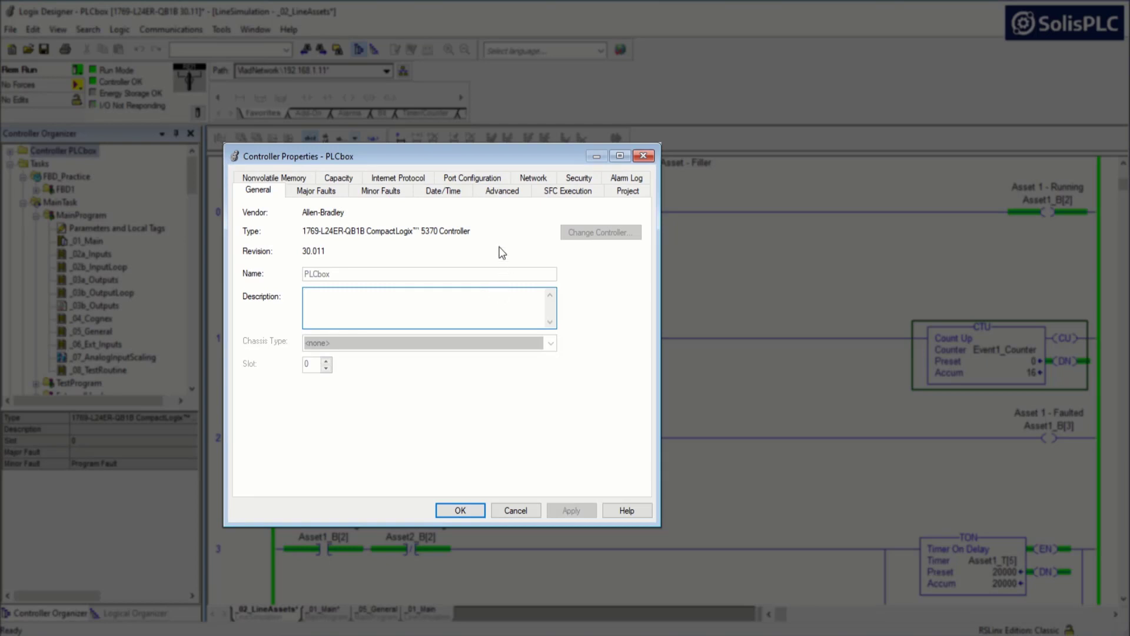
left_click(443, 190)
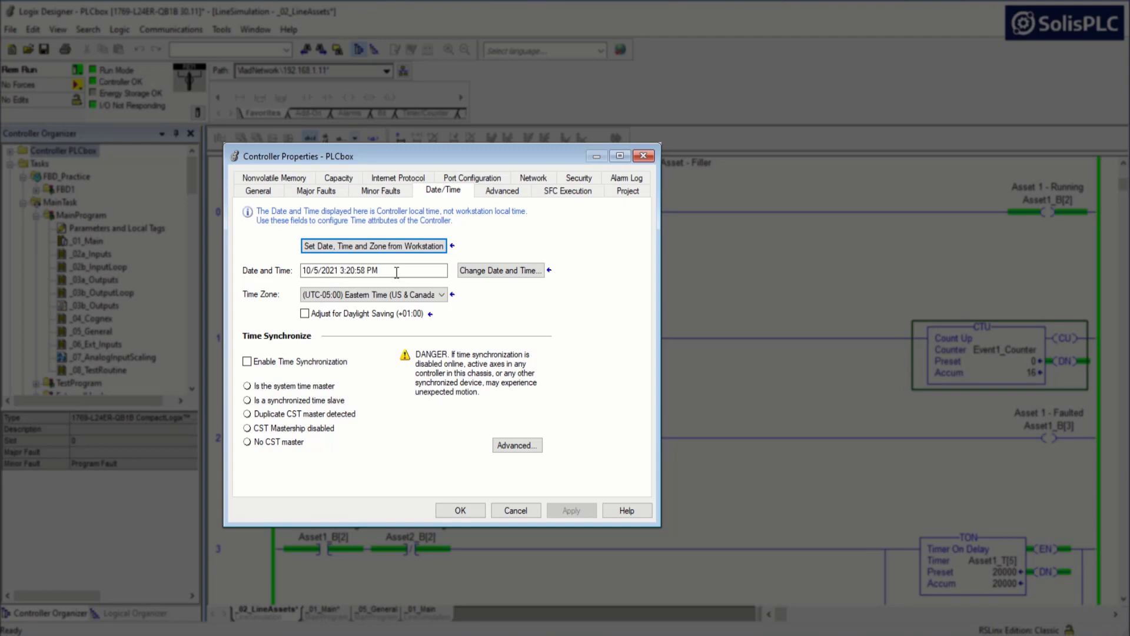
Step: Inspect the date/time editor and Eastern time zone, then close the properties with OK
left_click(373, 269)
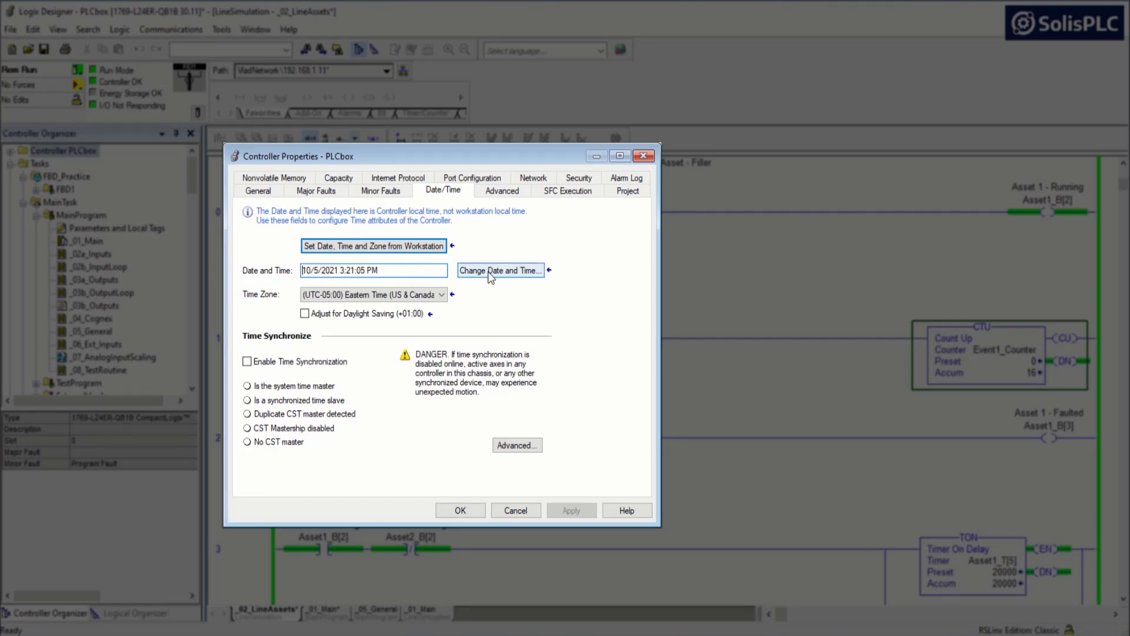
left_click(500, 269)
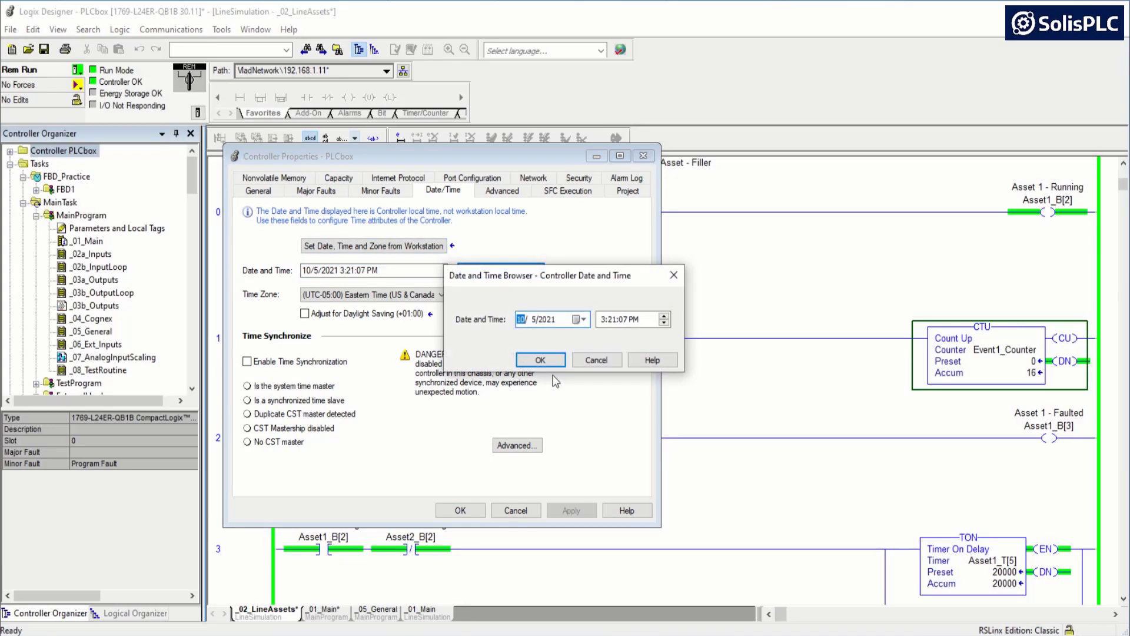
left_click(540, 359)
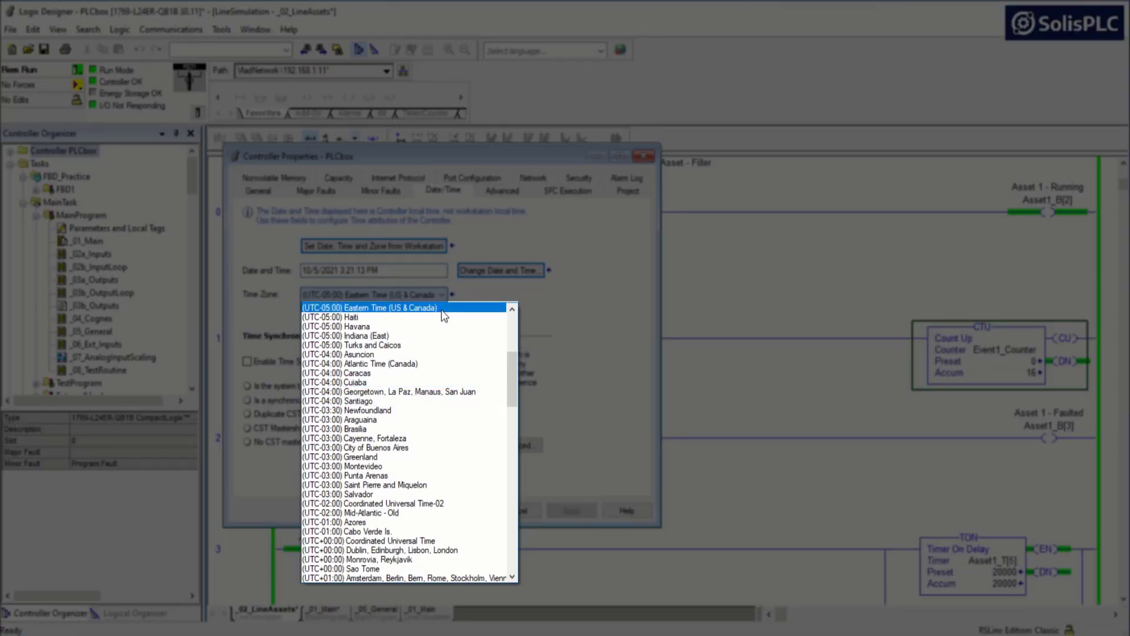
left_click(370, 307)
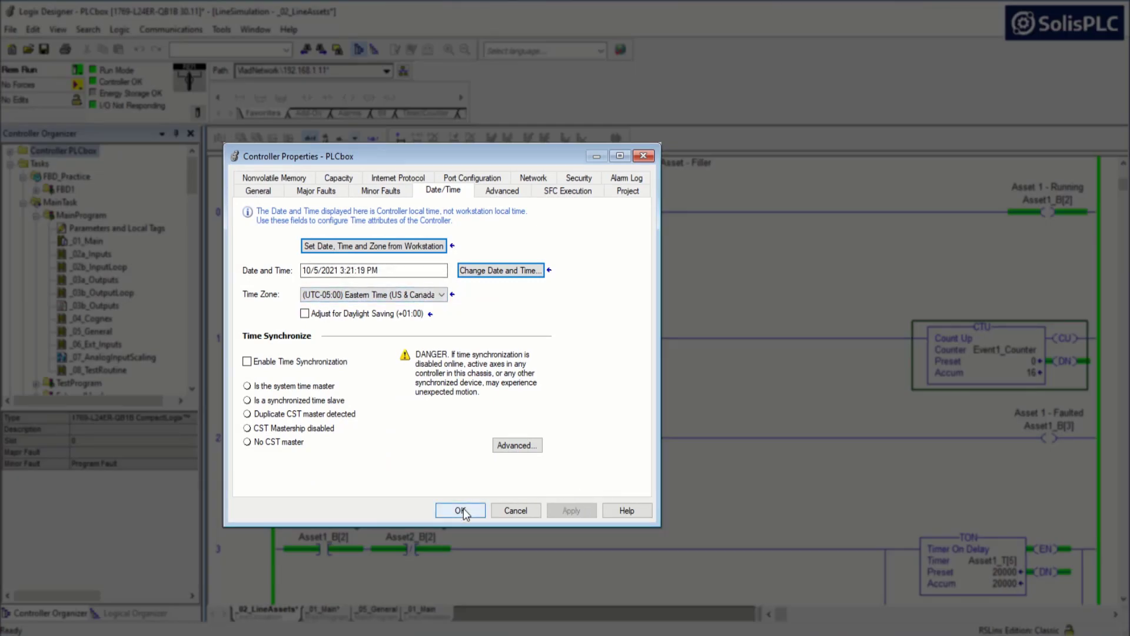
left_click(460, 509)
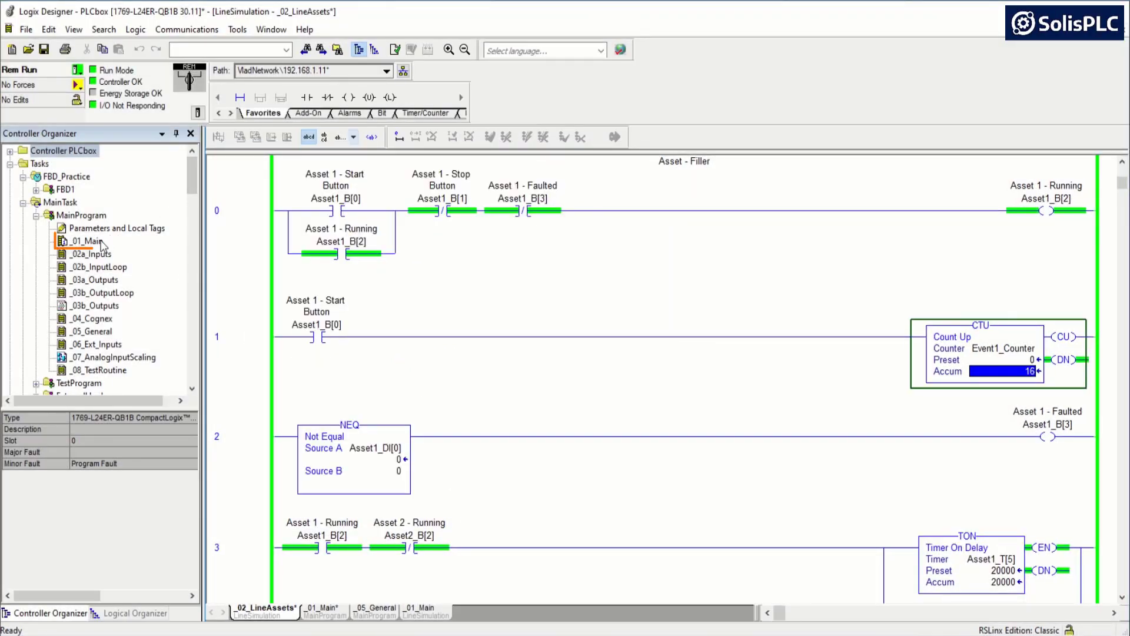
Step: Open _01_Main and add a GSV reading WallClockTime DateTime on rung 5
double_click(87, 241)
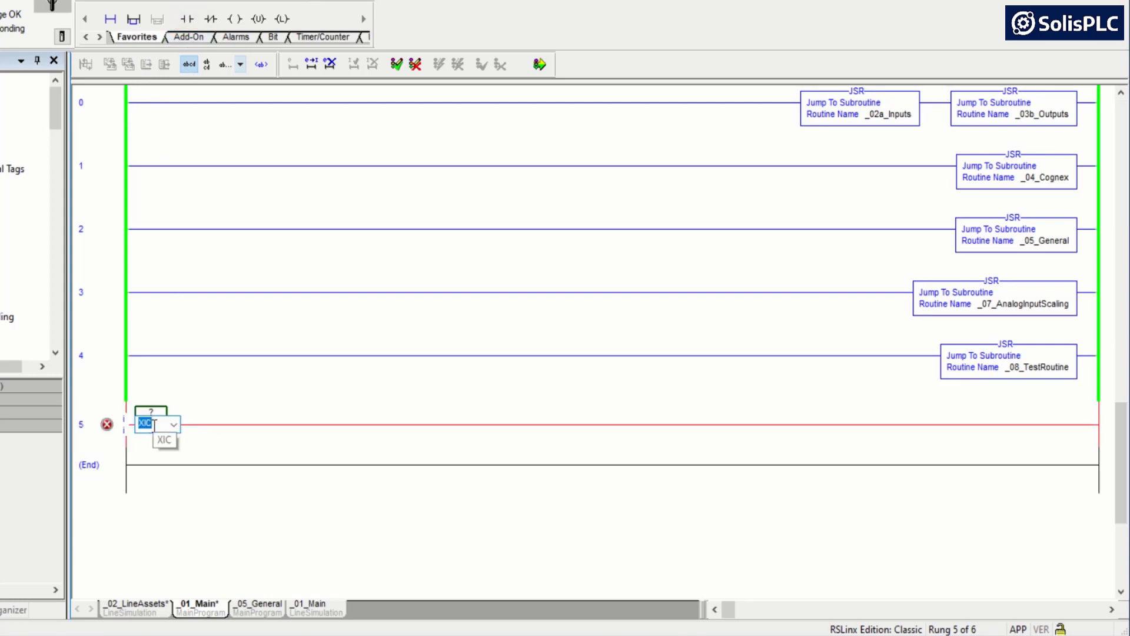
type("GS")
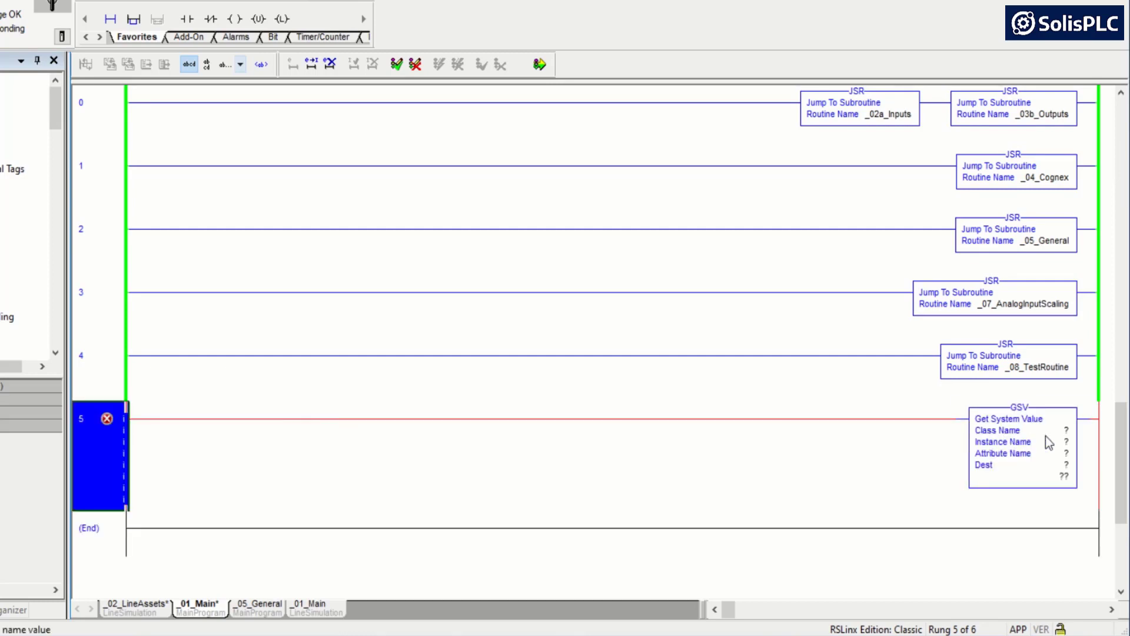
mouse_move(1062, 437)
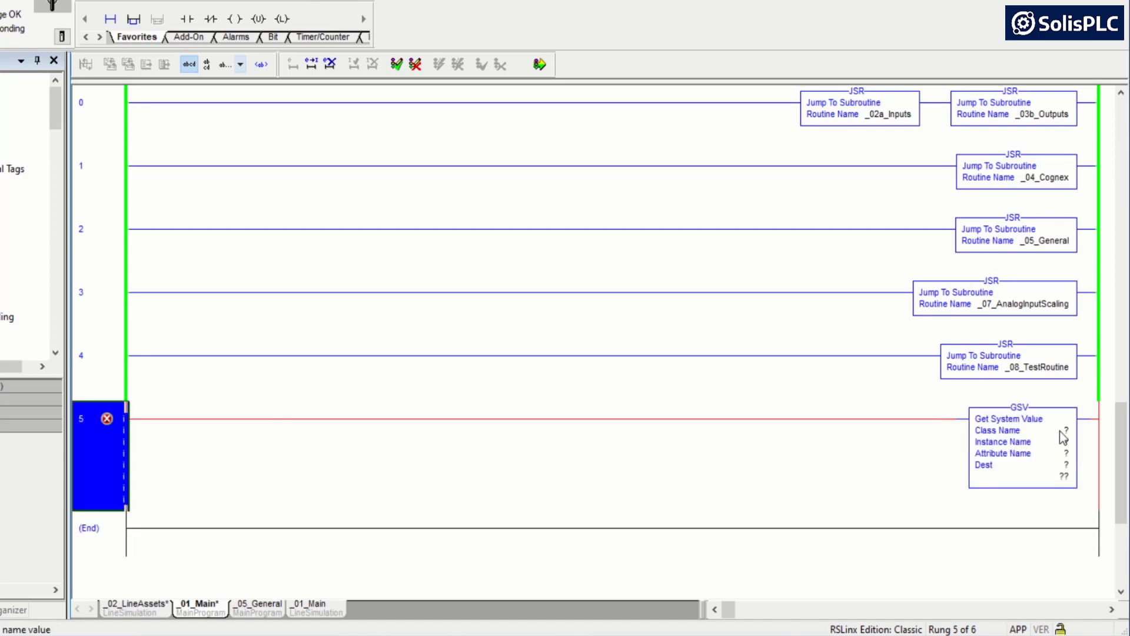
left_click(1047, 431)
type("WallClockTime")
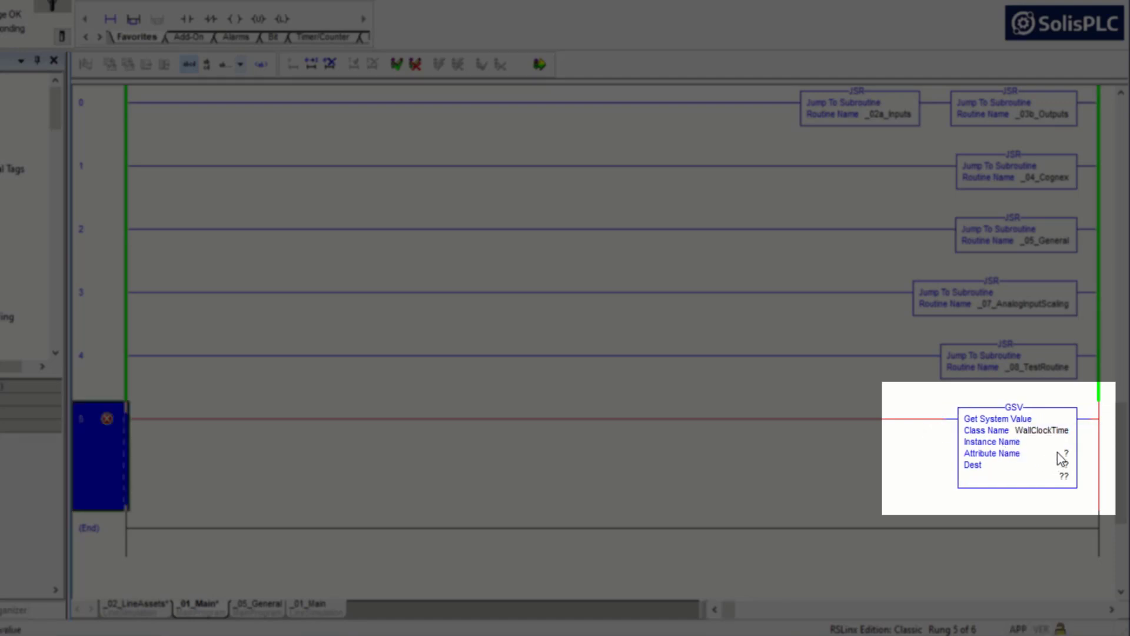
type("DateTime")
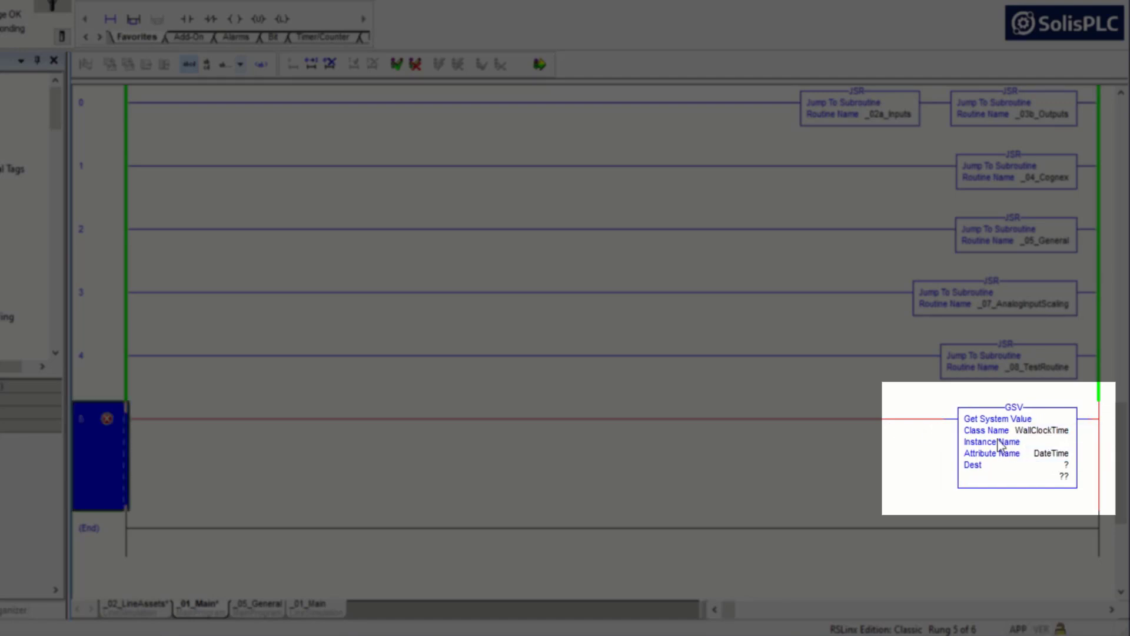
mouse_move(1047, 451)
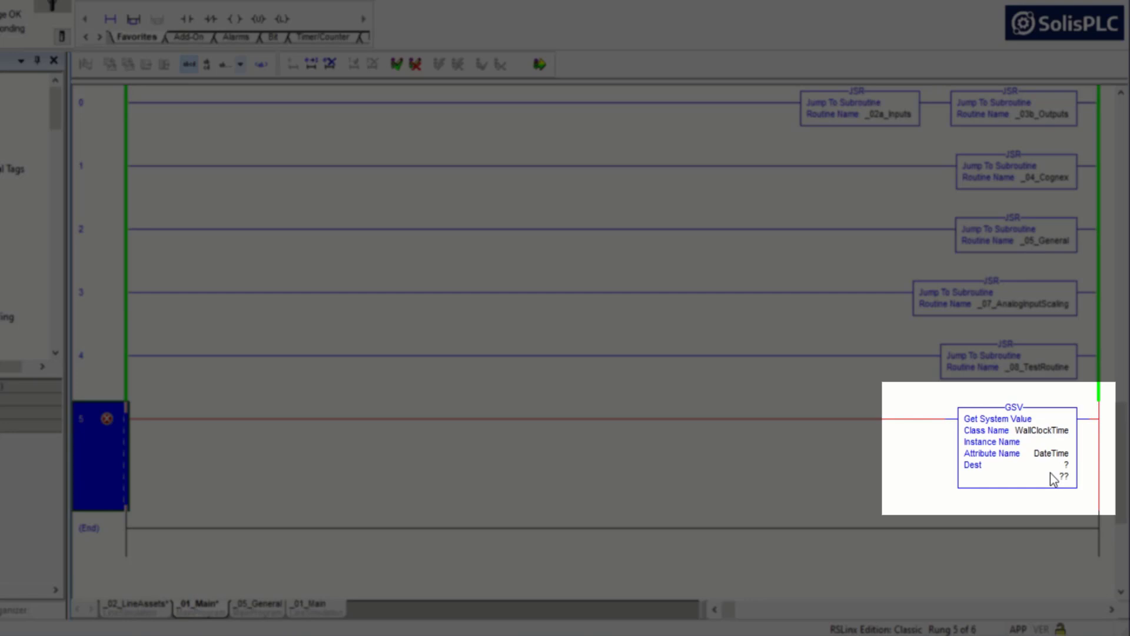
mouse_move(1056, 476)
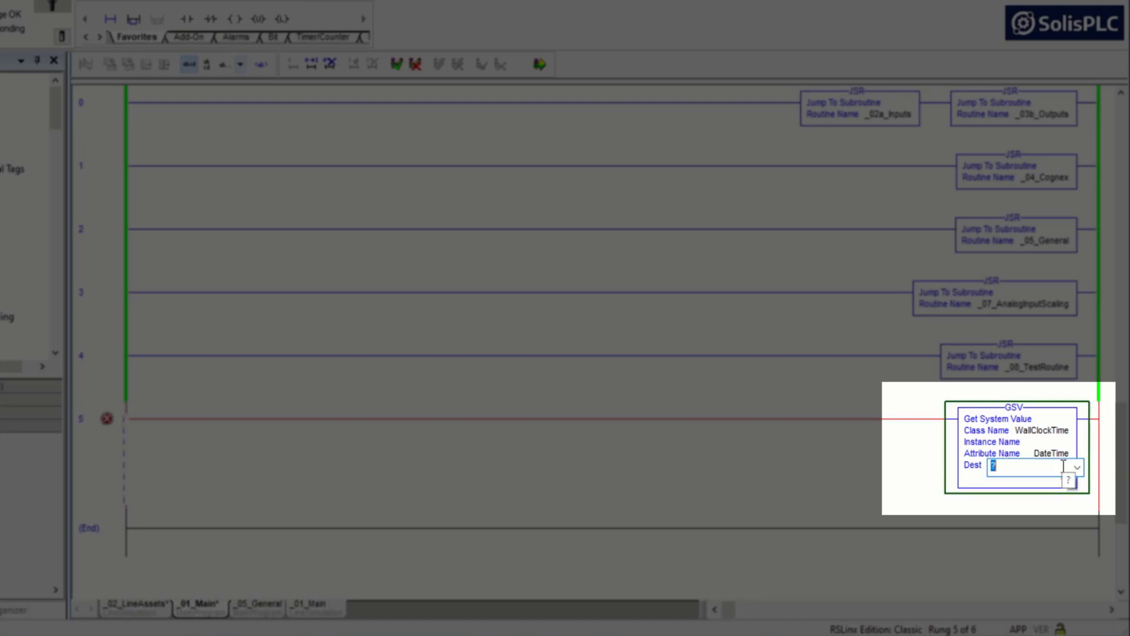
Step: Set the GSV destination to PLCT[0] and create PLCT as a DINT[7] tag
type("PLC_Time[0")
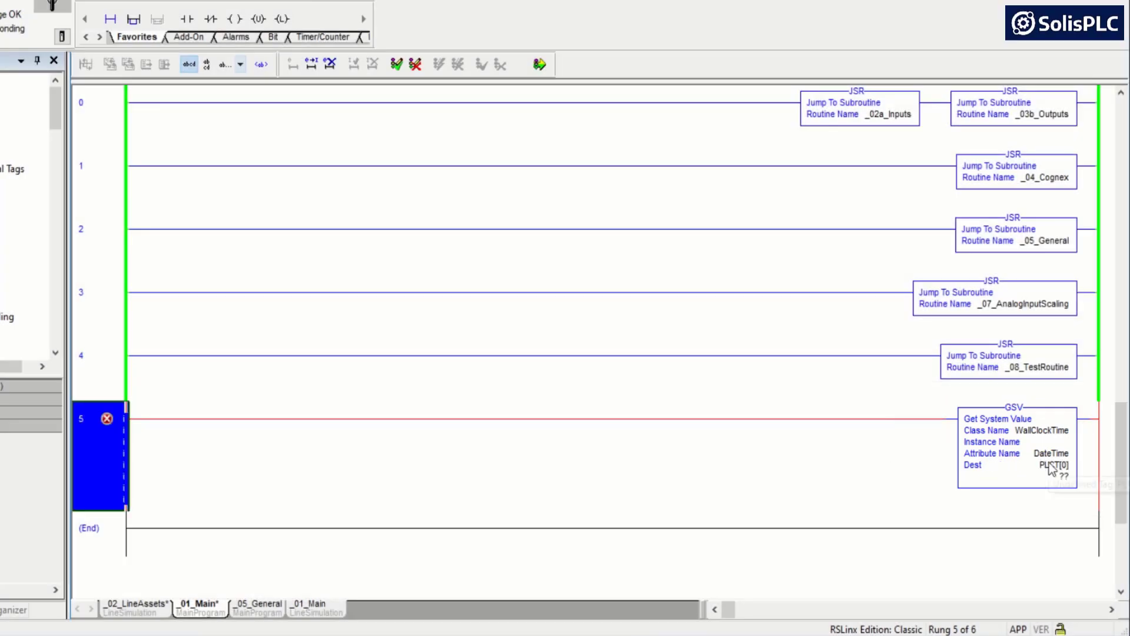
right_click(1050, 464)
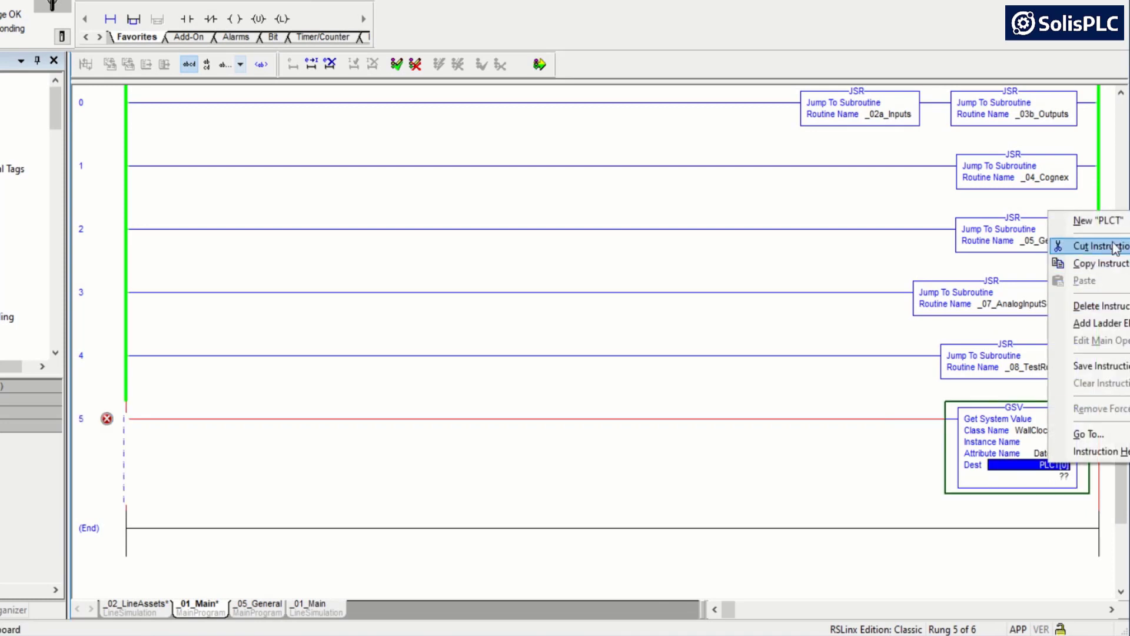
left_click(1097, 221)
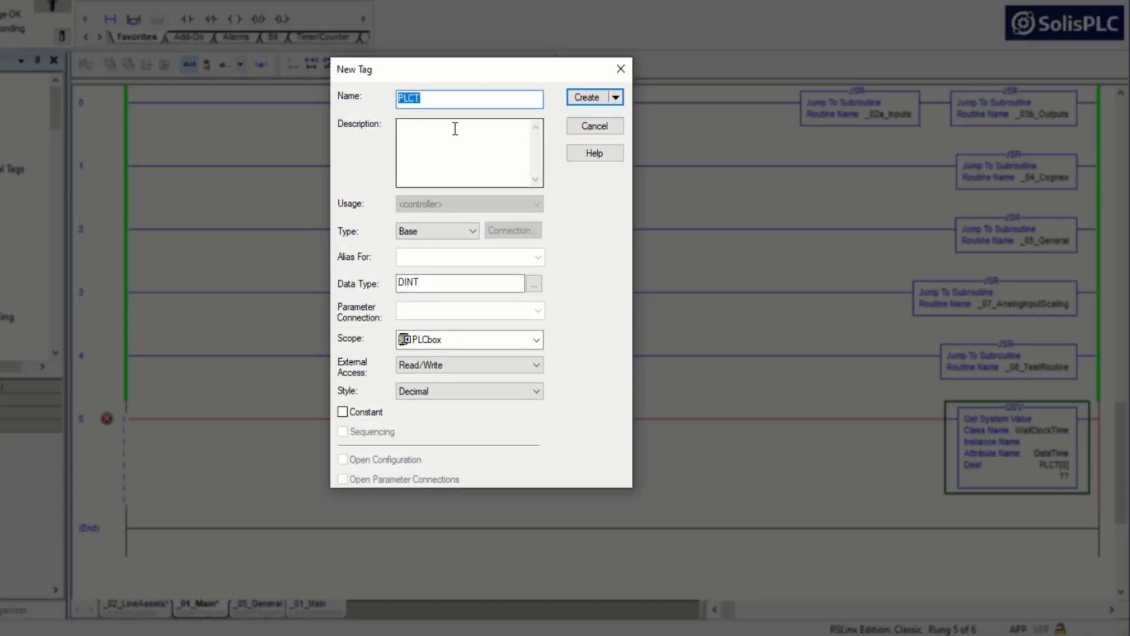
left_click(459, 282)
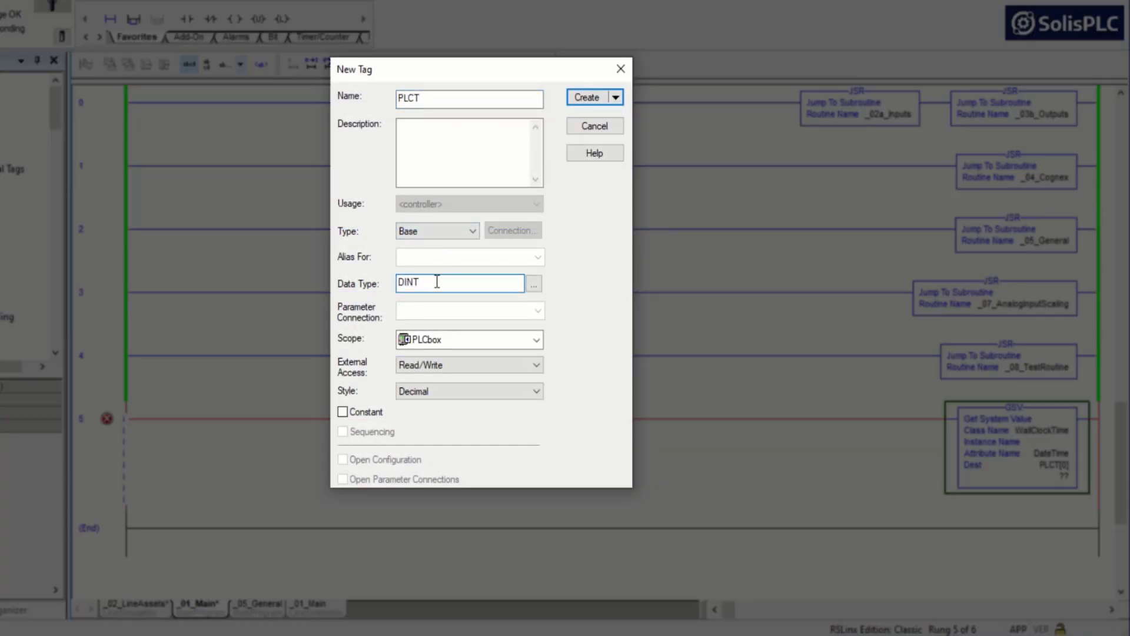
type("[0]")
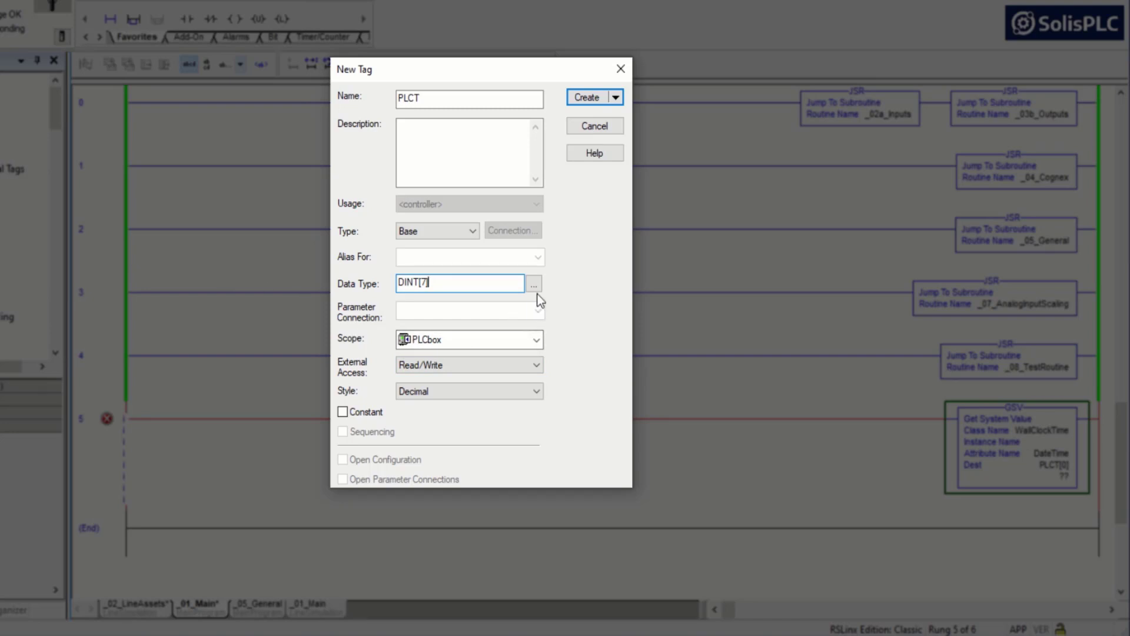
left_click(588, 97)
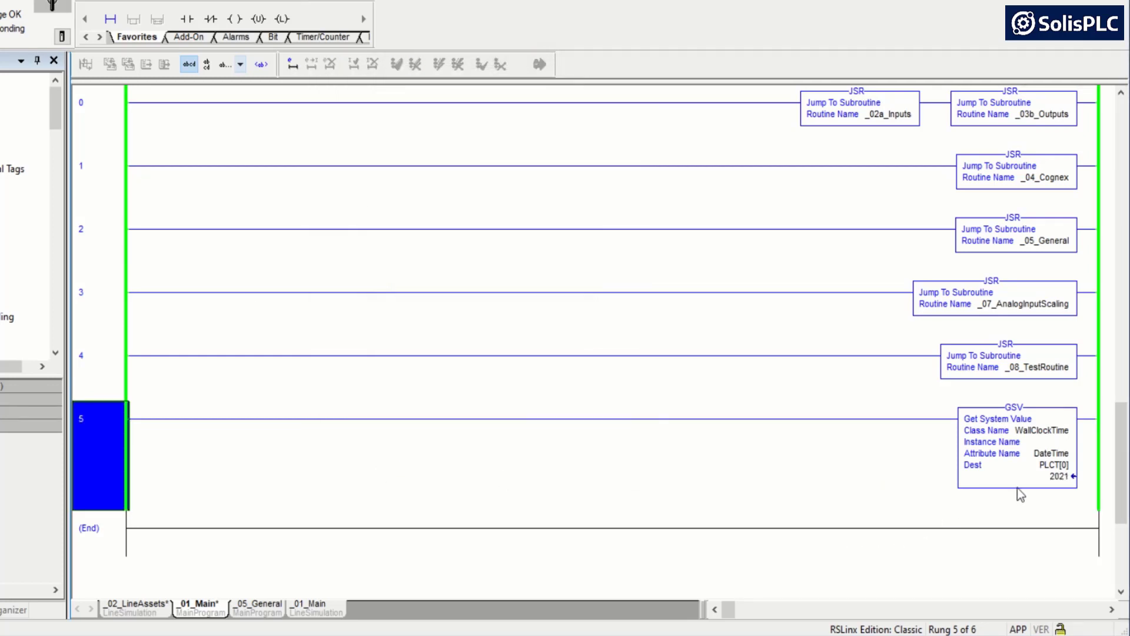
Step: Monitor PLCT in Controller Tags, watching its year and seconds elements update live
right_click(1055, 465)
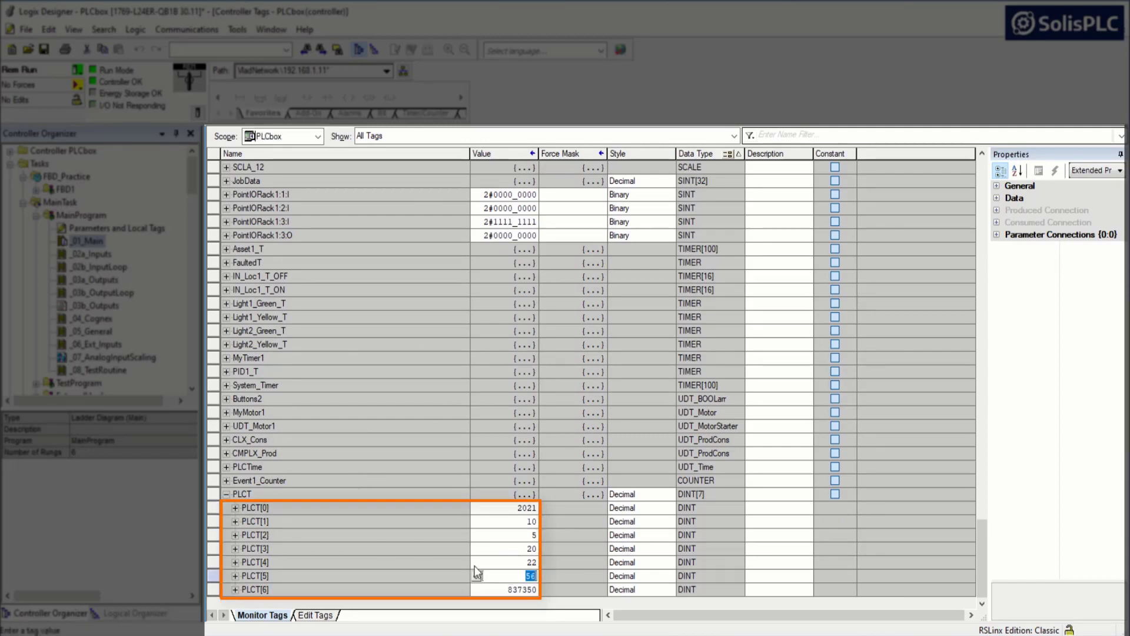
left_click(519, 562)
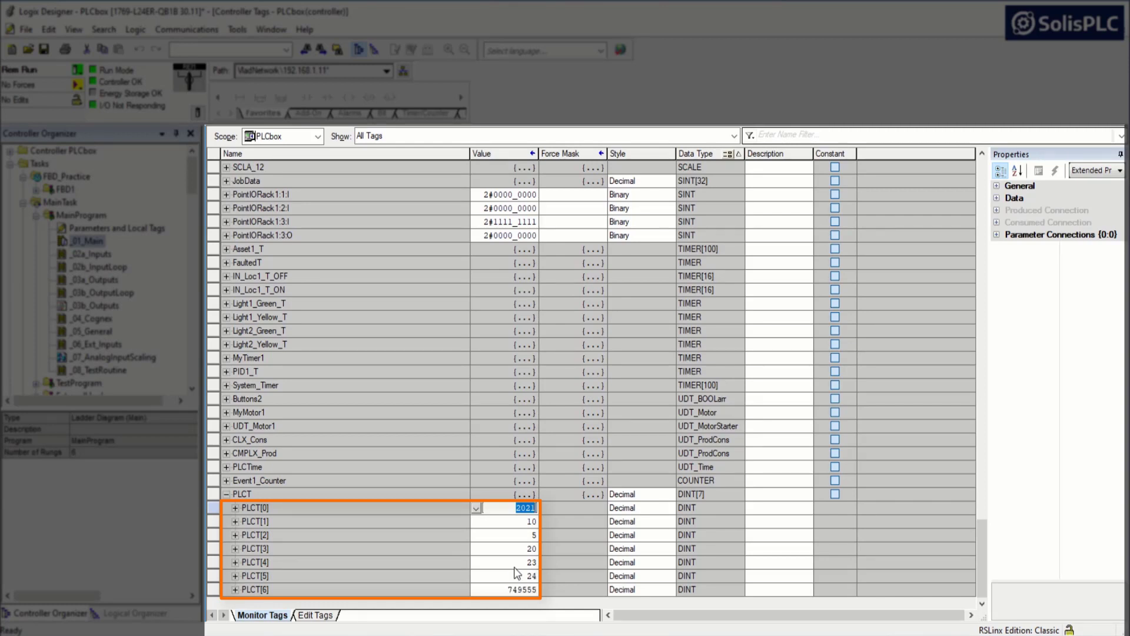
left_click(526, 589)
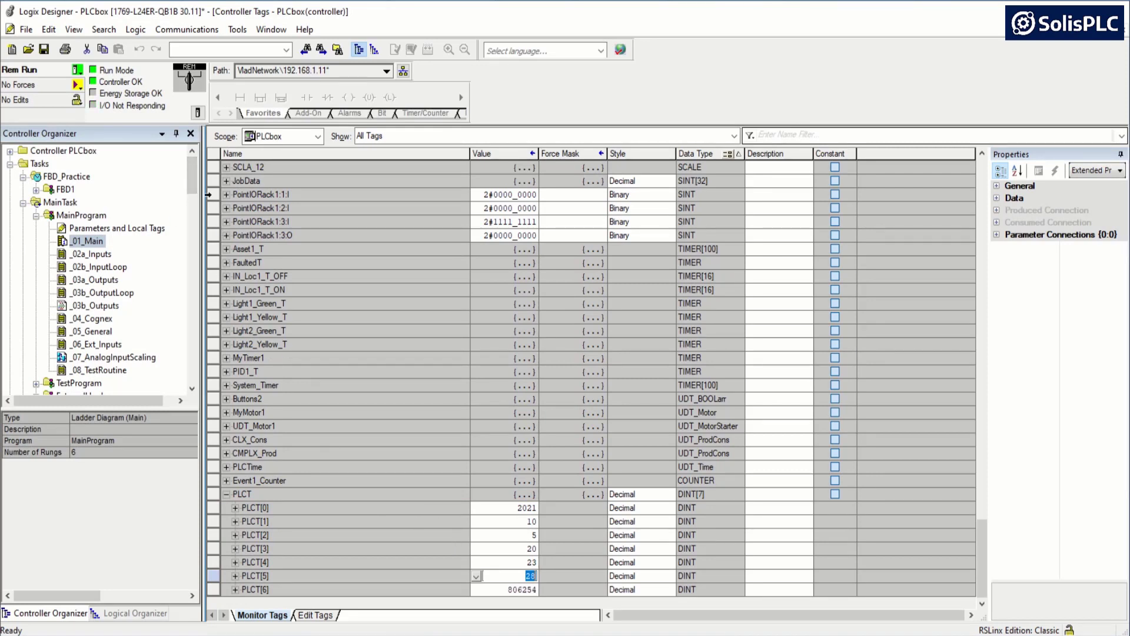
scroll("down", 3)
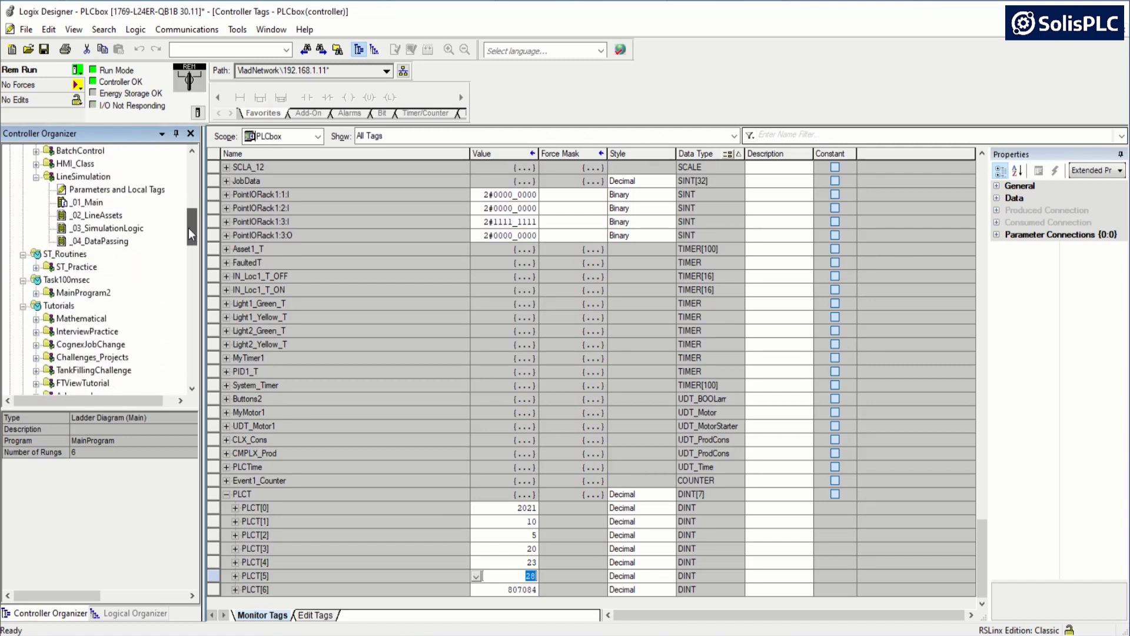
scroll("down", 3)
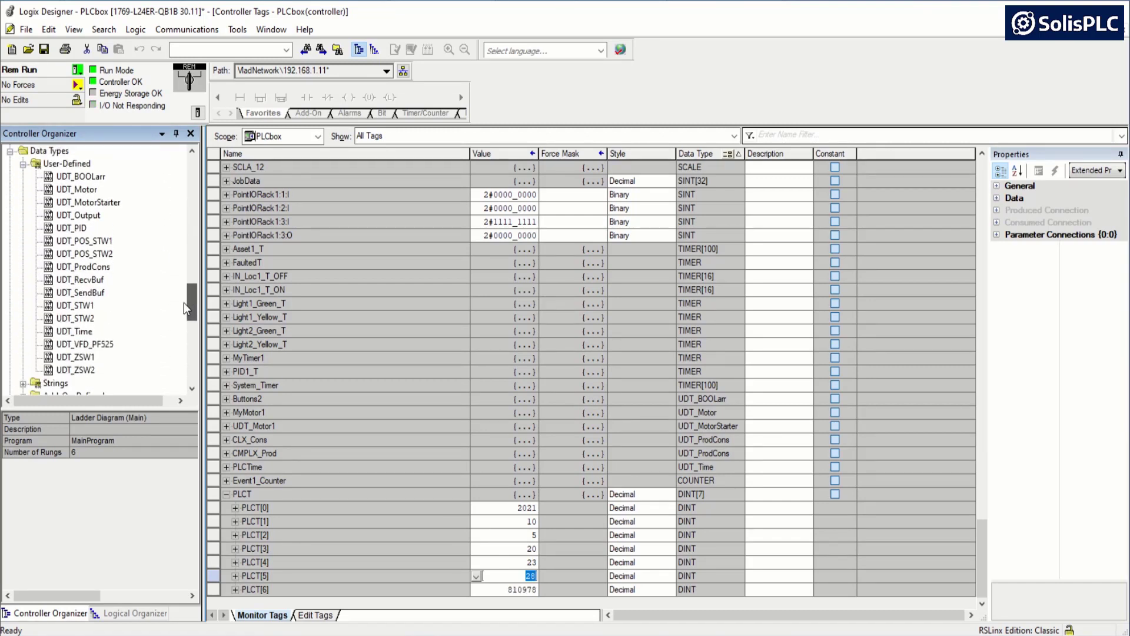
left_click(69, 163)
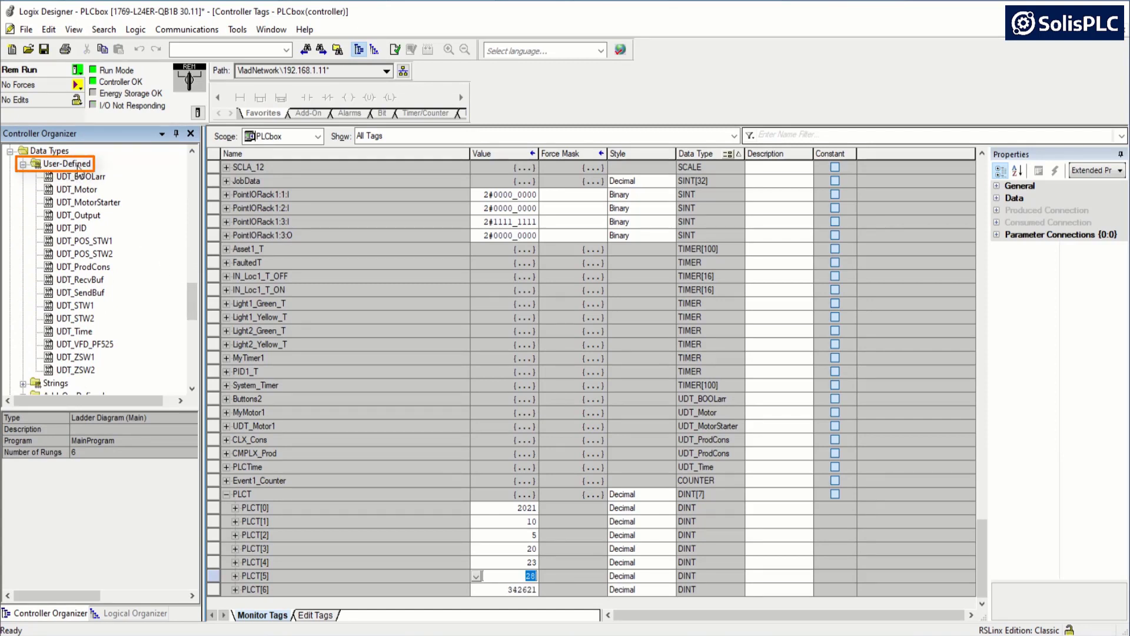
Step: Create a new user-defined data type named UDT_TimeStamp
left_click(68, 164)
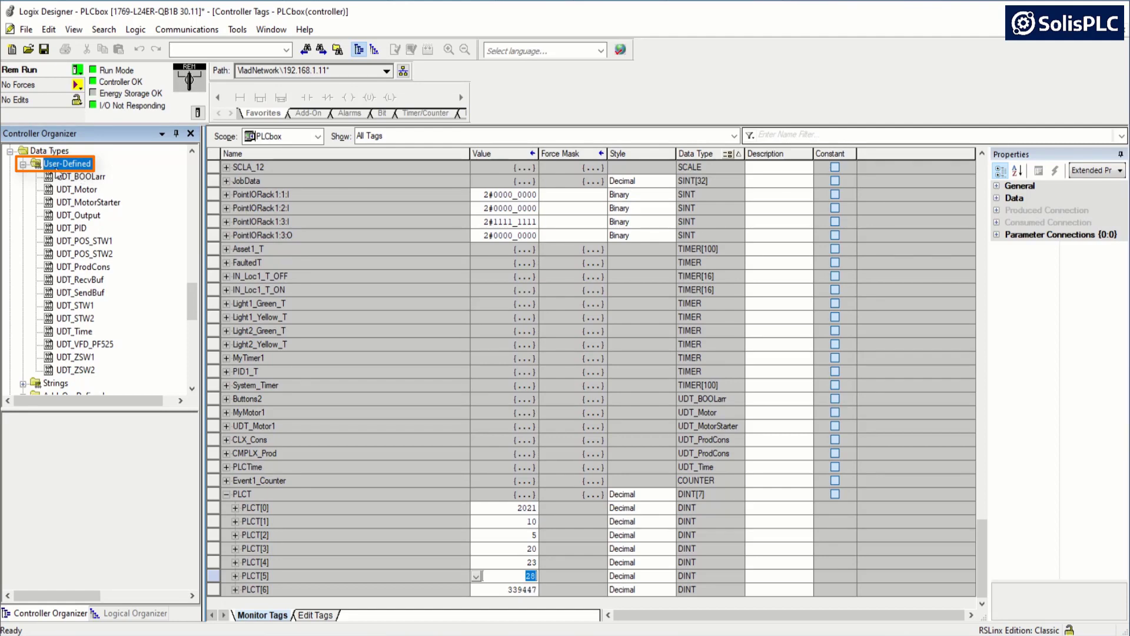
right_click(66, 164)
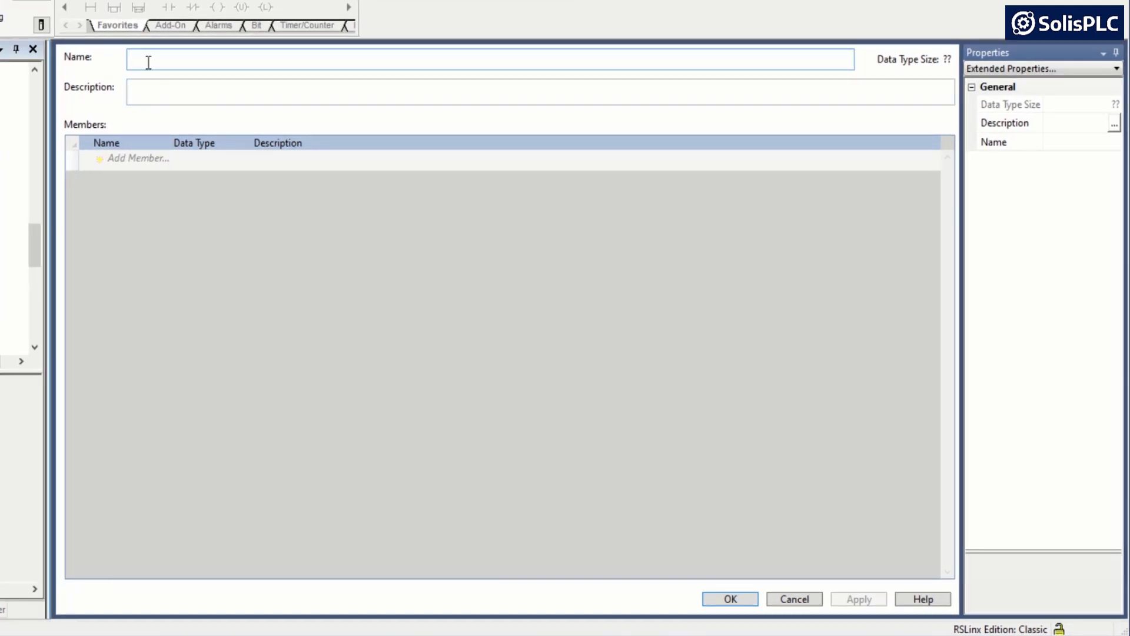
type("UDT")
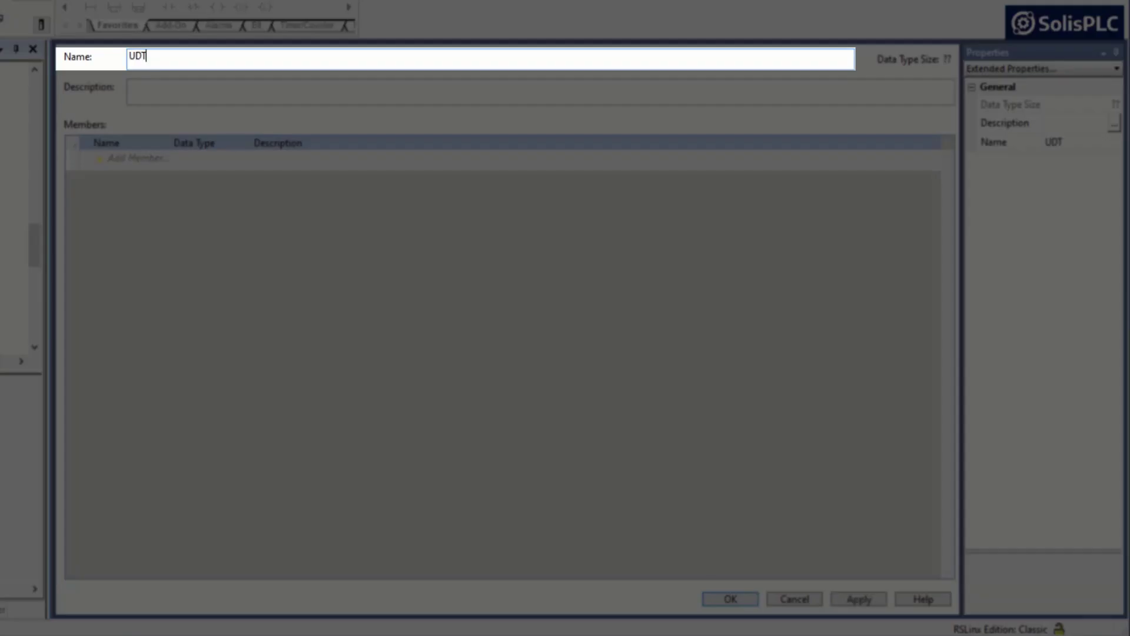
type("_TimeSt")
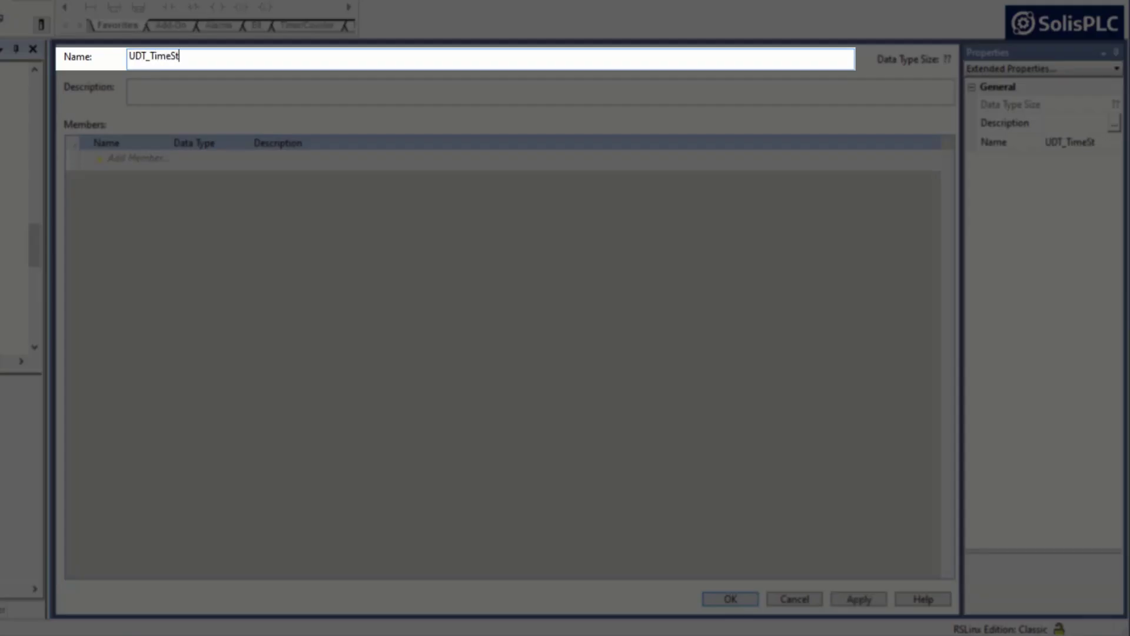
type("amp")
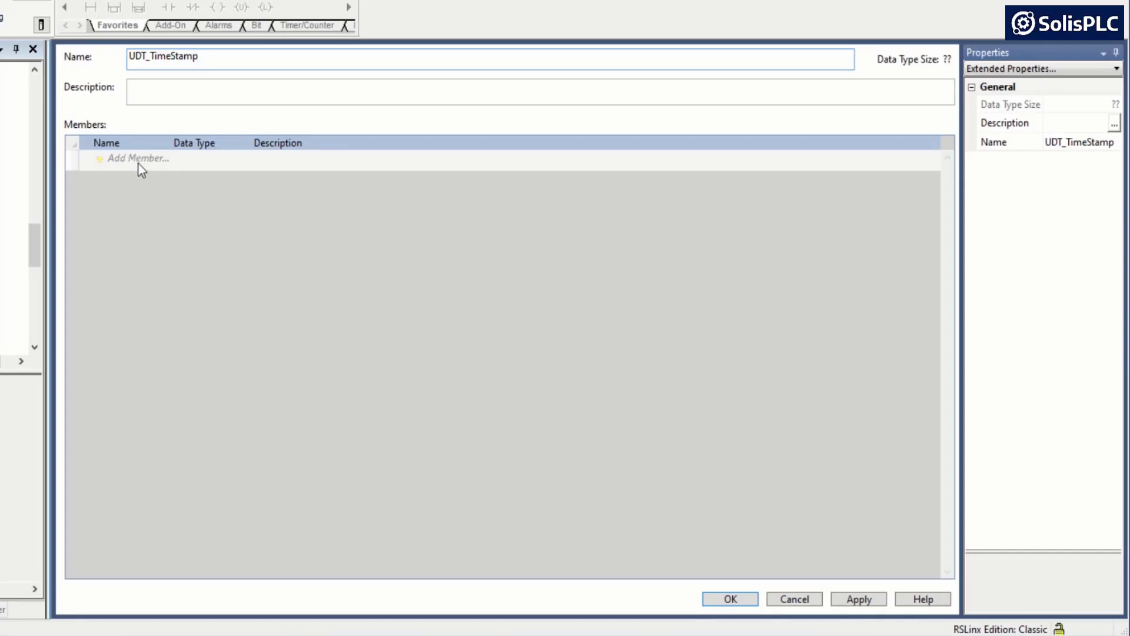
Step: Add DINT members Seconds, Minutes, Hour and Day to UDT_TimeStamp
left_click(137, 158)
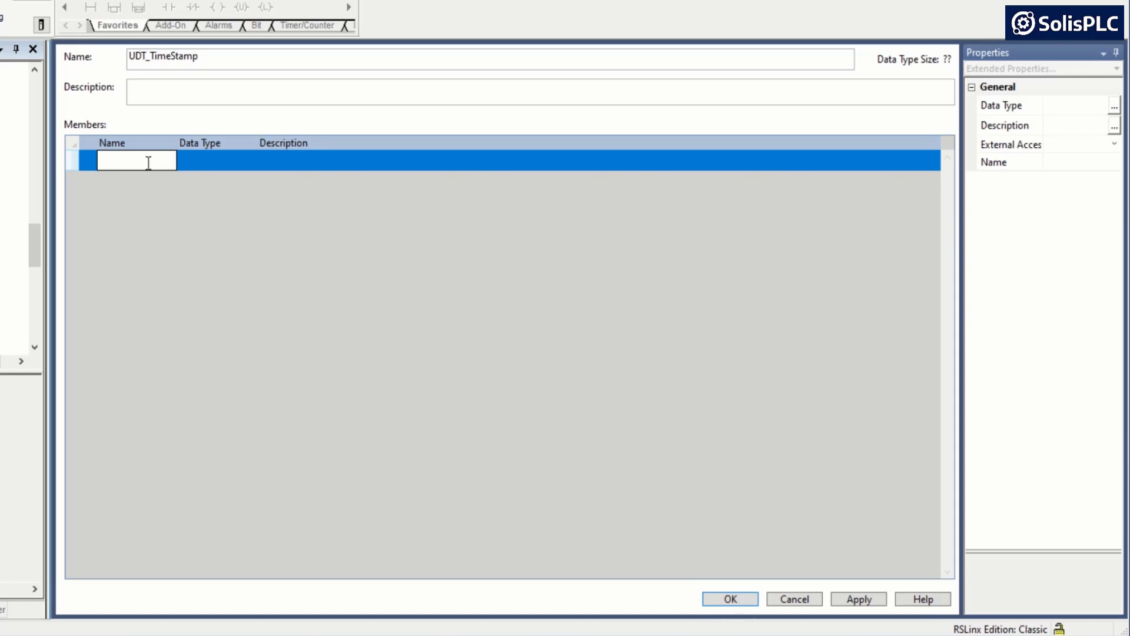
type("Seconds")
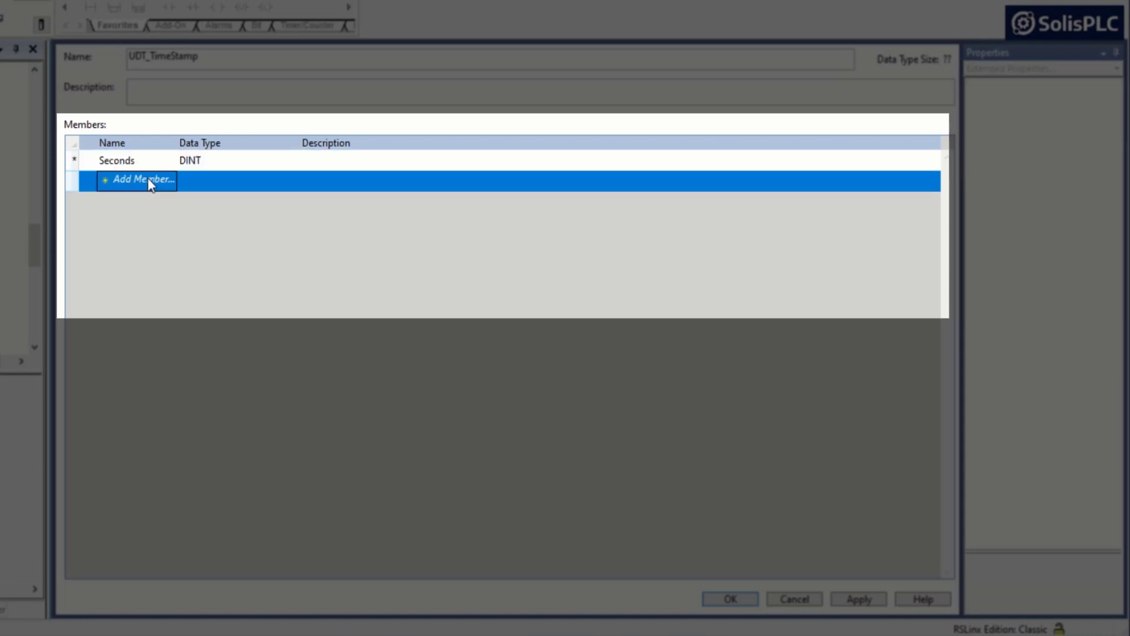
type("Minutes")
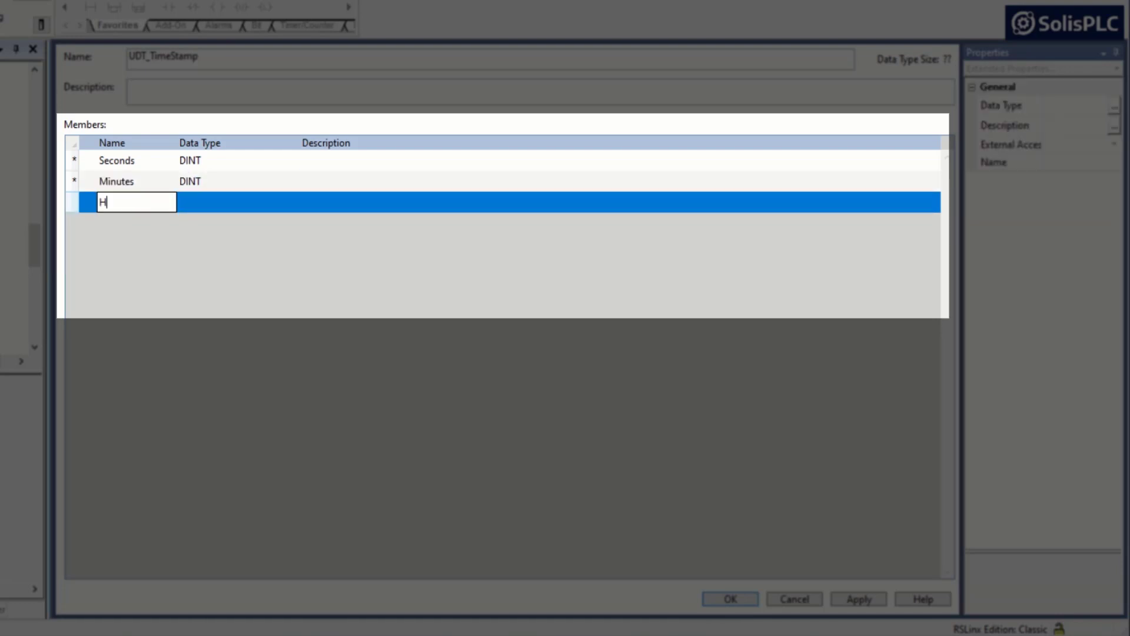
type("Hour")
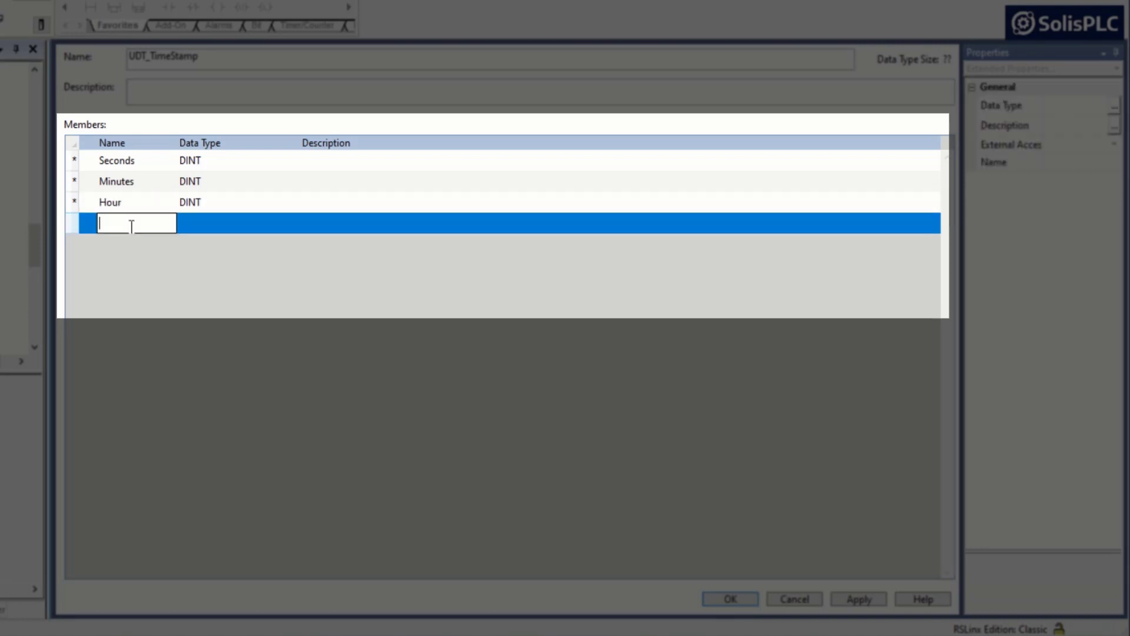
type("Day")
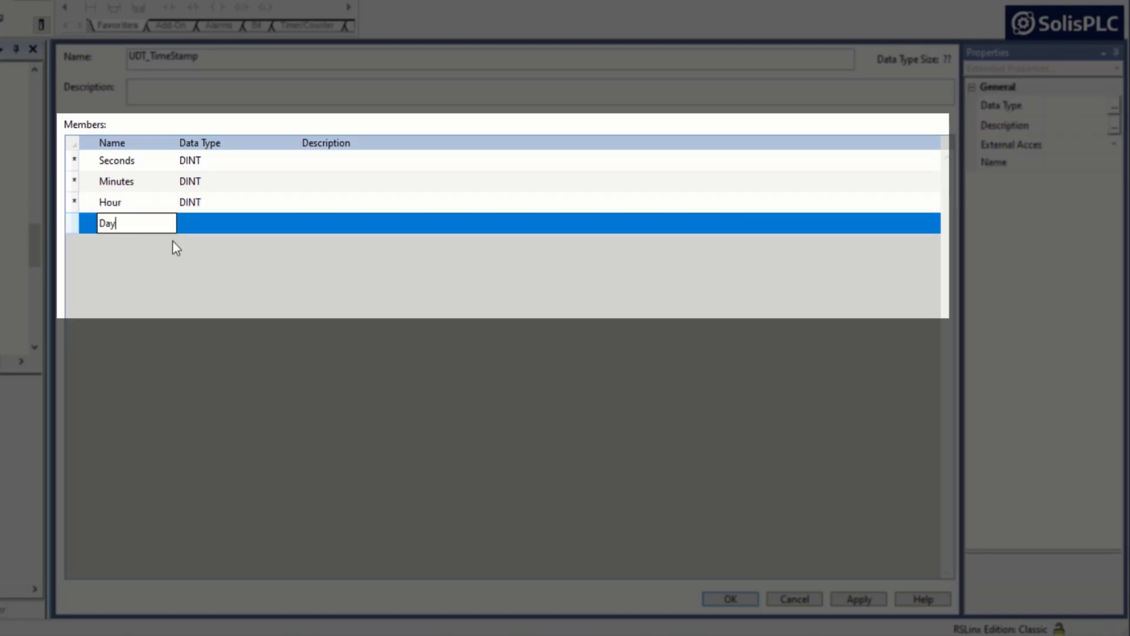
key("Tab")
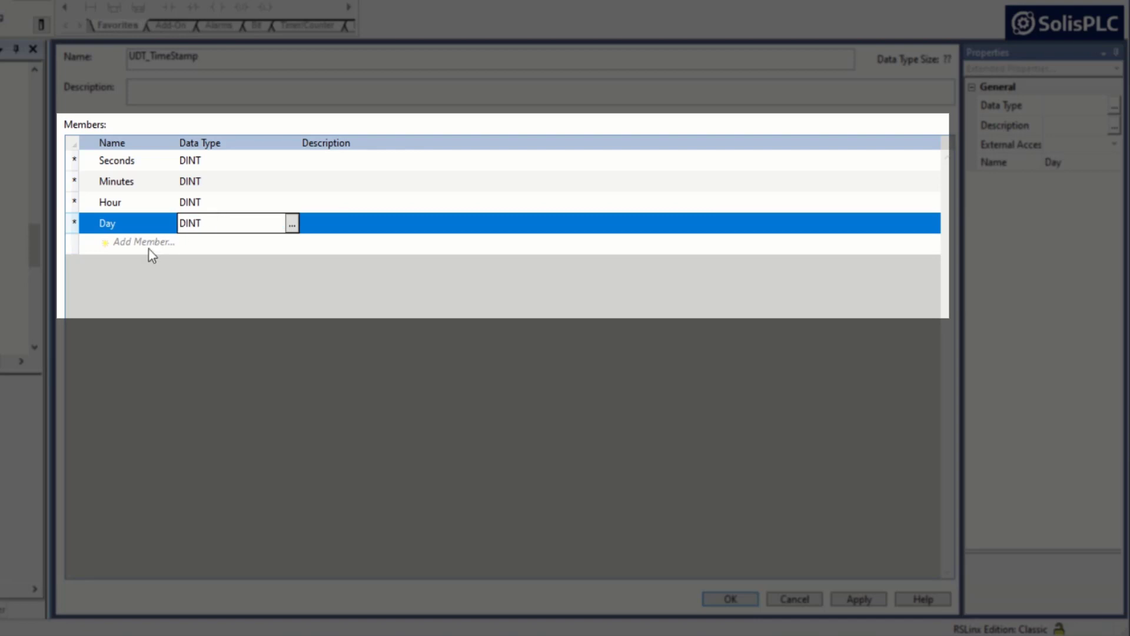
Step: Add the Month and Year members, then apply and save the UDT
left_click(142, 241)
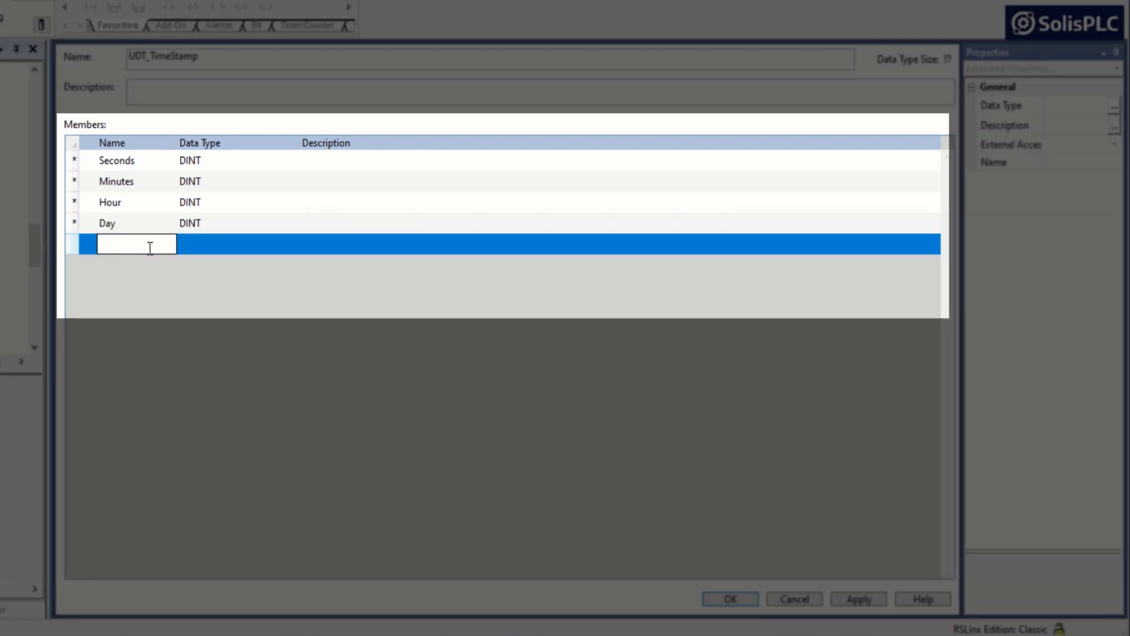
type("Month")
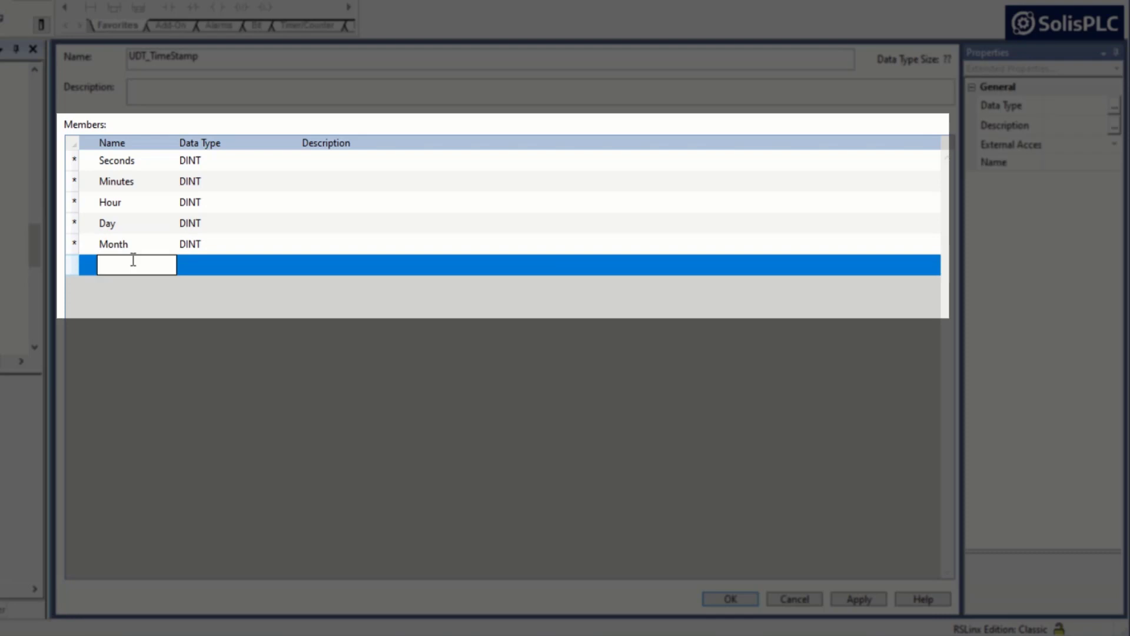
type("Year")
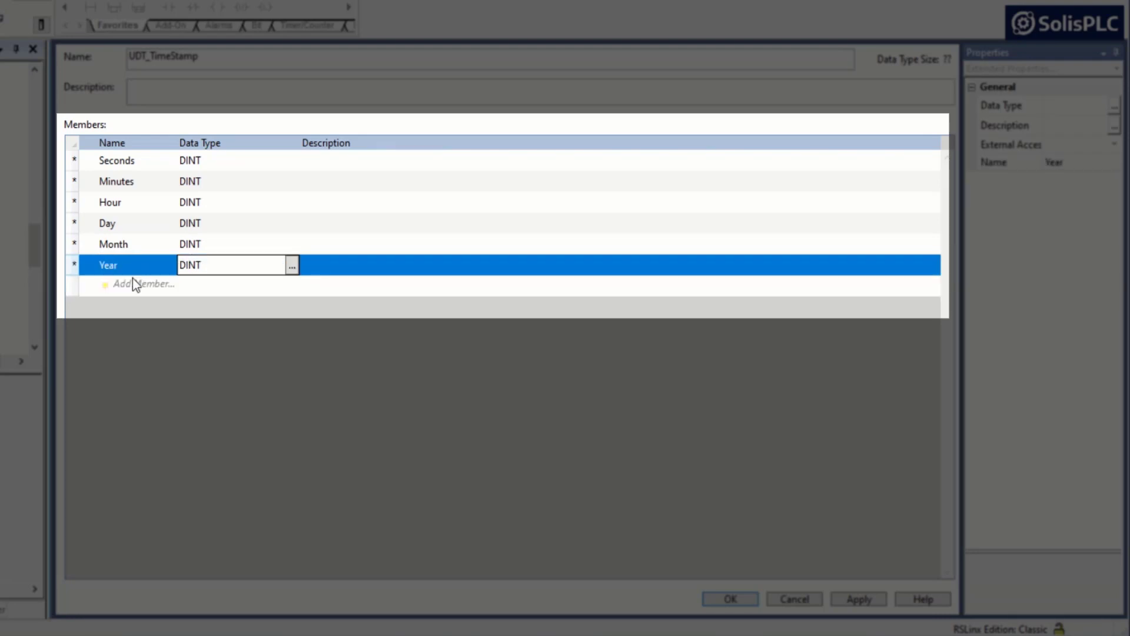
left_click(113, 243)
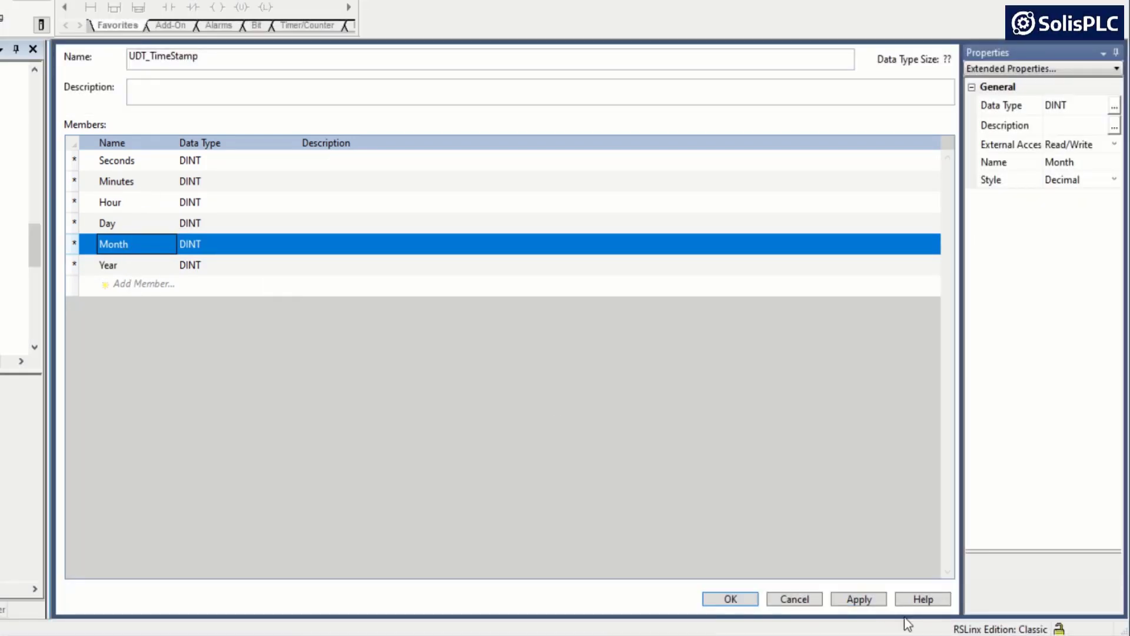
left_click(858, 599)
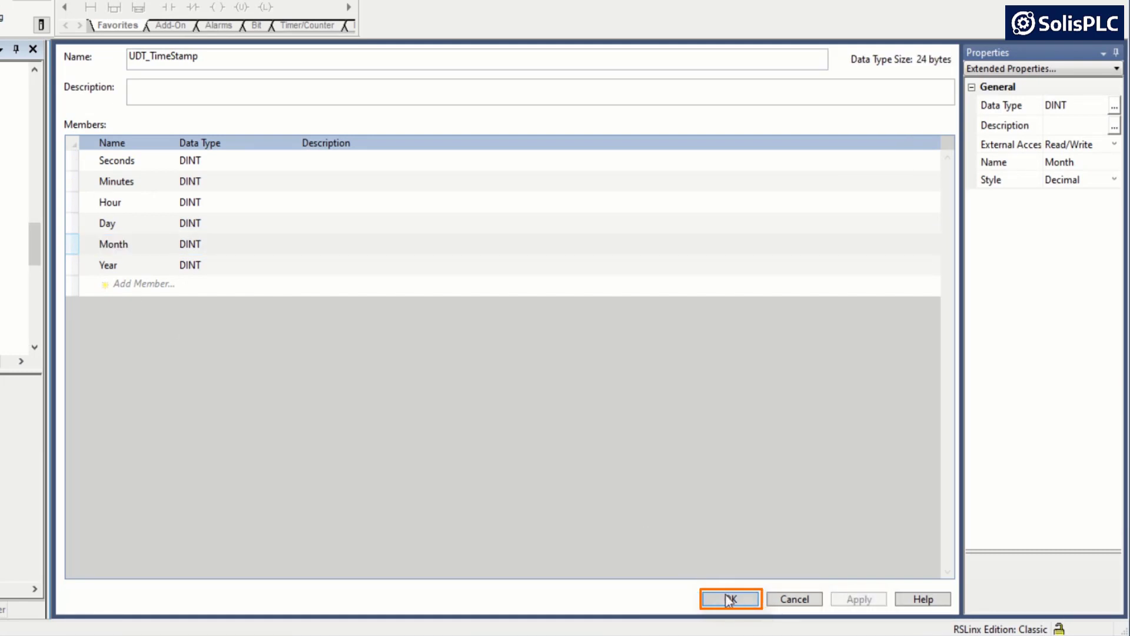
left_click(729, 598)
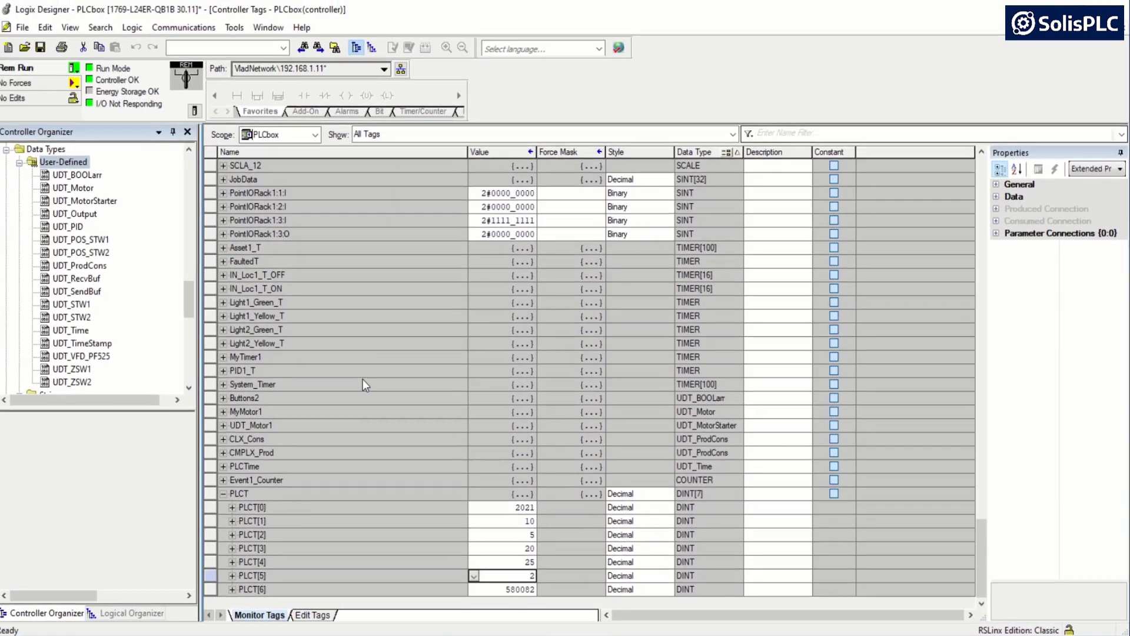
Step: Scroll to the LineSimulation program and open the _02_LineAssets routine
scroll("down", 3)
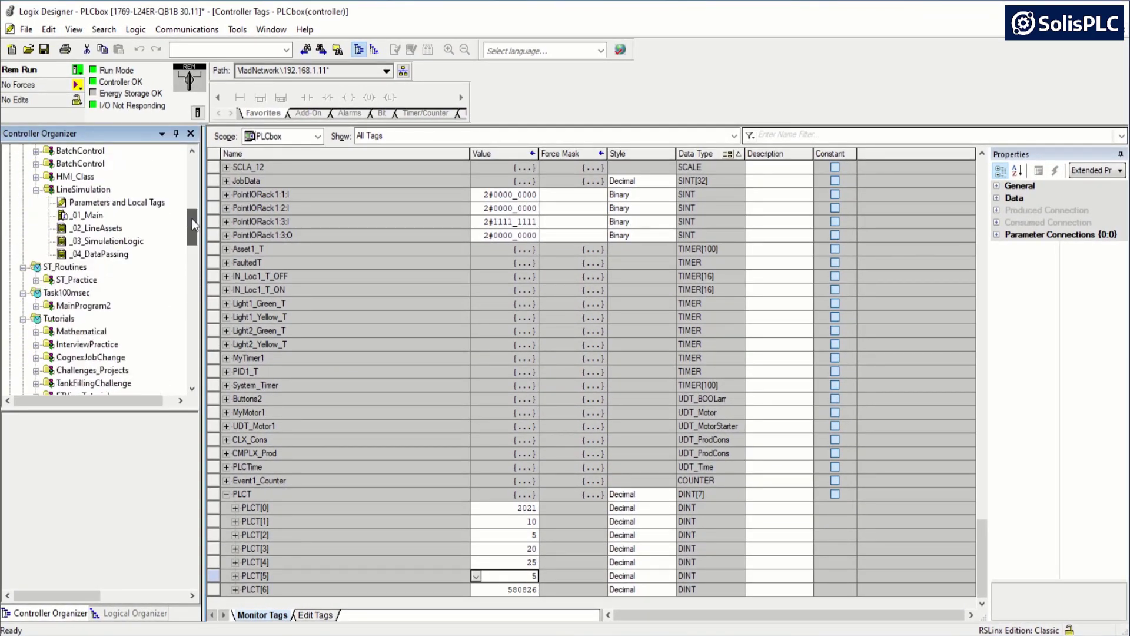
double_click(97, 318)
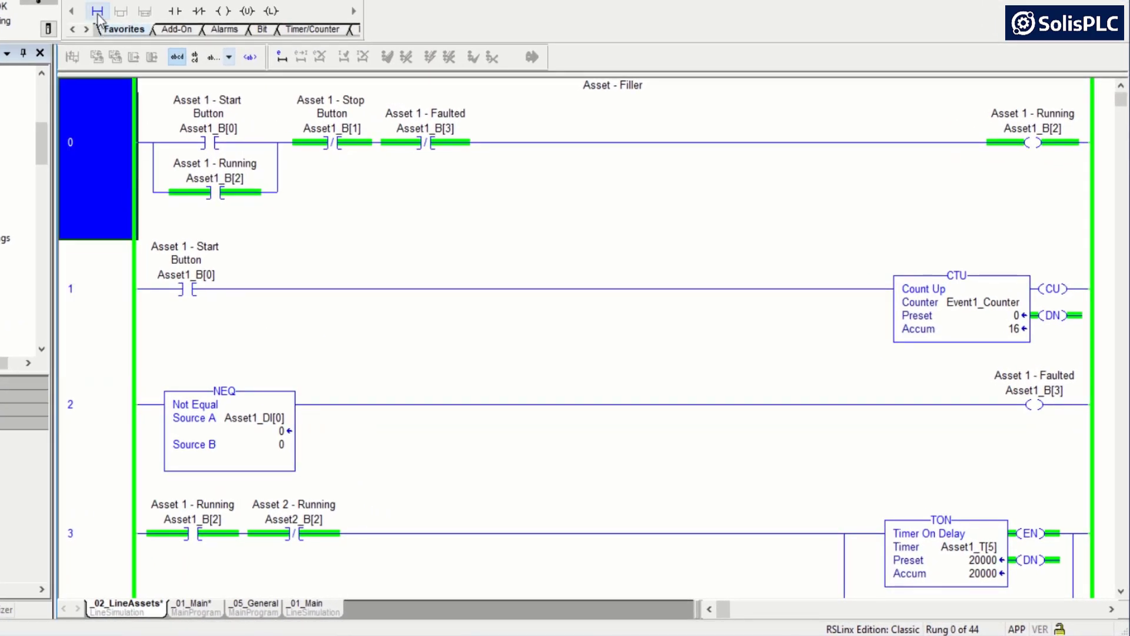
Step: Insert a rung with an Asset1_B[0] contact and an ONS on new BOOL tag Evnt1_ONS
left_click(97, 10)
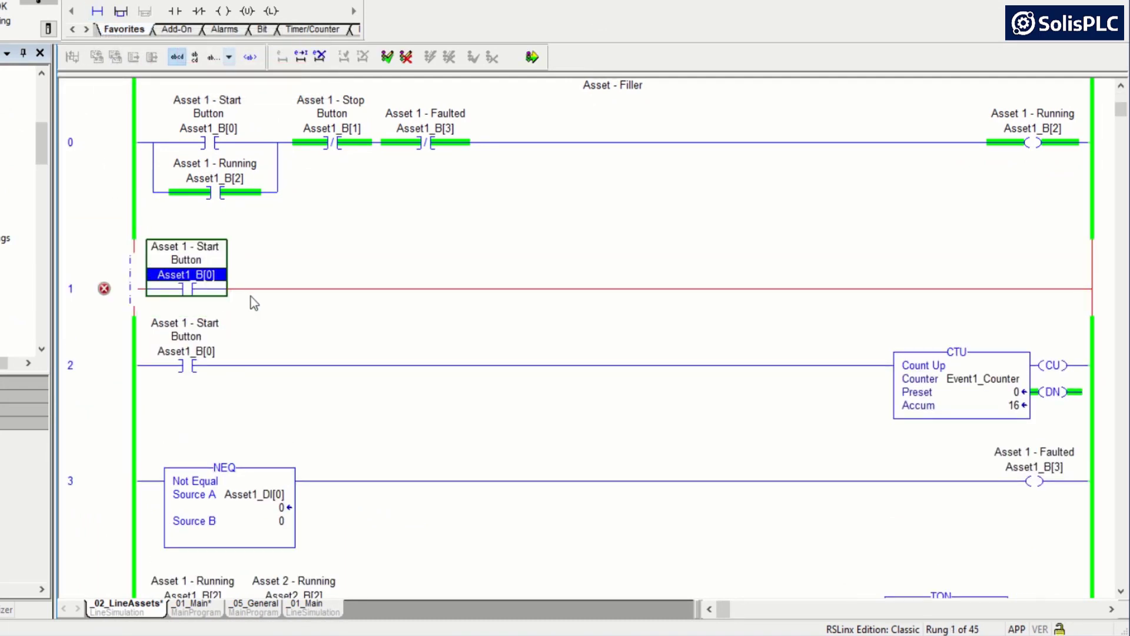
left_click(175, 11)
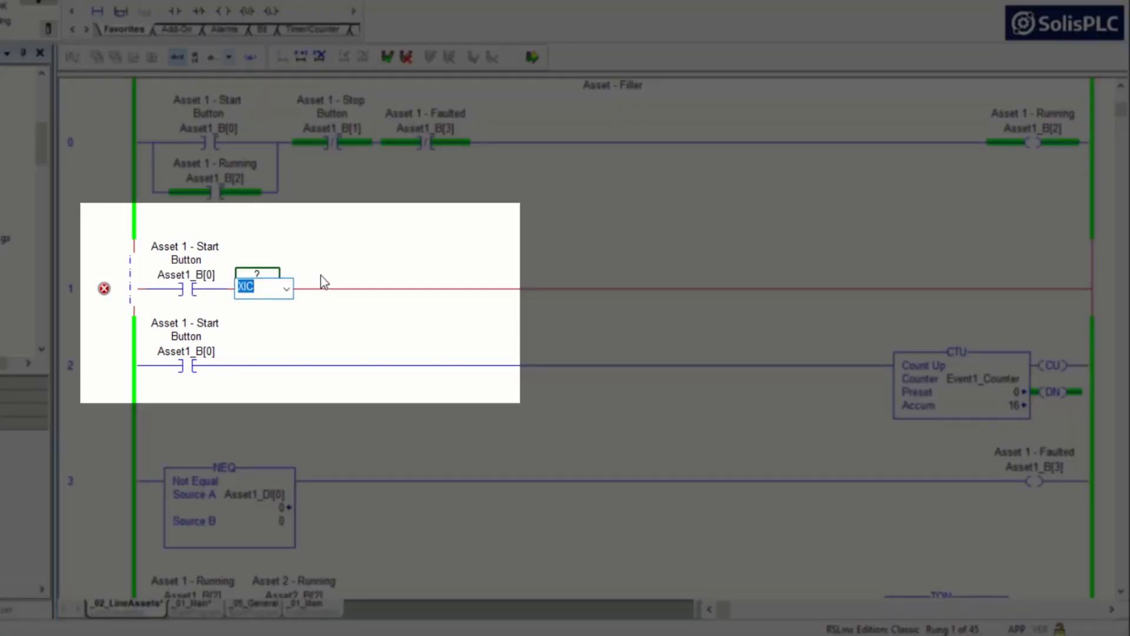
type("ONS")
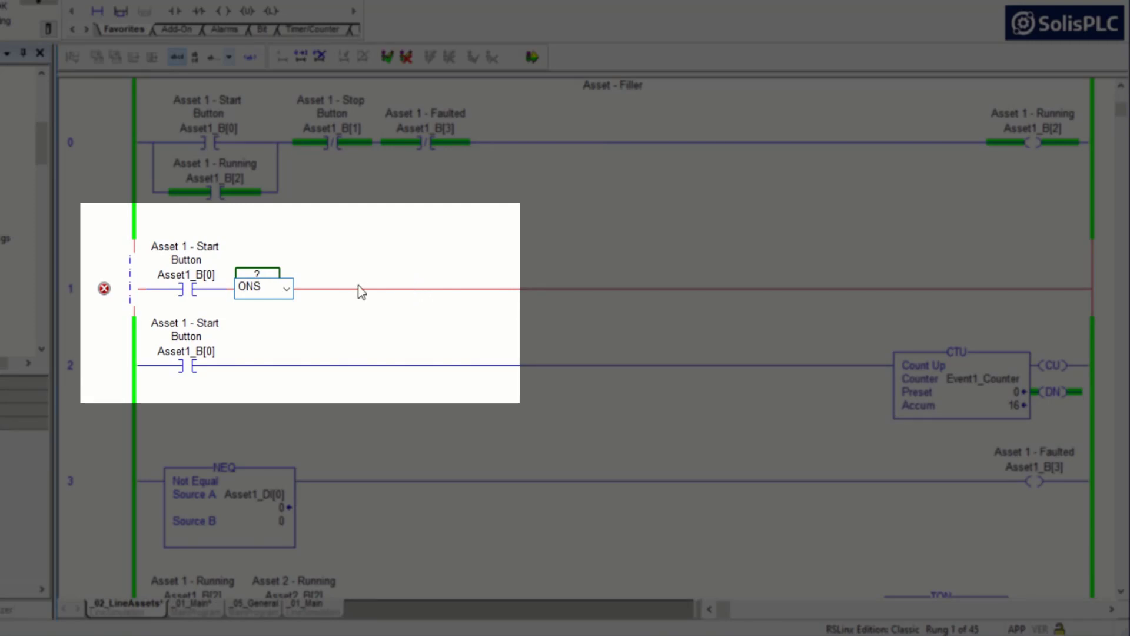
left_click(257, 274)
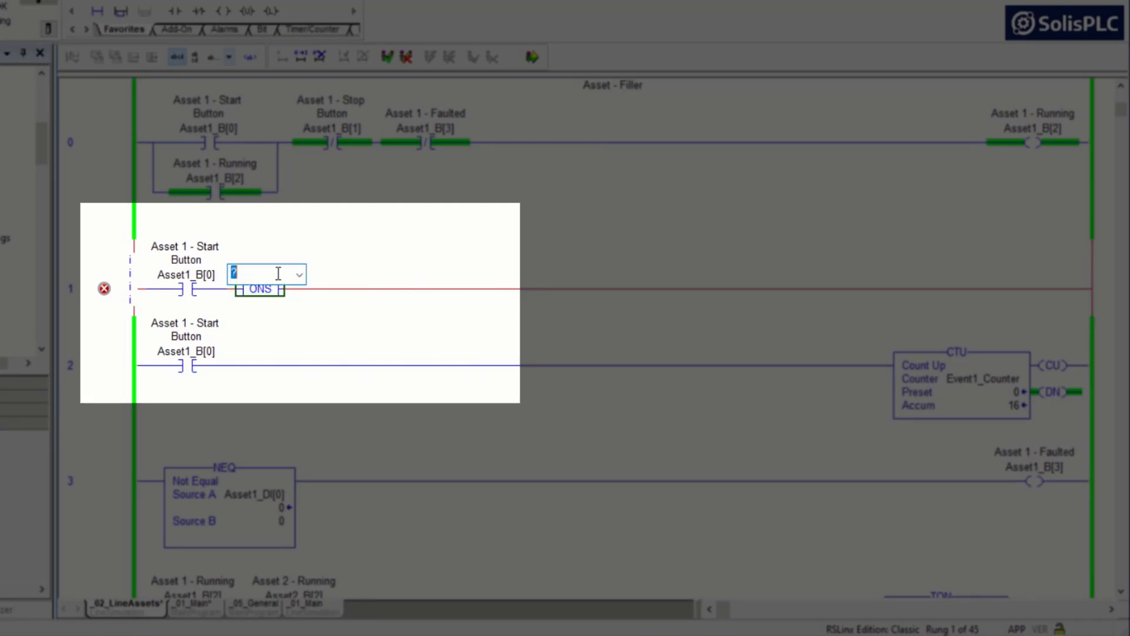
type("Event1_Control")
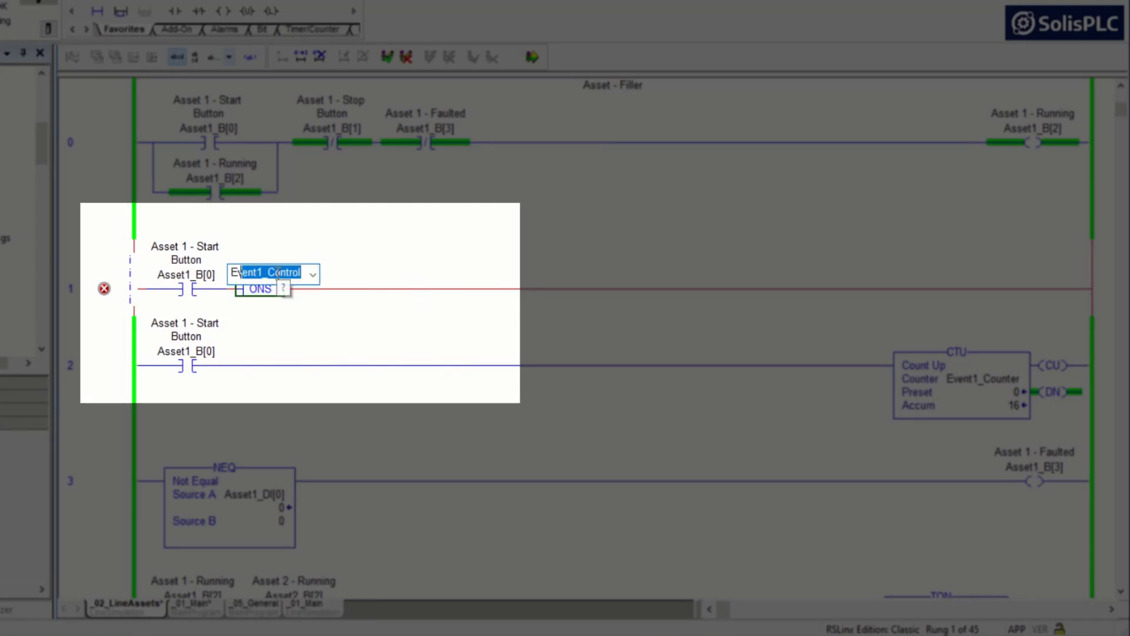
type("Evnt1_ONS")
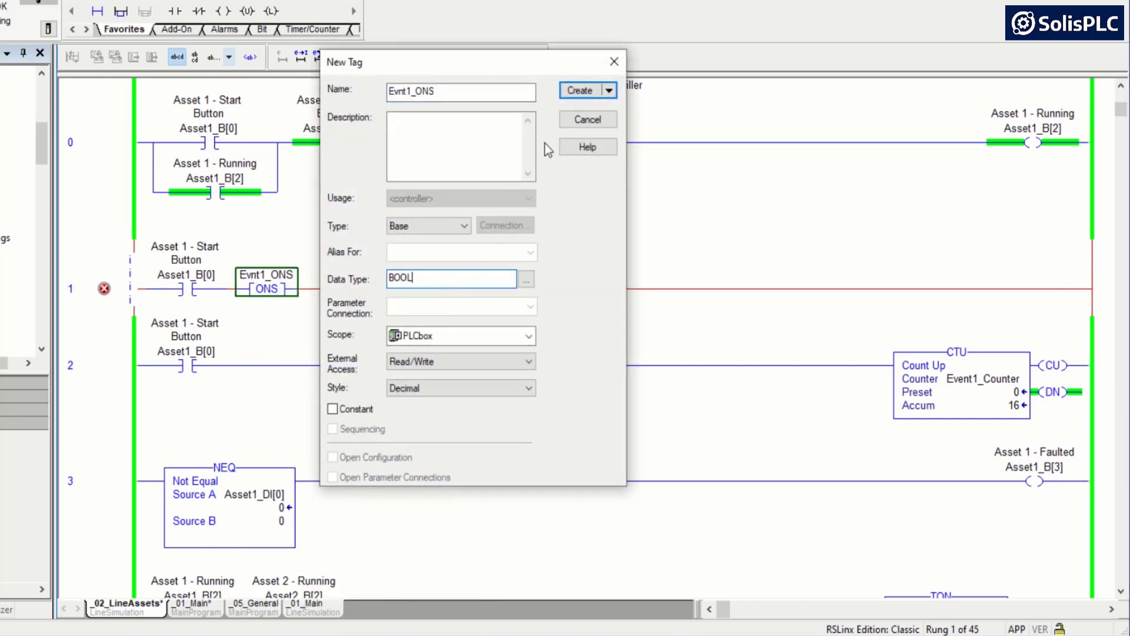
left_click(580, 90)
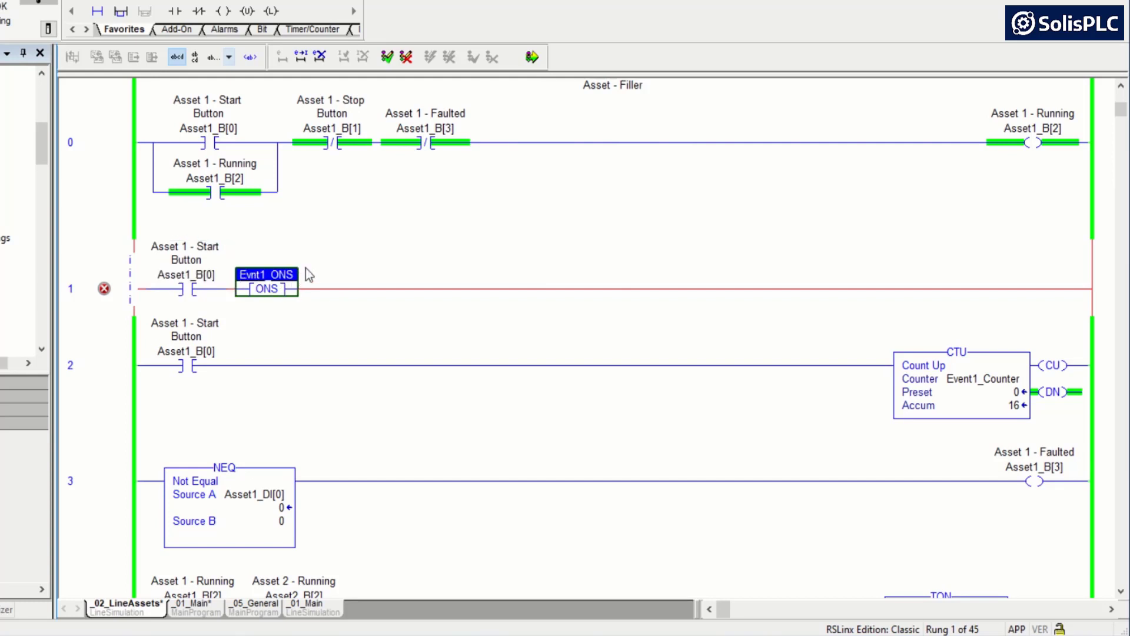
mouse_move(304, 279)
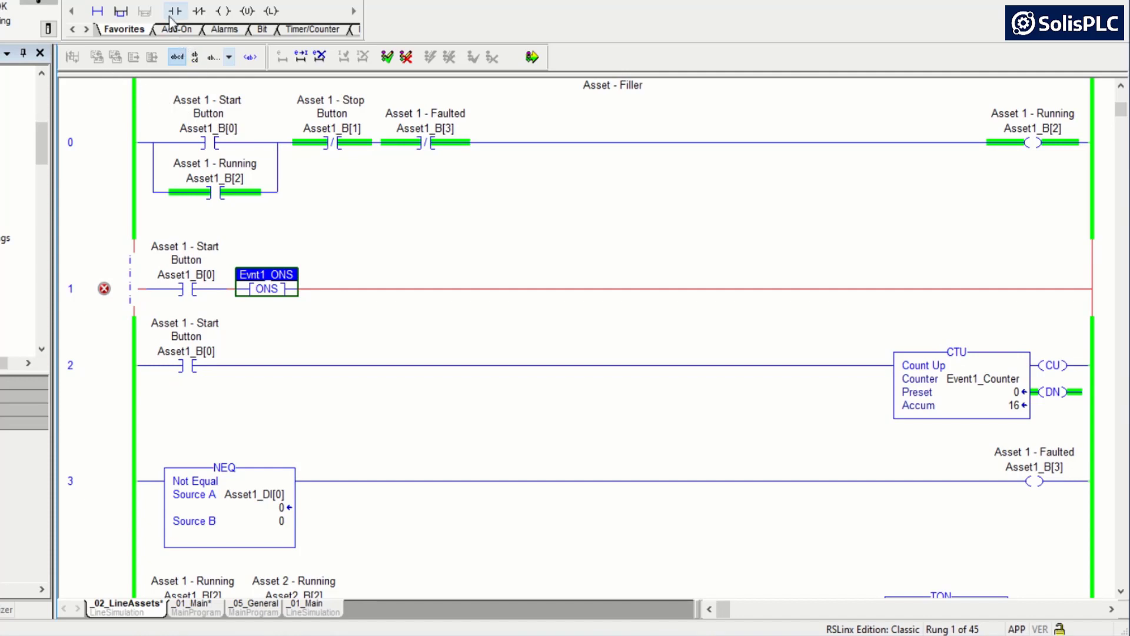
left_click(331, 288)
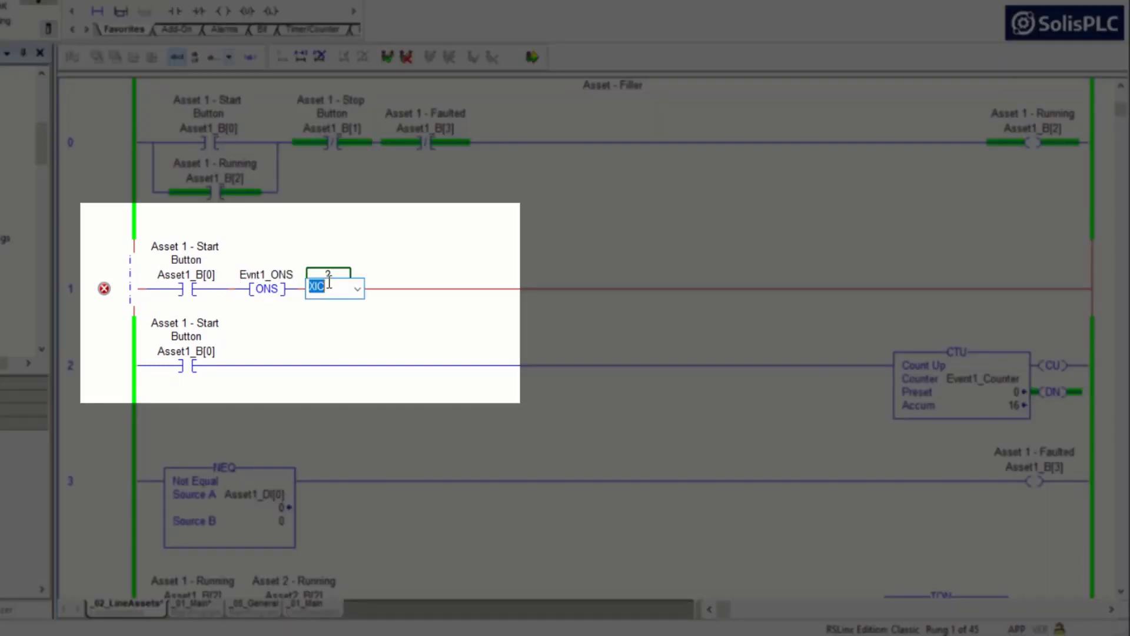
type("MOB")
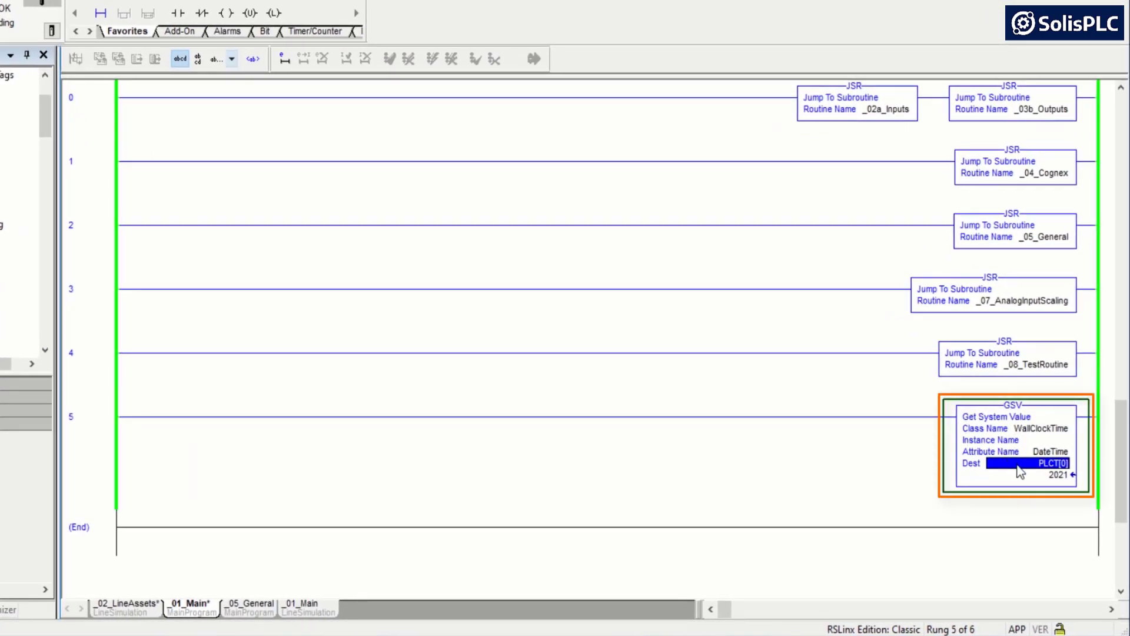
mouse_move(1041, 472)
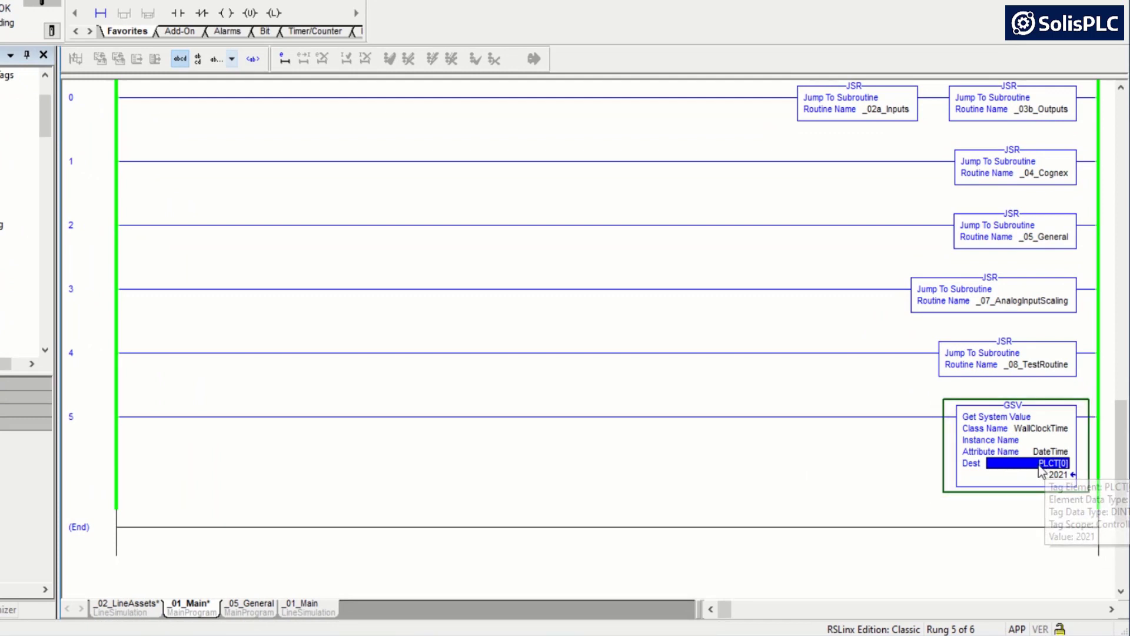
mouse_move(51, 212)
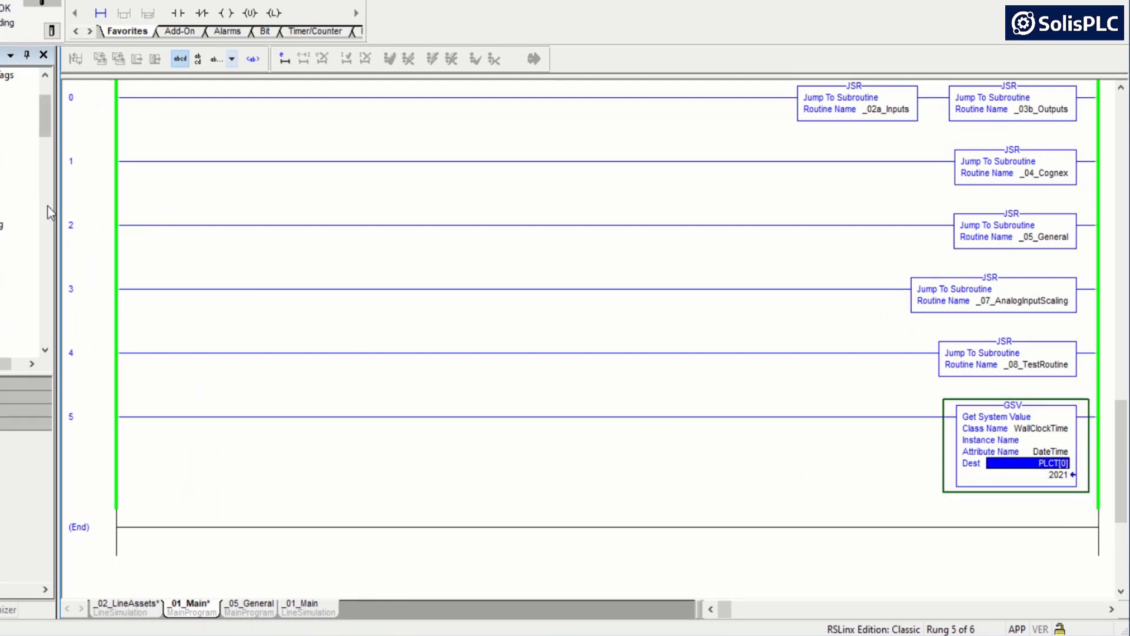
mouse_move(282, 572)
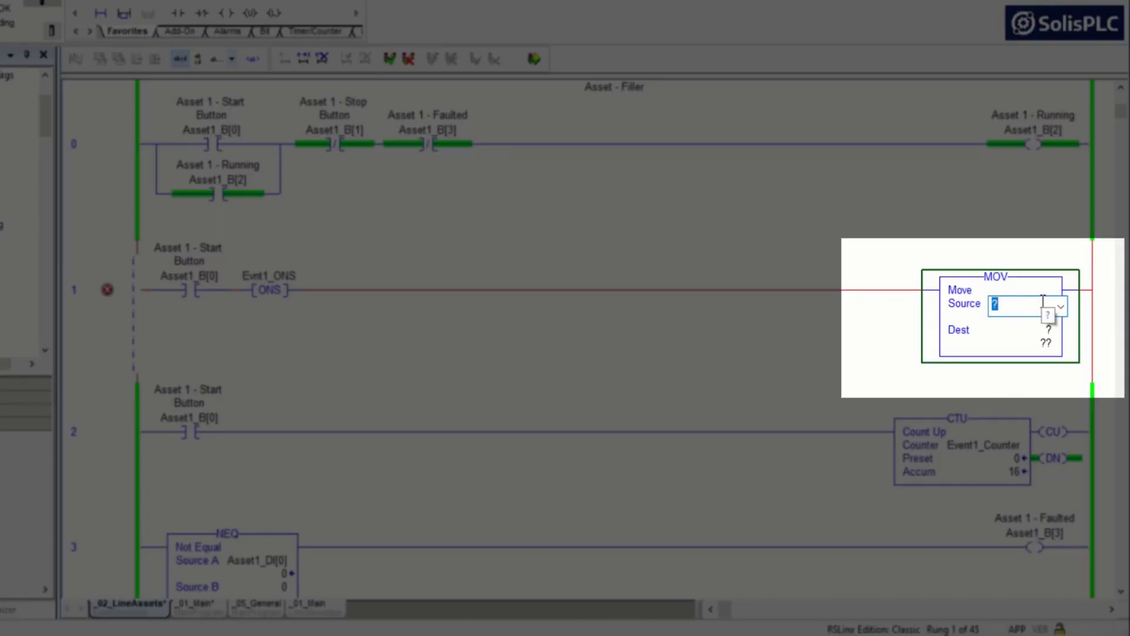
Step: Enter PLCT[5] as the MOV source and Evnt1_TimeStamp as its destination
type("PLCT0")
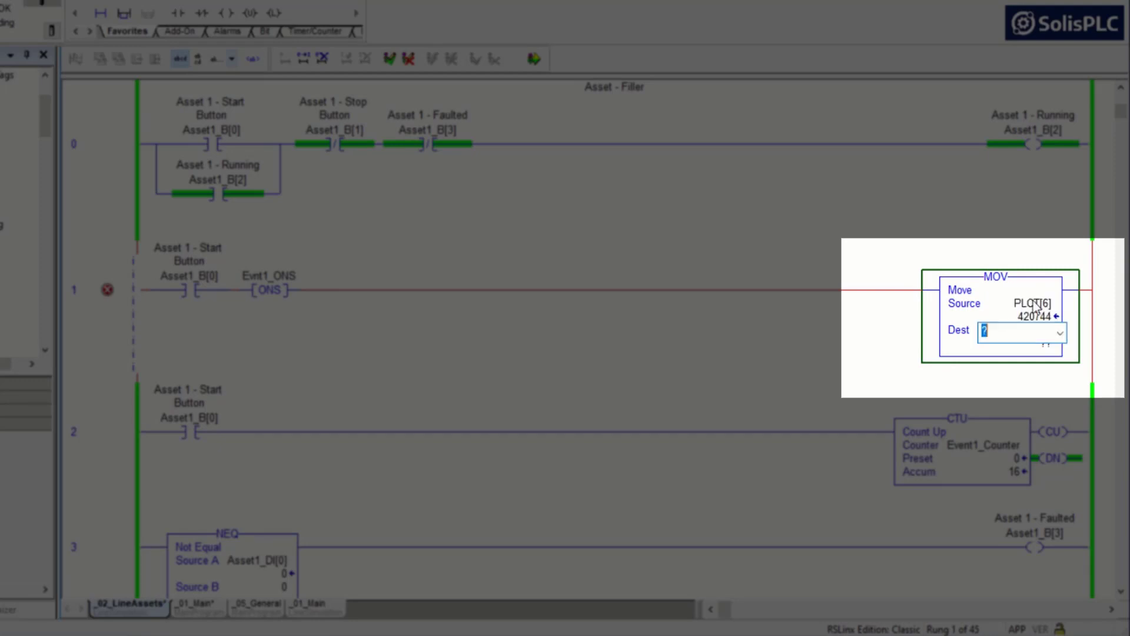
left_click(1023, 303)
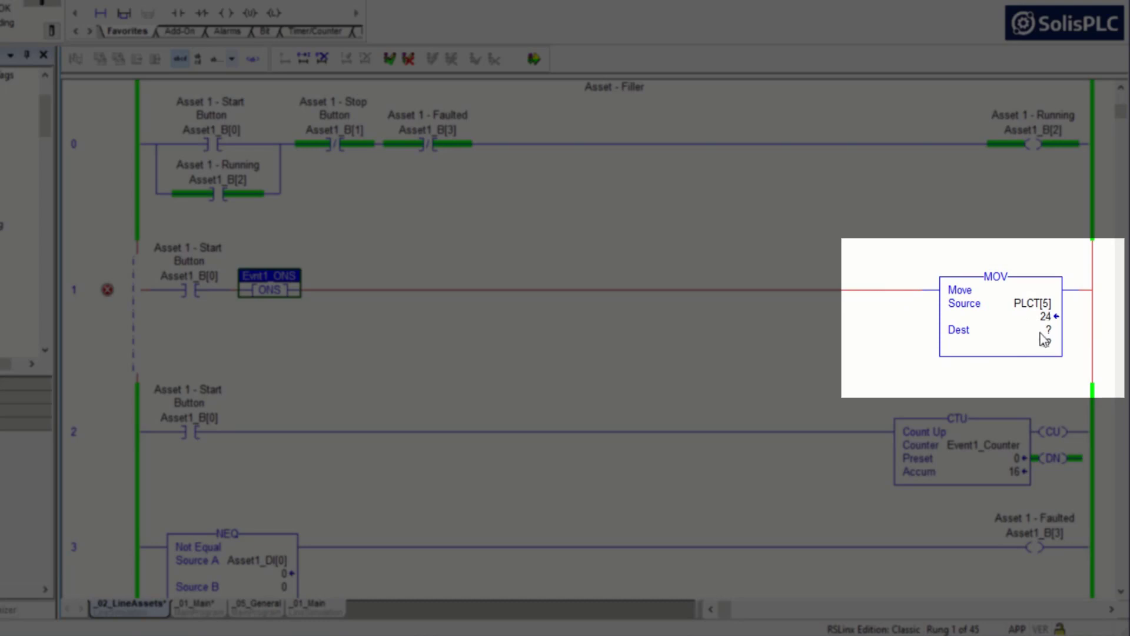
type("Event1_Control")
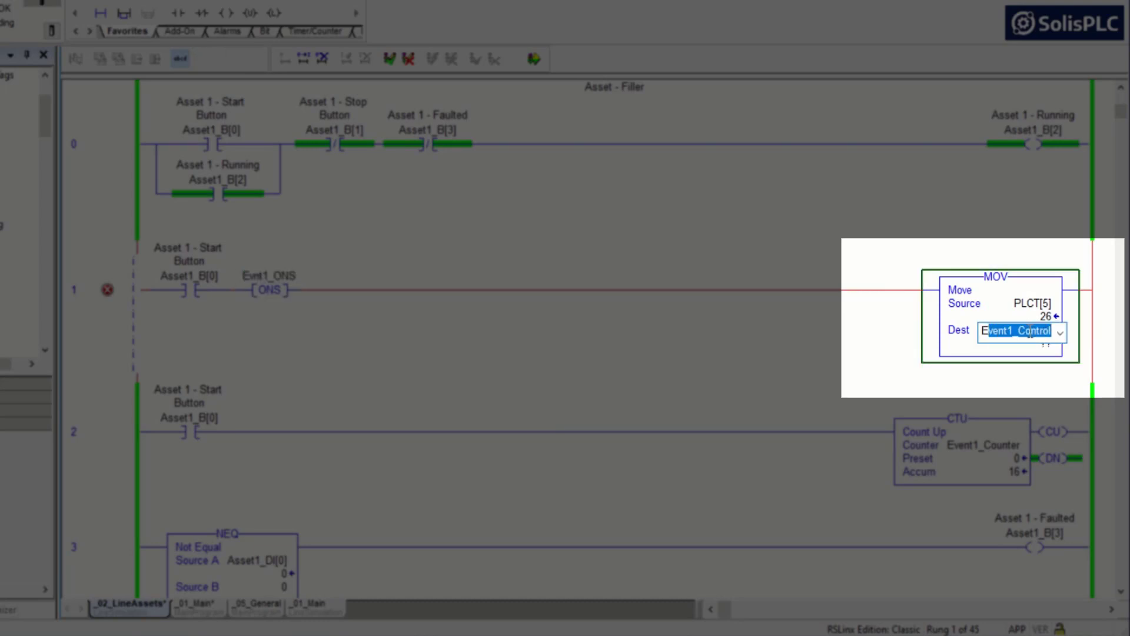
type("Evnt1")
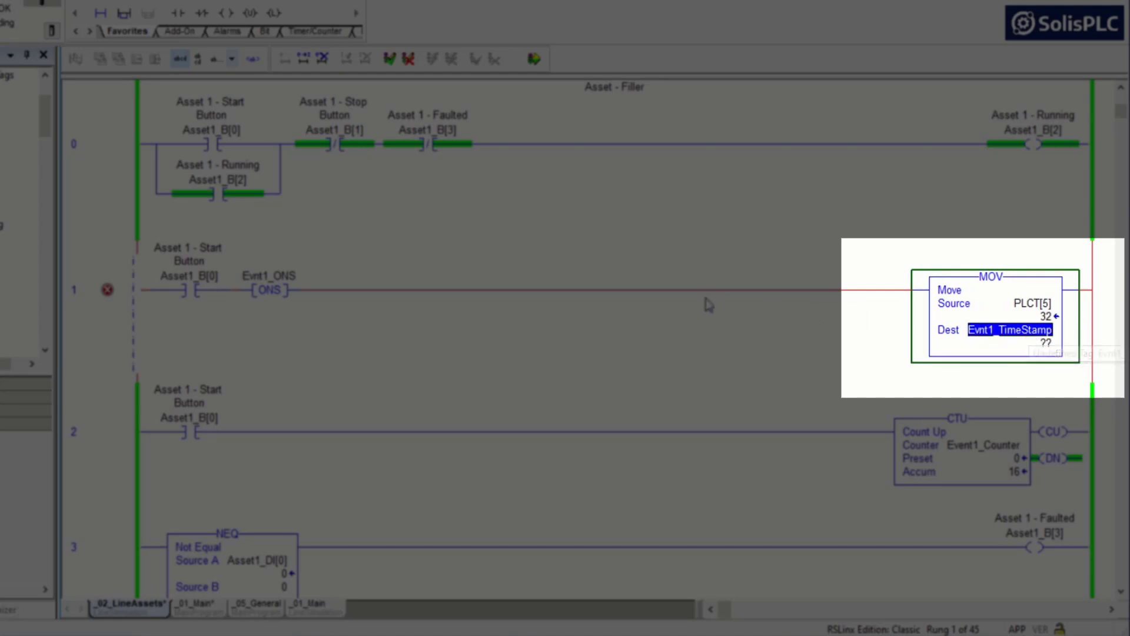
Step: Create the undefined Dest tag Evnt1_TimeStamp and set its data type in New Tag
right_click(1009, 330)
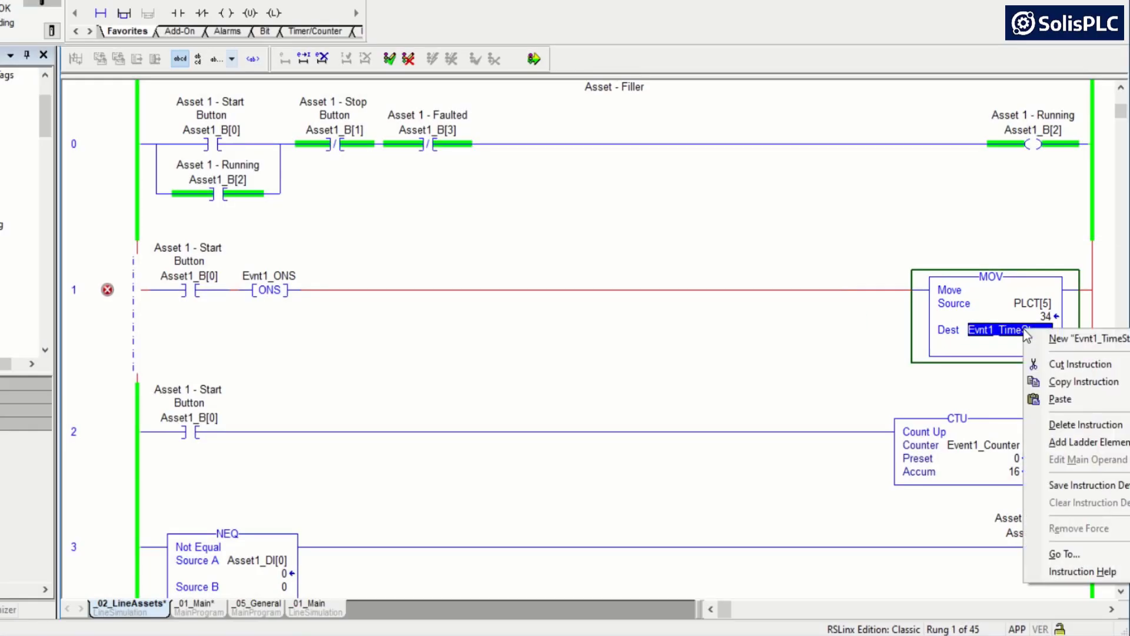
left_click(1074, 339)
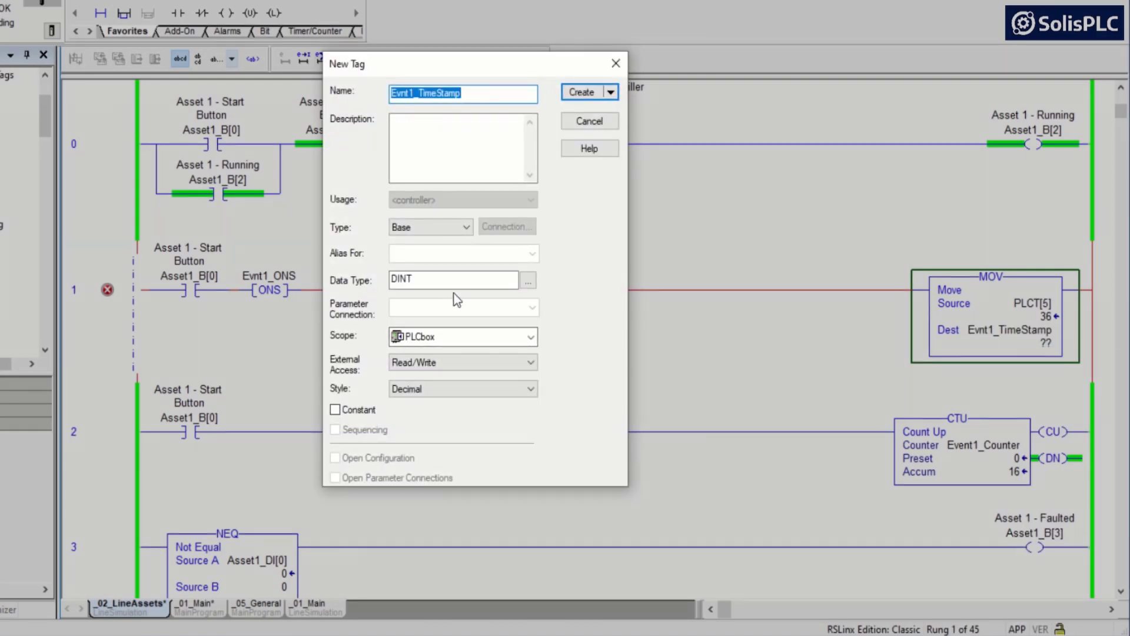
left_click(453, 280)
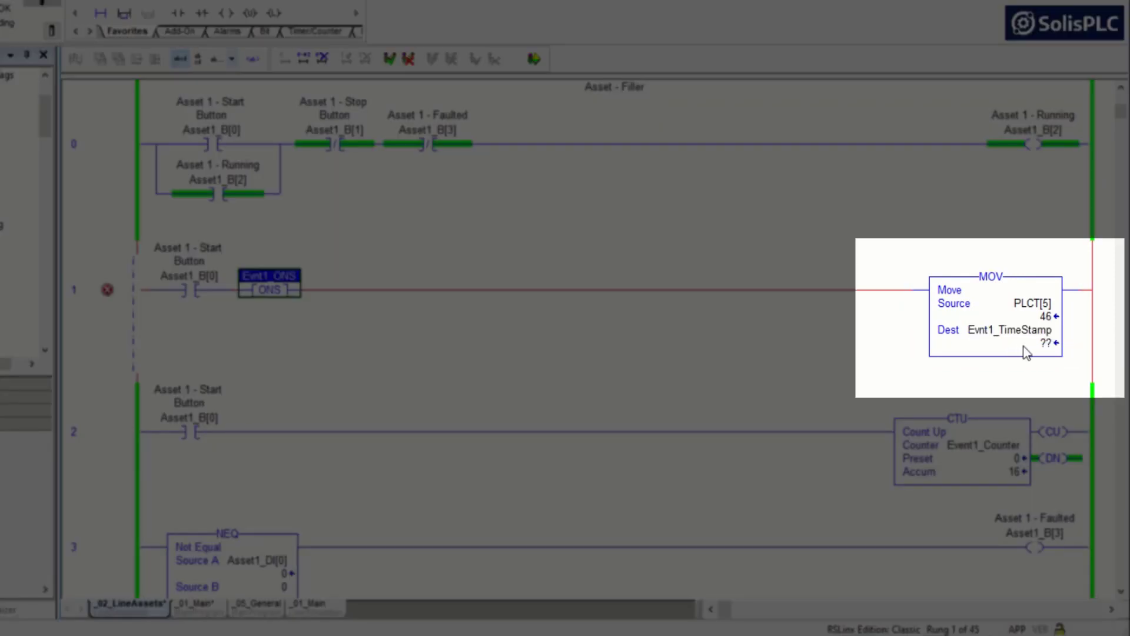
Step: Set MOV destinations to Evnt1_TimeStamp members (Seconds, Hour, etc.) and edit PLCT source indexes
left_click(1010, 330)
type(".")
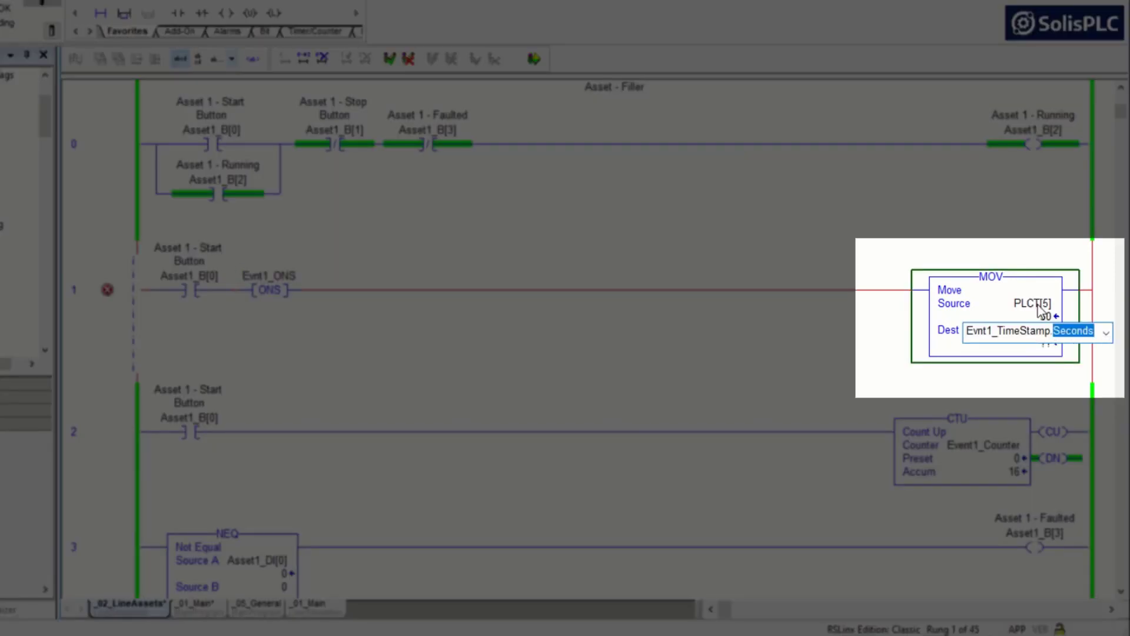
left_click(269, 277)
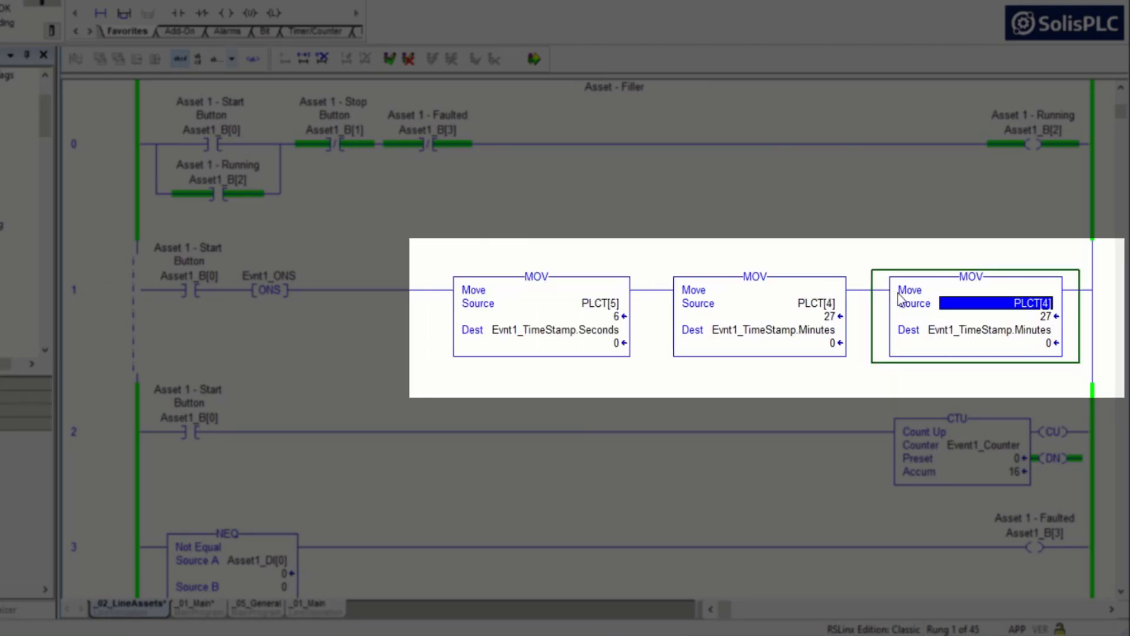
left_click(998, 302)
type("ho")
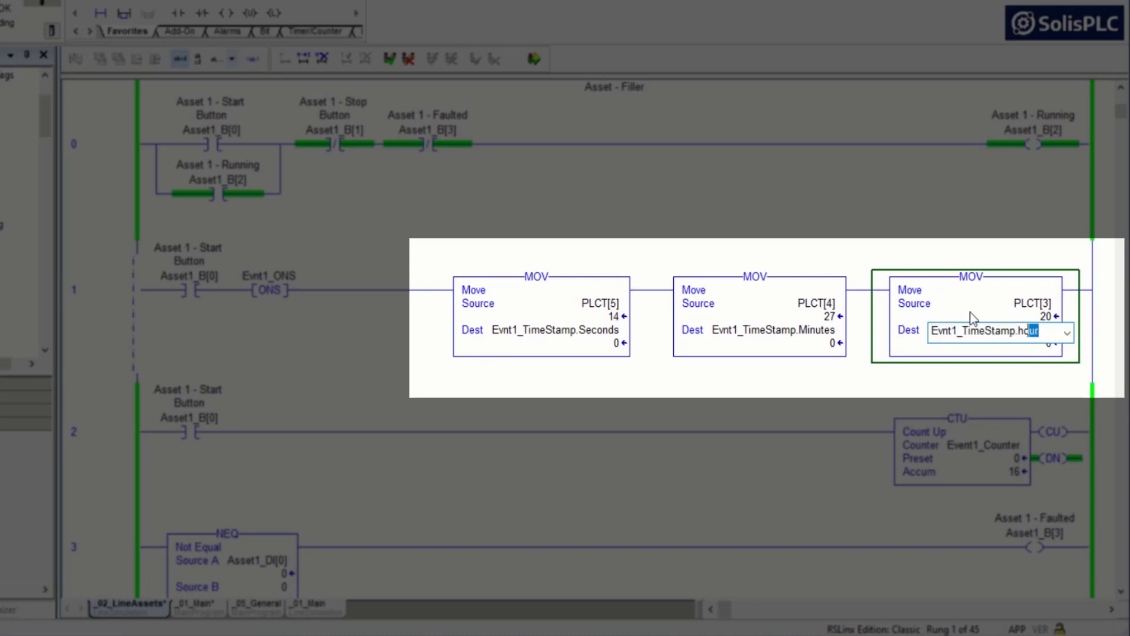
key("Enter")
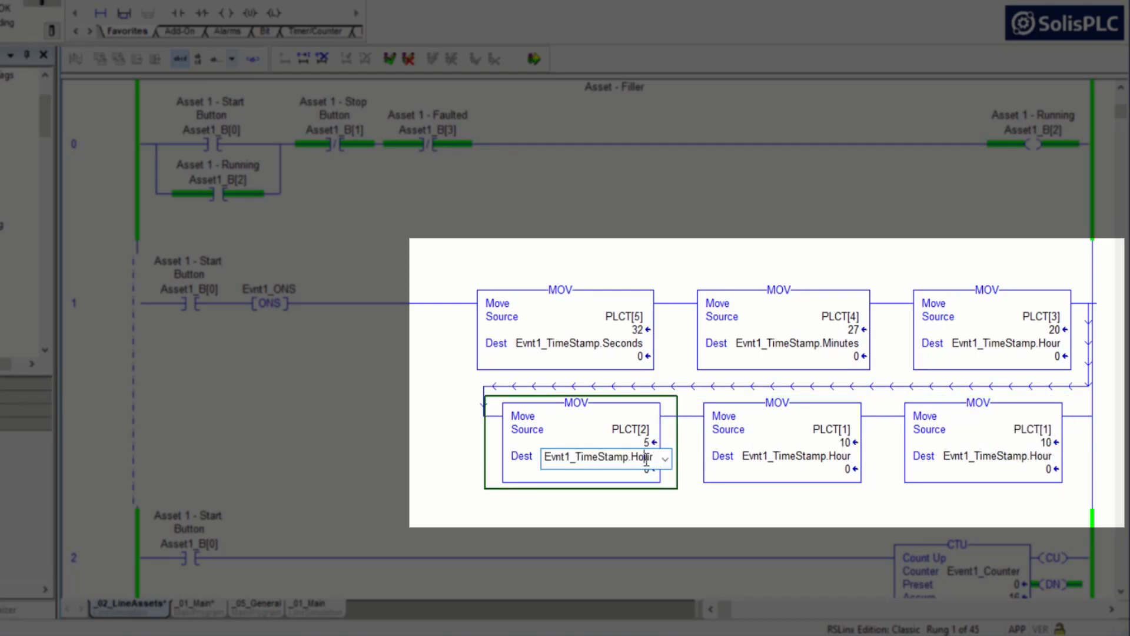
double_click(643, 457)
type("Day")
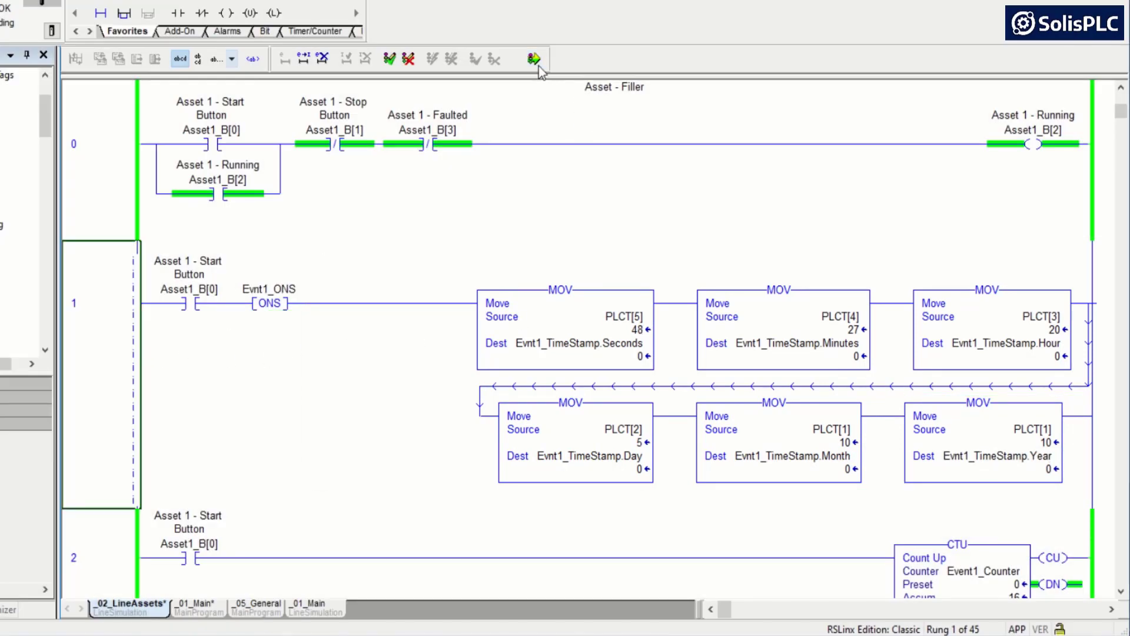
Step: Accept rung edits, toggle Asset1_B[0] to fire rung 1, and monitor Evnt1_TimeStamp
left_click(532, 58)
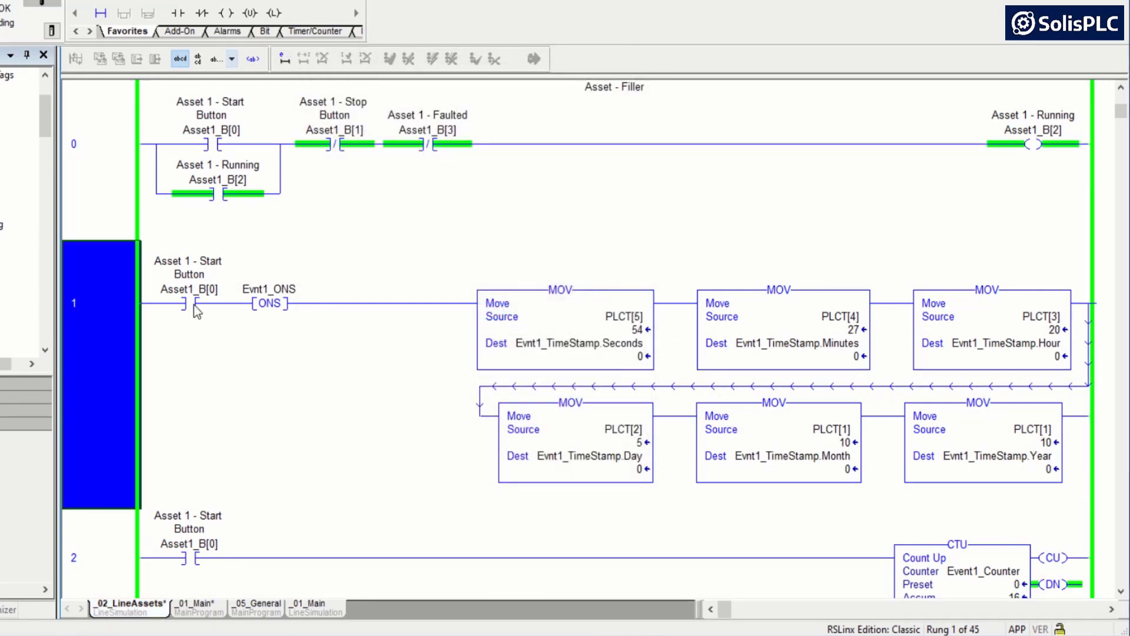
right_click(189, 303)
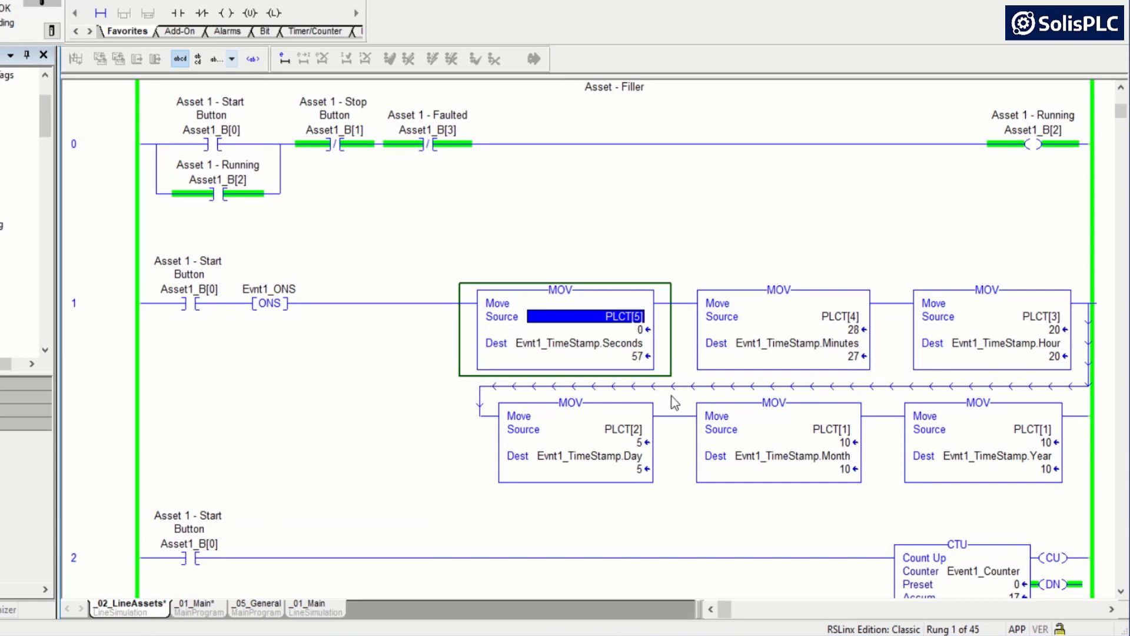
right_click(559, 456)
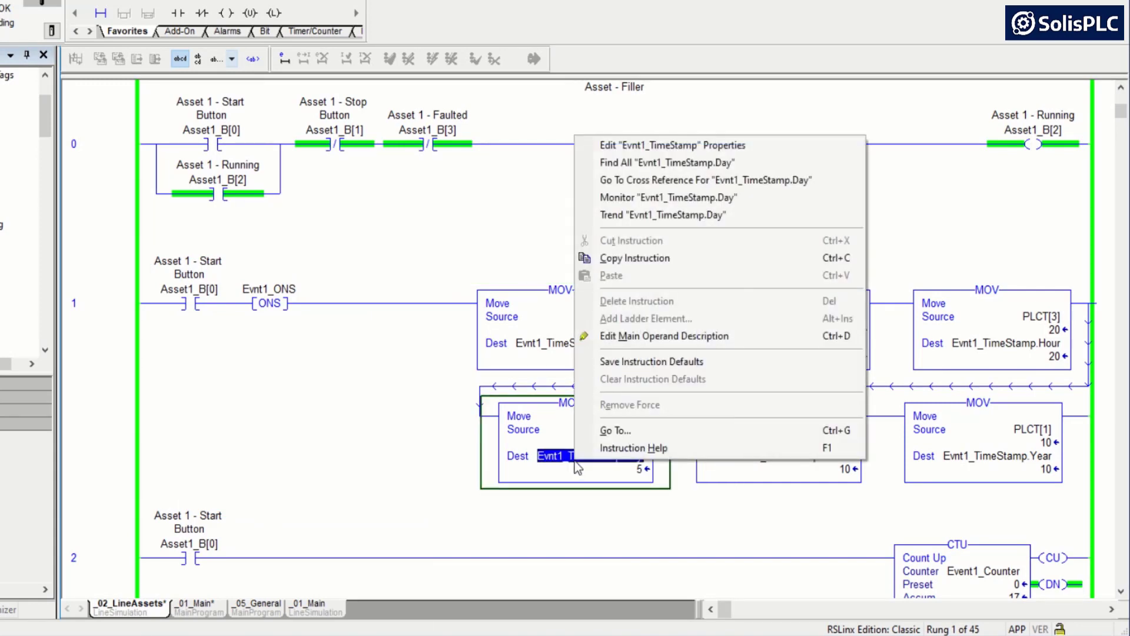
mouse_move(644, 197)
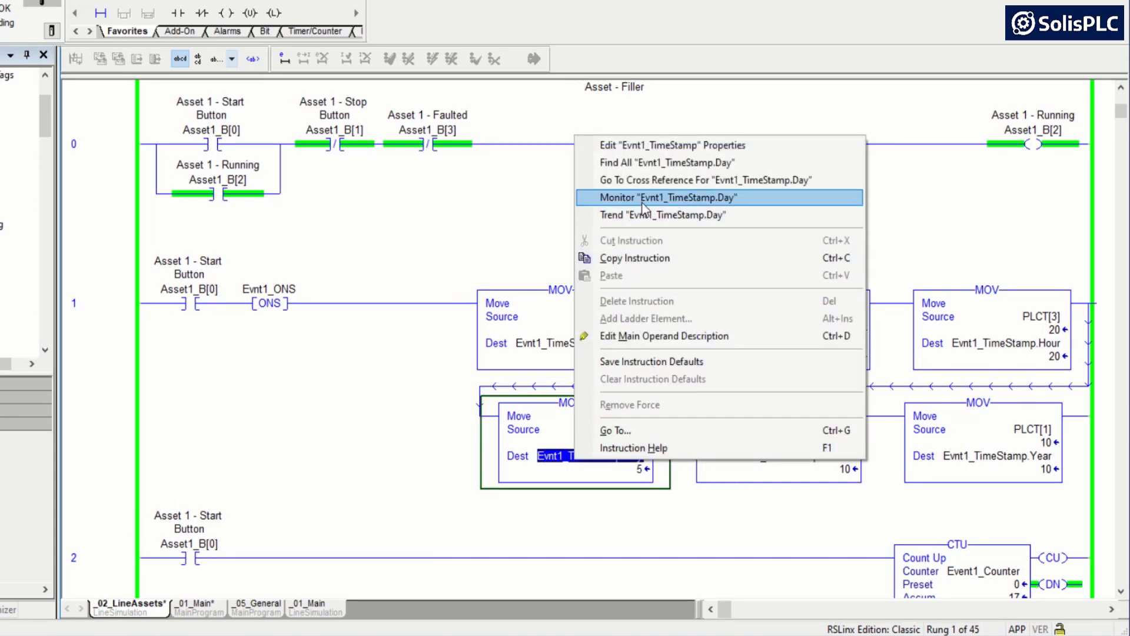
left_click(660, 197)
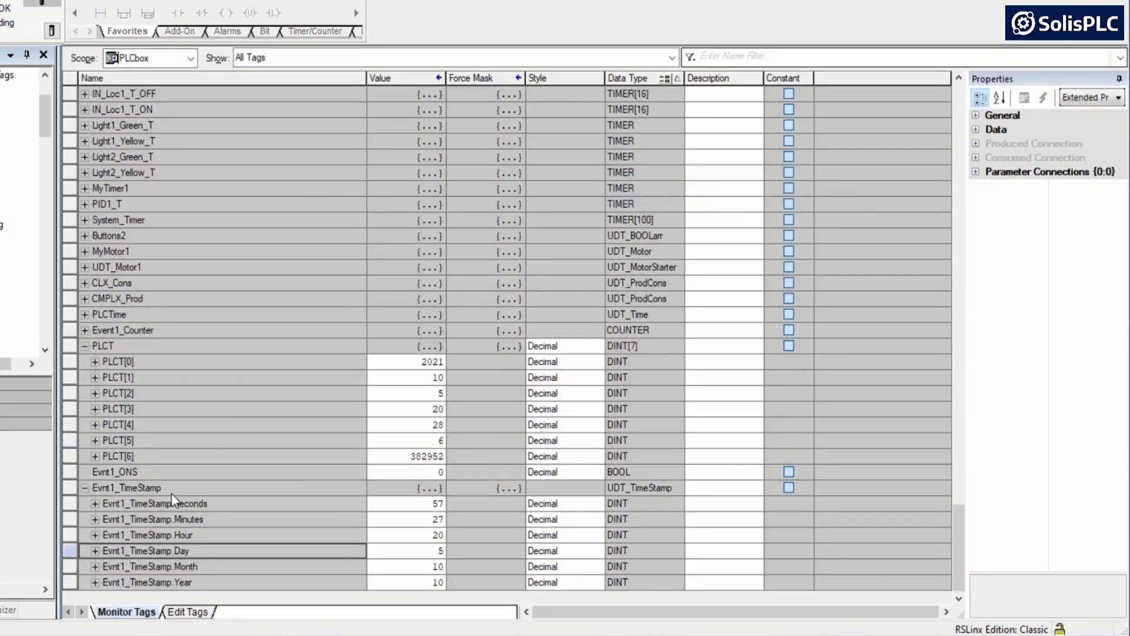
mouse_move(402, 517)
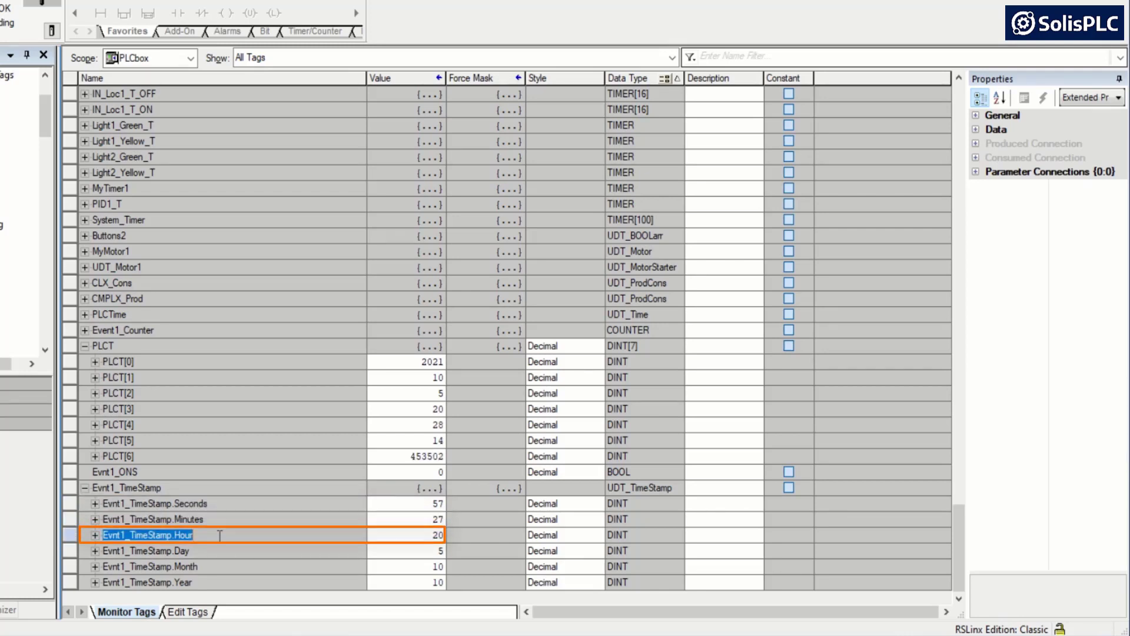
left_click(148, 550)
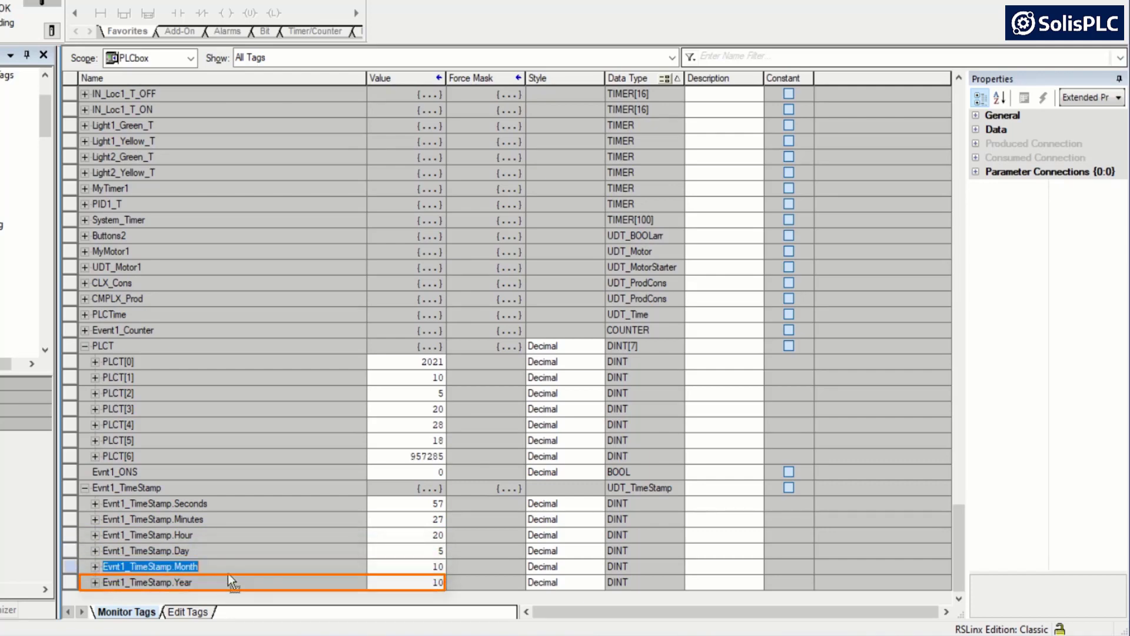
mouse_move(281, 587)
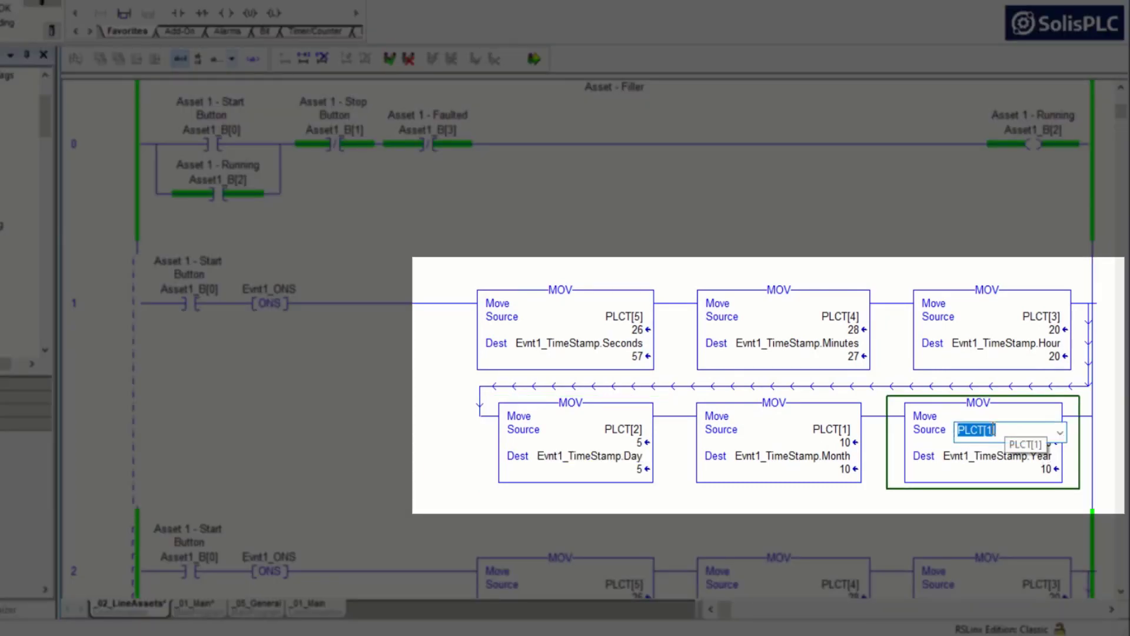
Step: Change the Year MOV source to PLCT[0] and accept the rung edits
type("PLCT[0]")
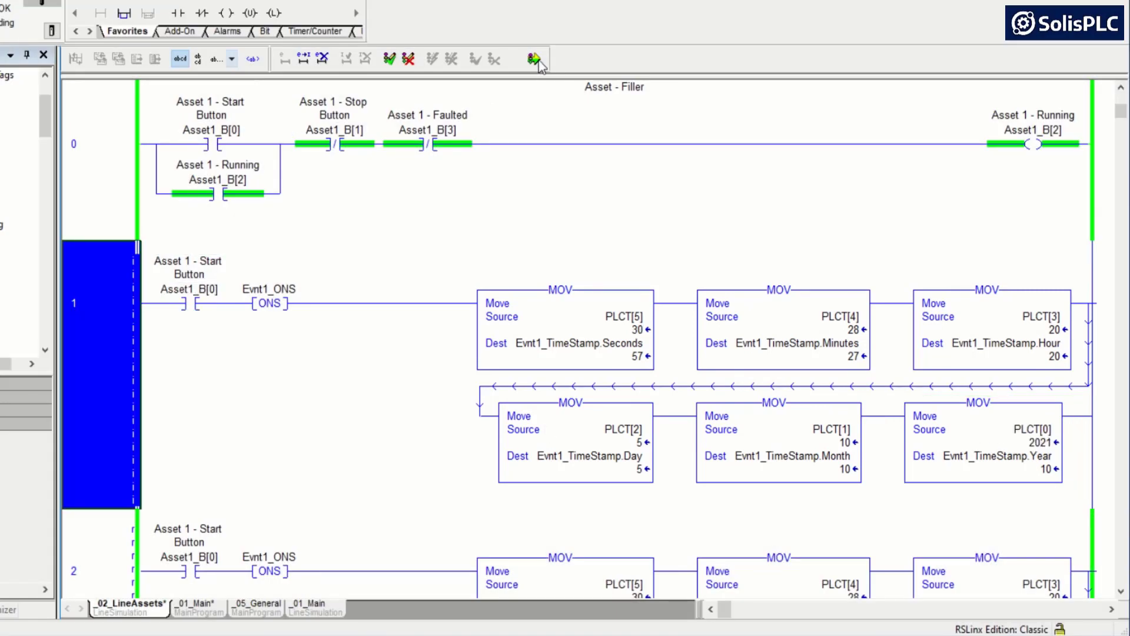
left_click(533, 58)
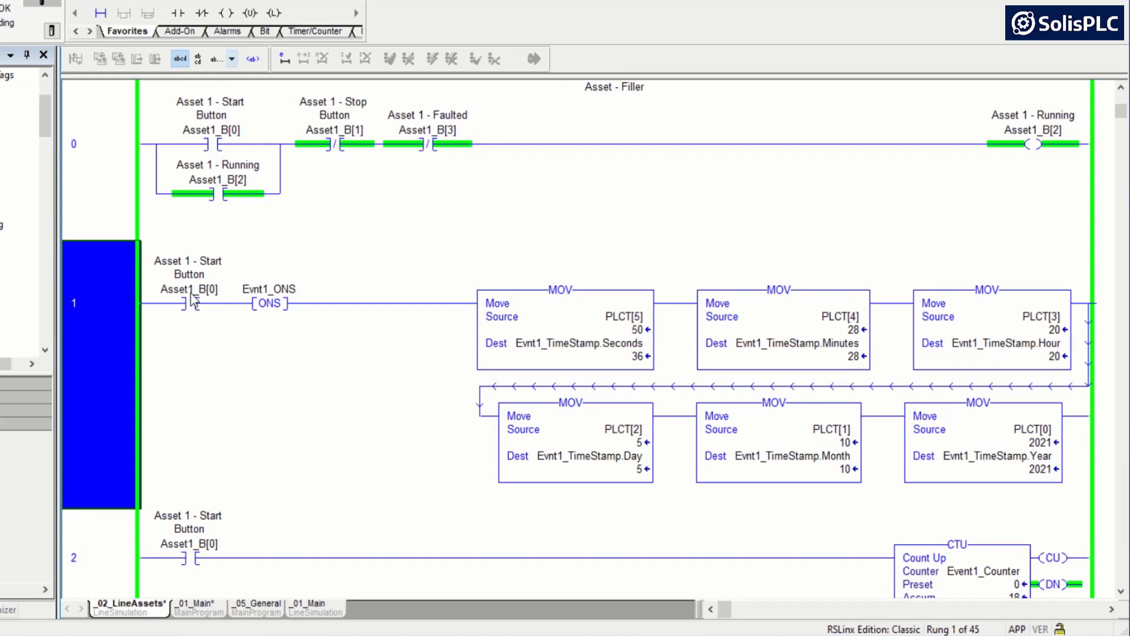
mouse_move(330, 317)
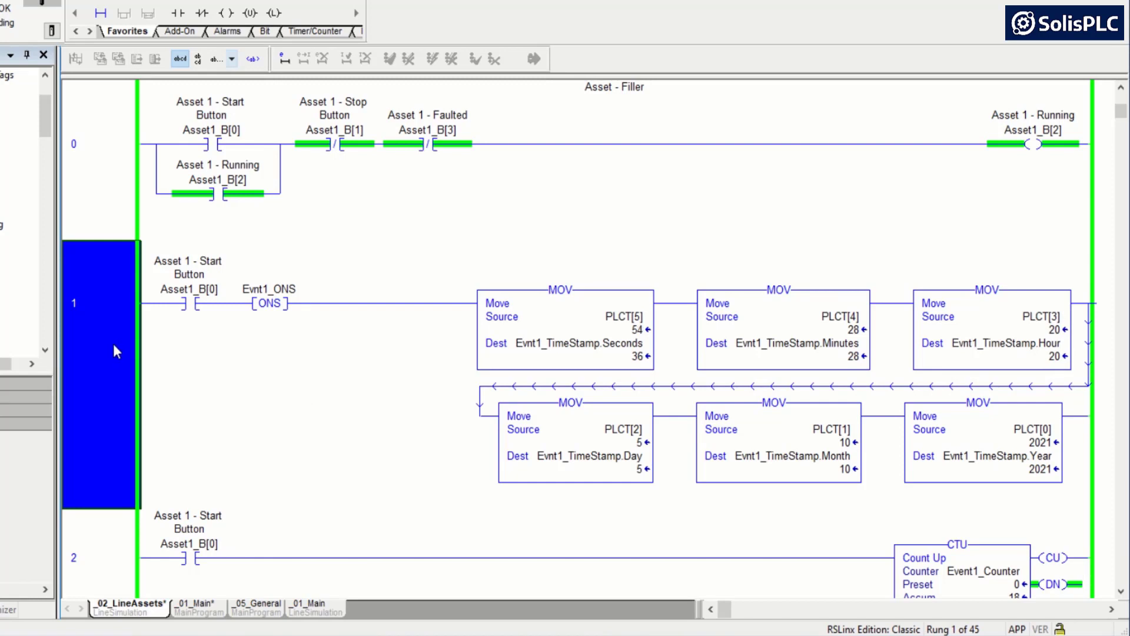
mouse_move(123, 365)
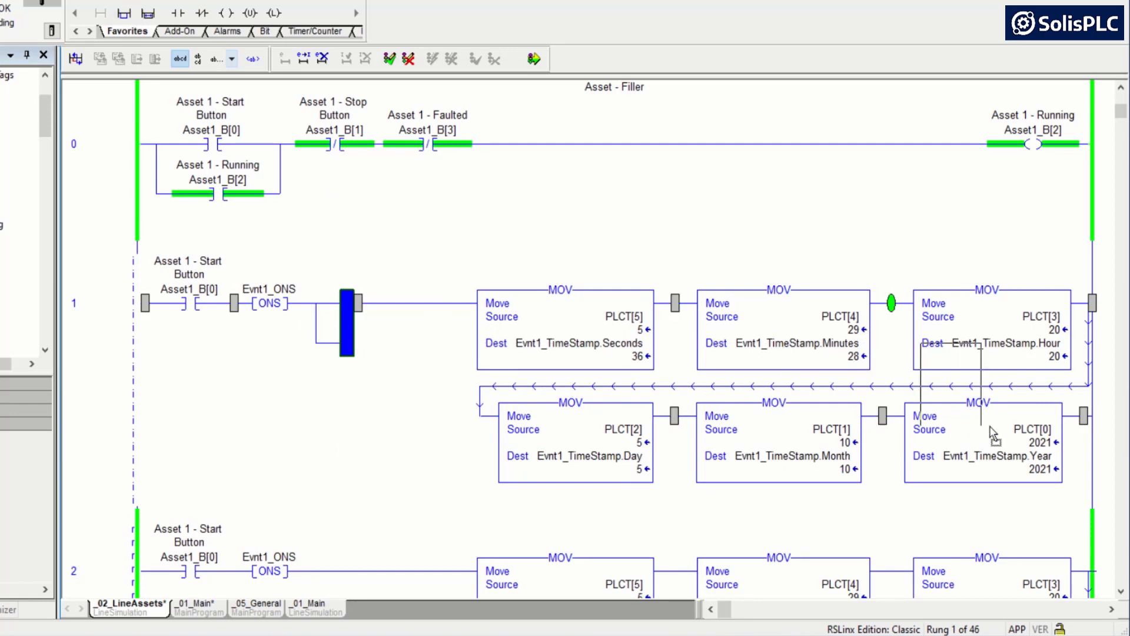
Step: Fill the new branch's FIFO Load operands, entering Evnt1_ONS and Evnt1_TimeStamp
scroll("down", 3)
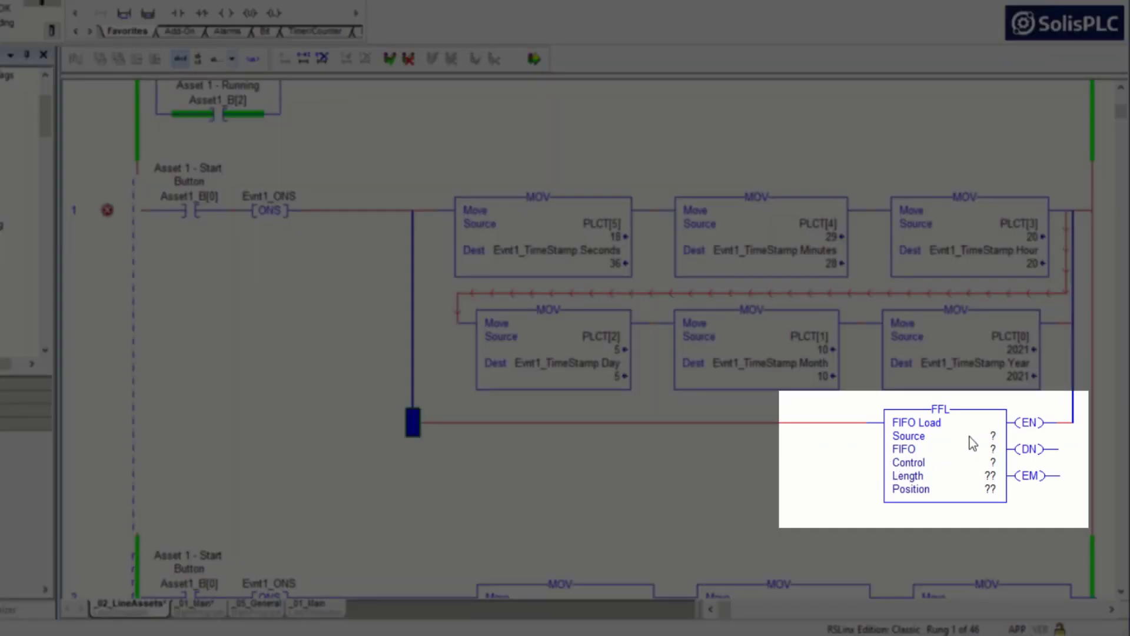
left_click(959, 436)
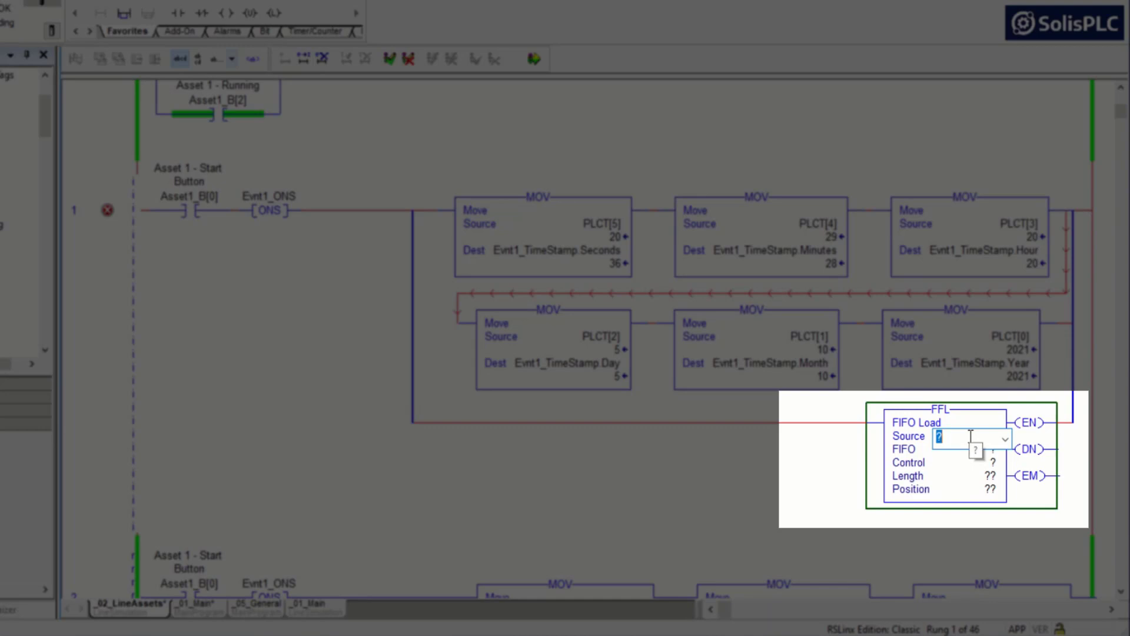
type("Evnt1_ONS")
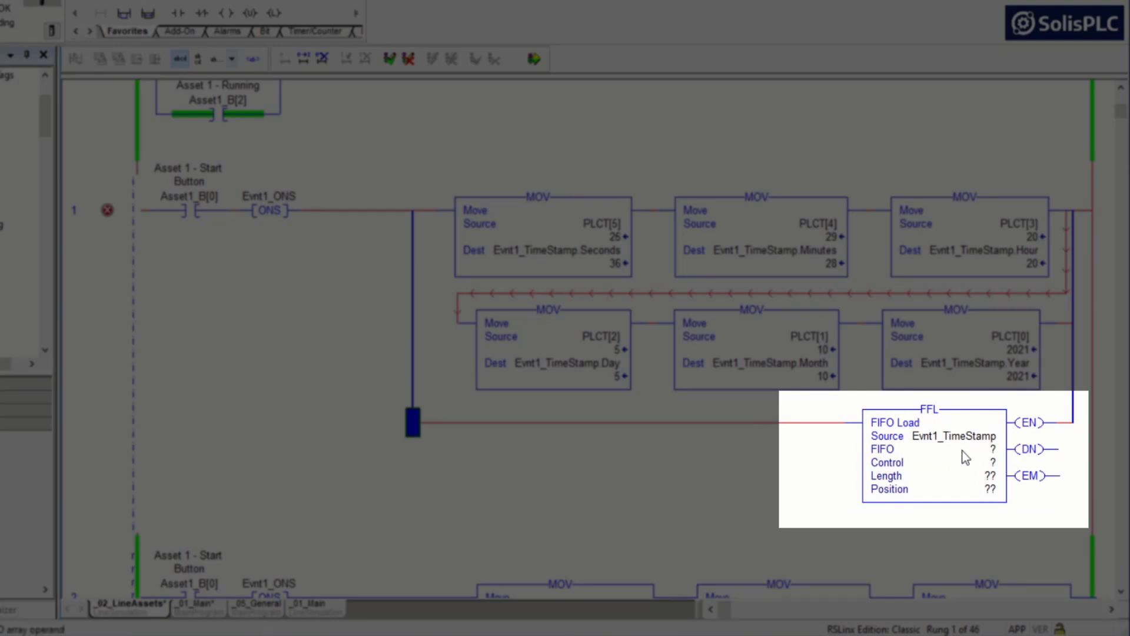
left_click(931, 449)
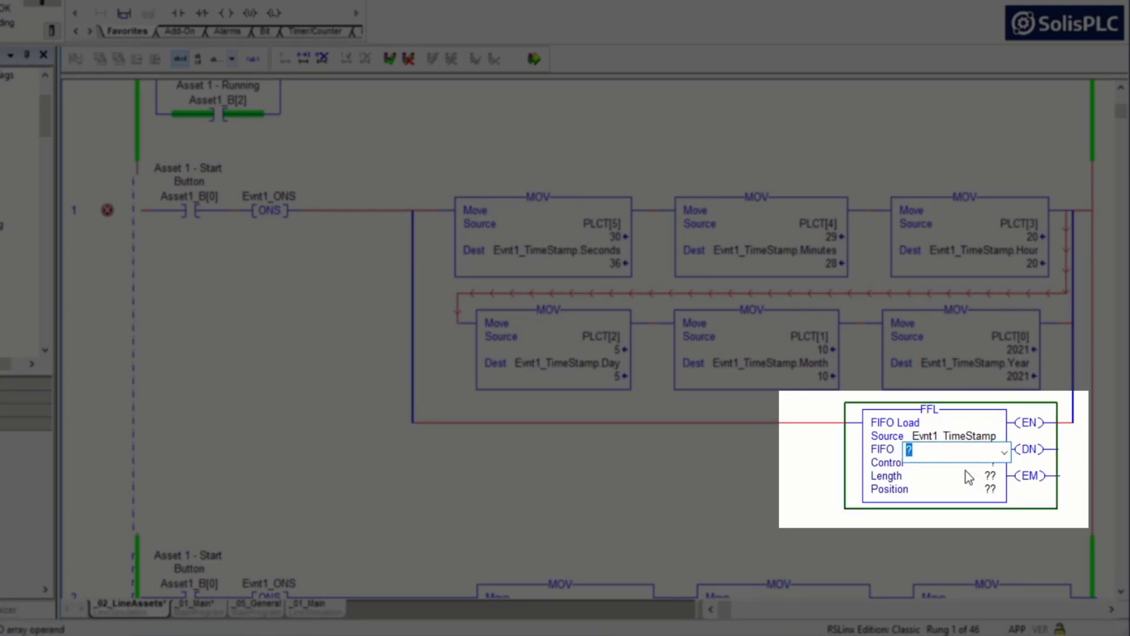
type("Evnt1_ONS")
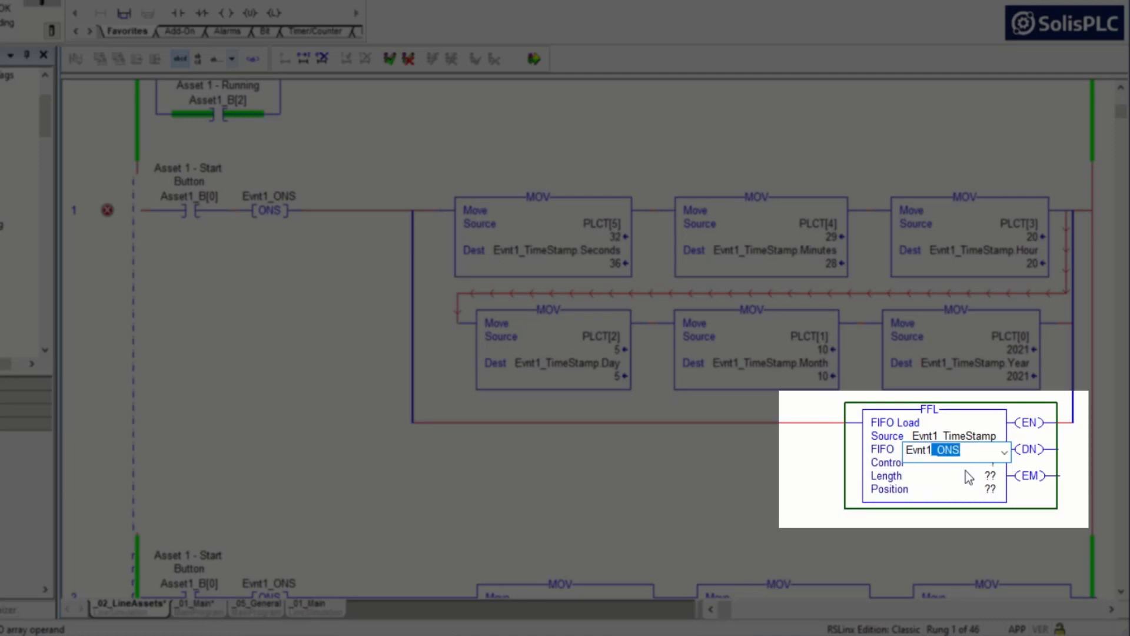
type("Evnt1_TimeStamps[0")
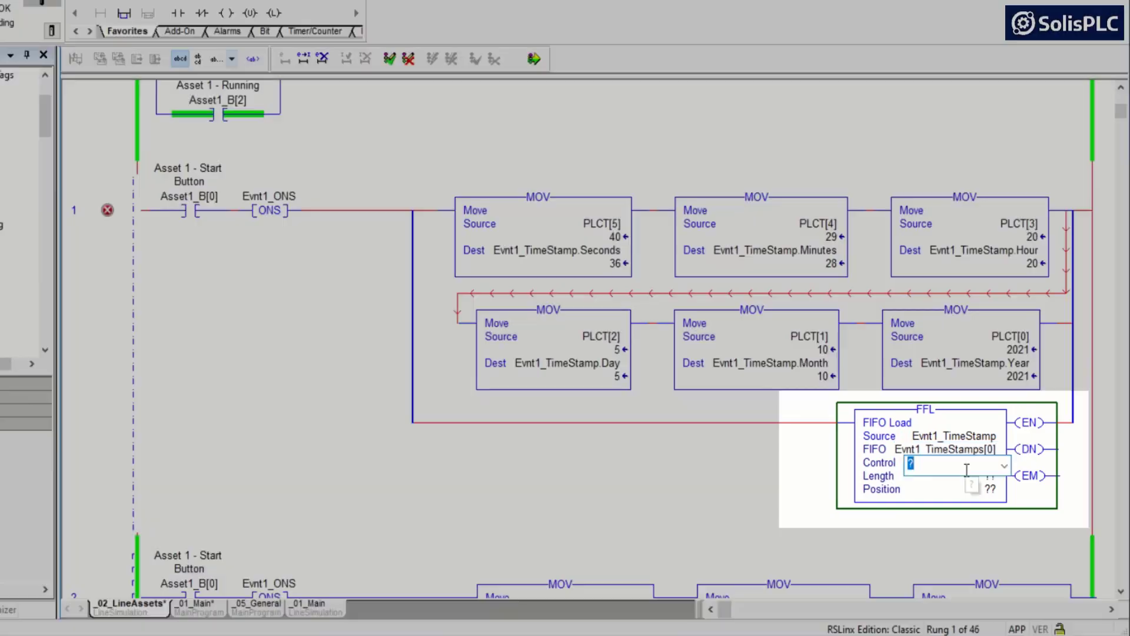
Step: Create Evnt1_TimeStamps as a UDT_TimeStamp[100] array tag via the New Tag dialog
right_click(945, 448)
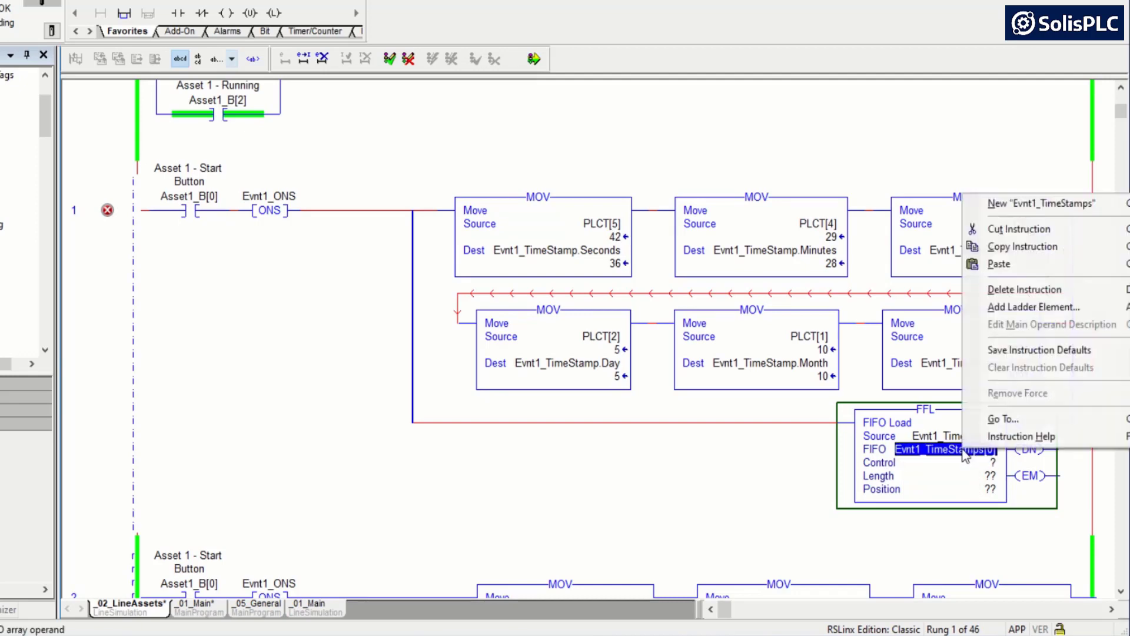
left_click(1040, 203)
type("UDT_TimeSt")
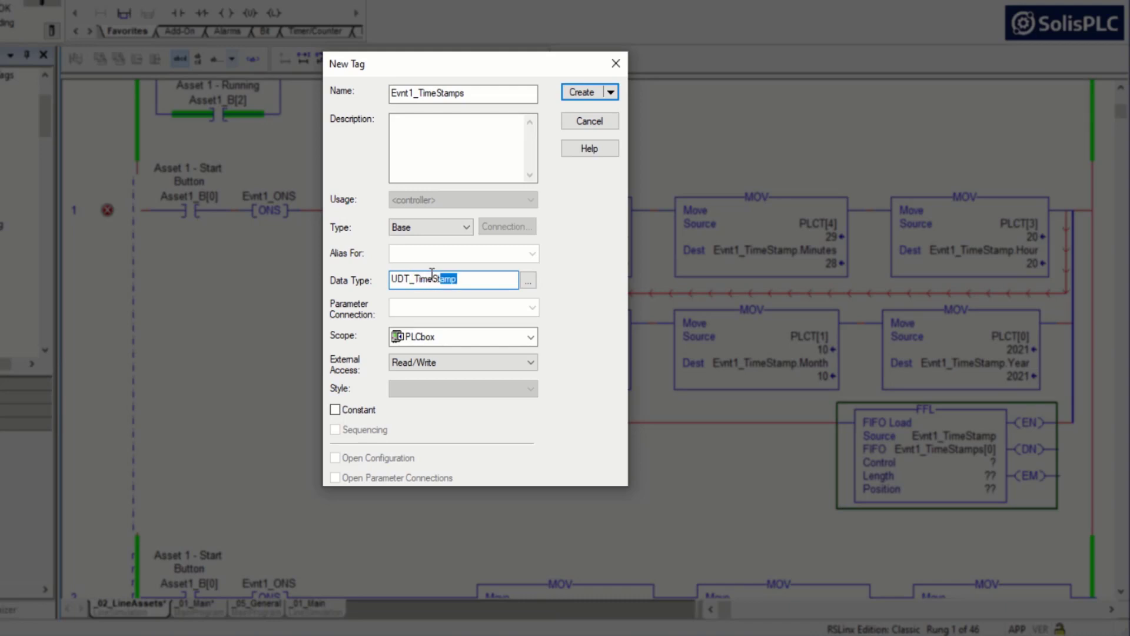
type("[100")
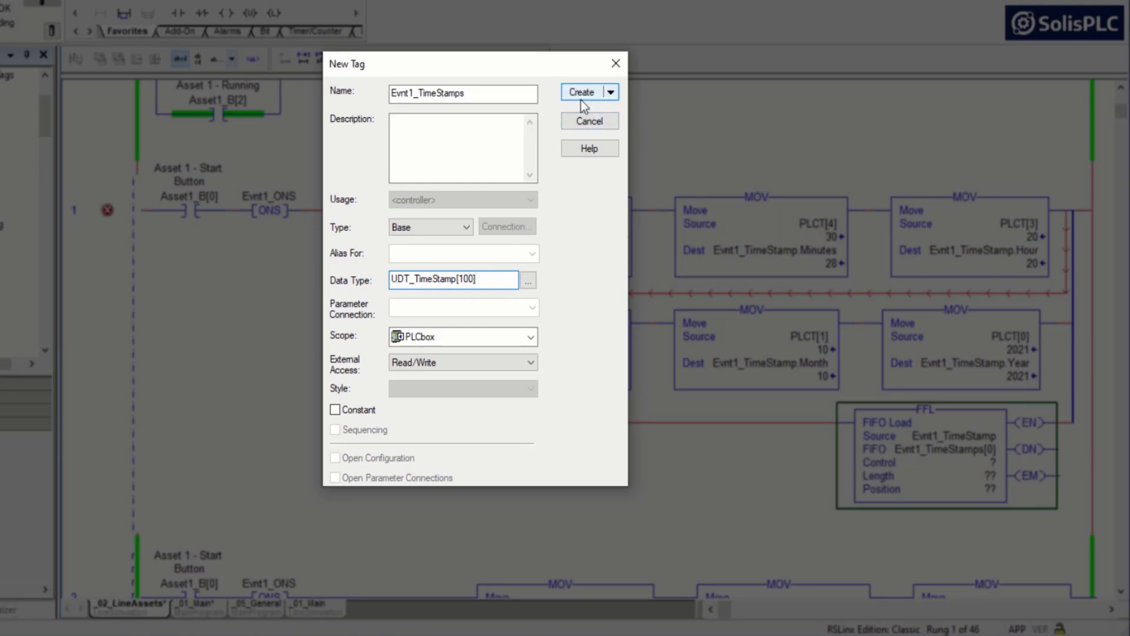
left_click(581, 92)
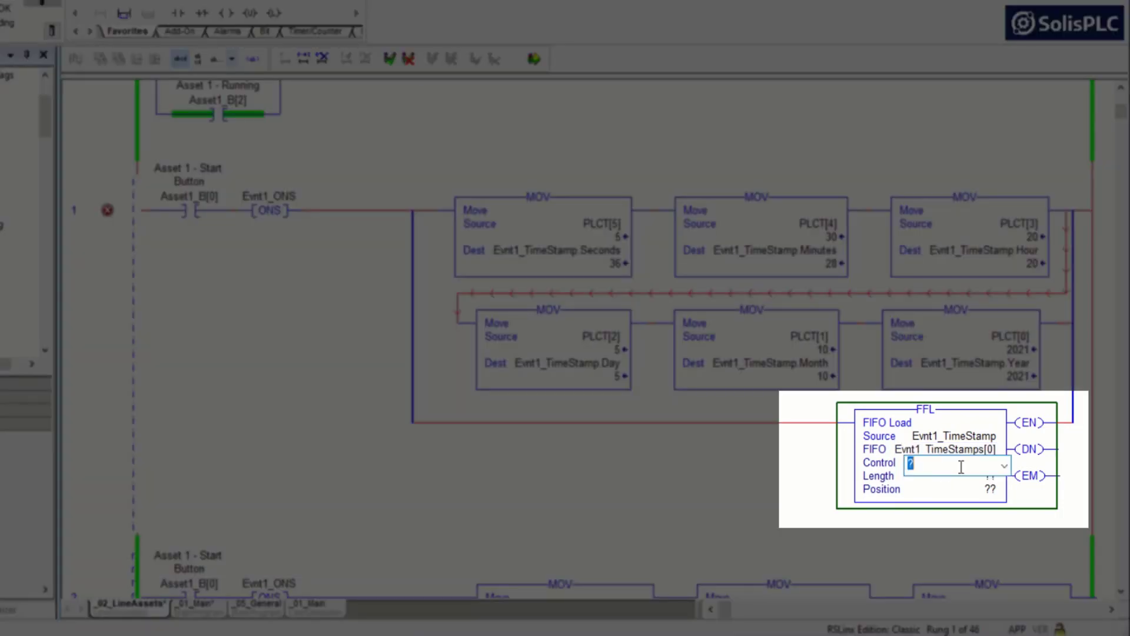
Step: Set the FFL Control to a newly created Evnt1_Control tag and Length to 99
type("Event1_Control")
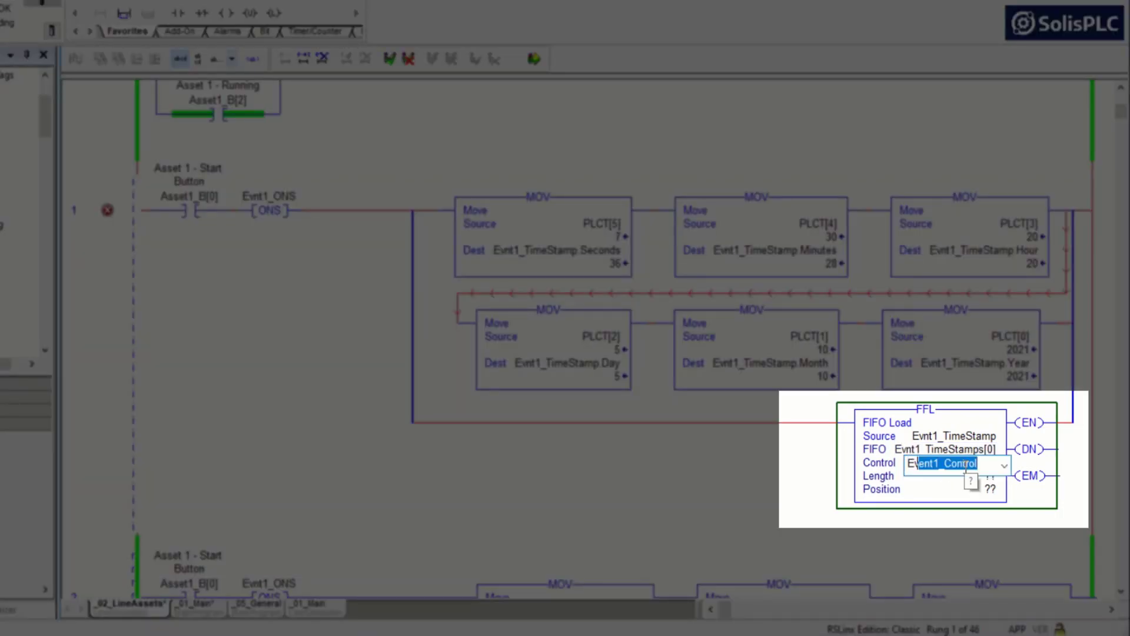
type("Evnt1_C")
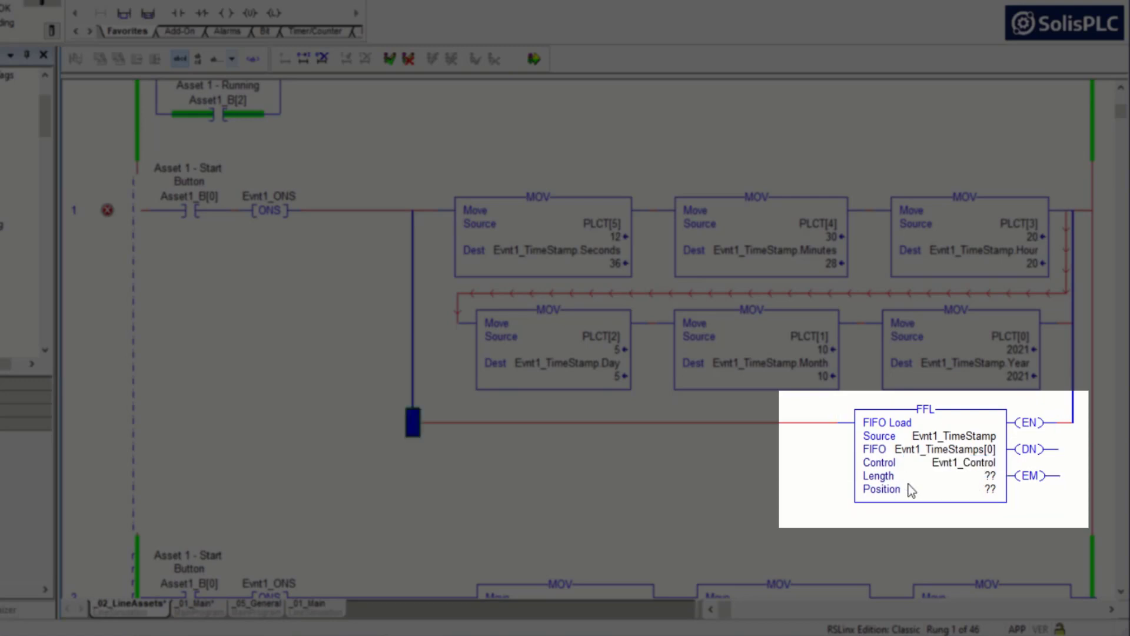
left_click(937, 475)
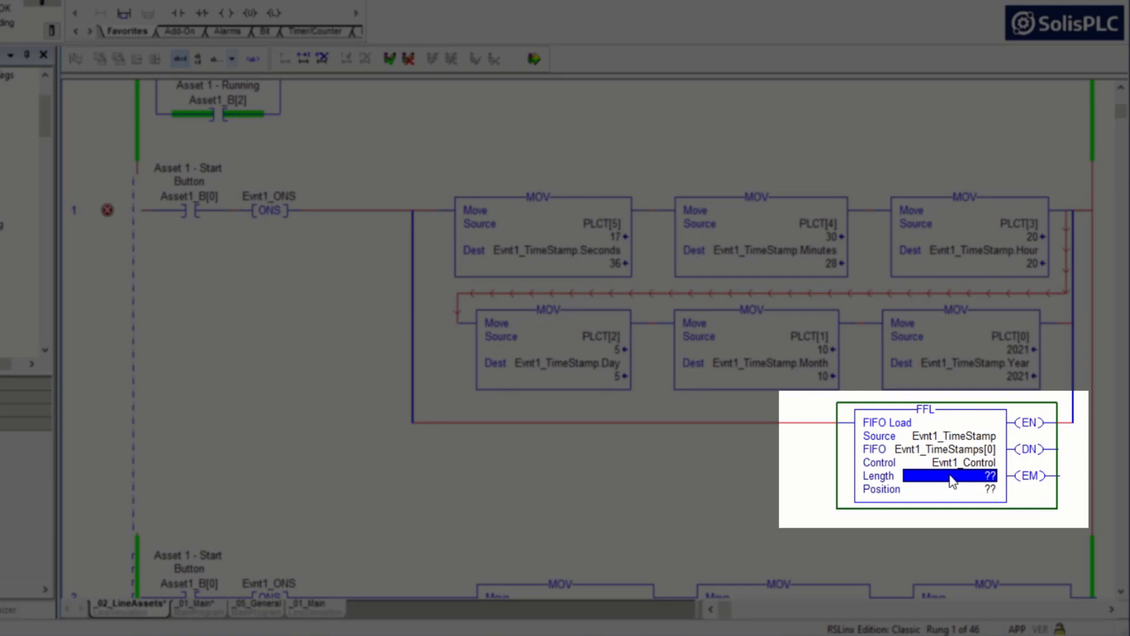
right_click(951, 463)
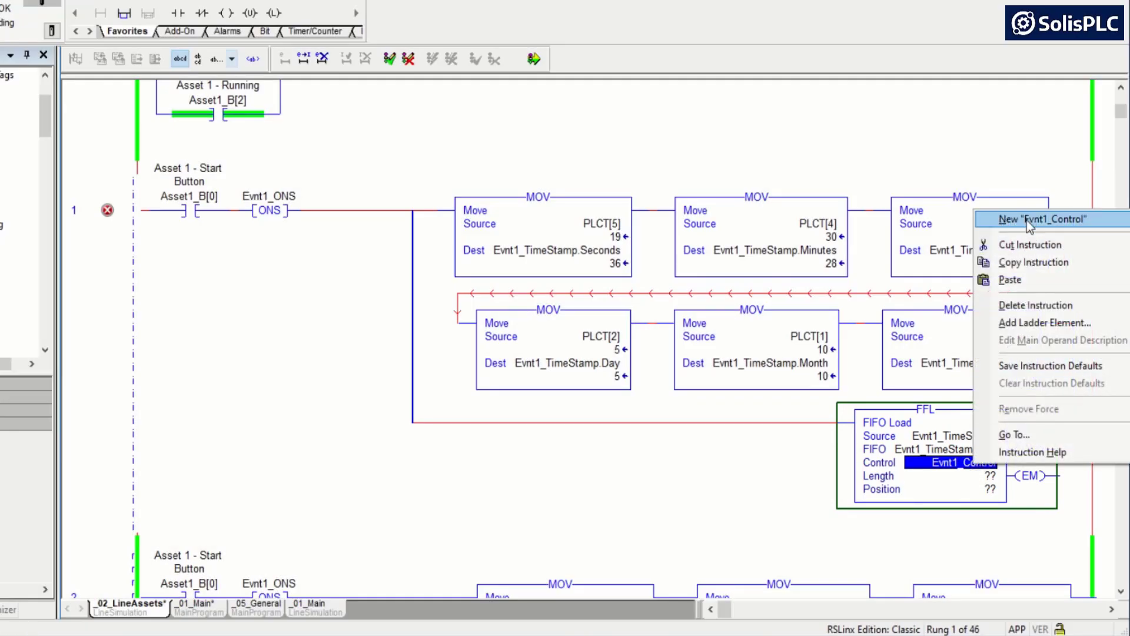
left_click(1041, 218)
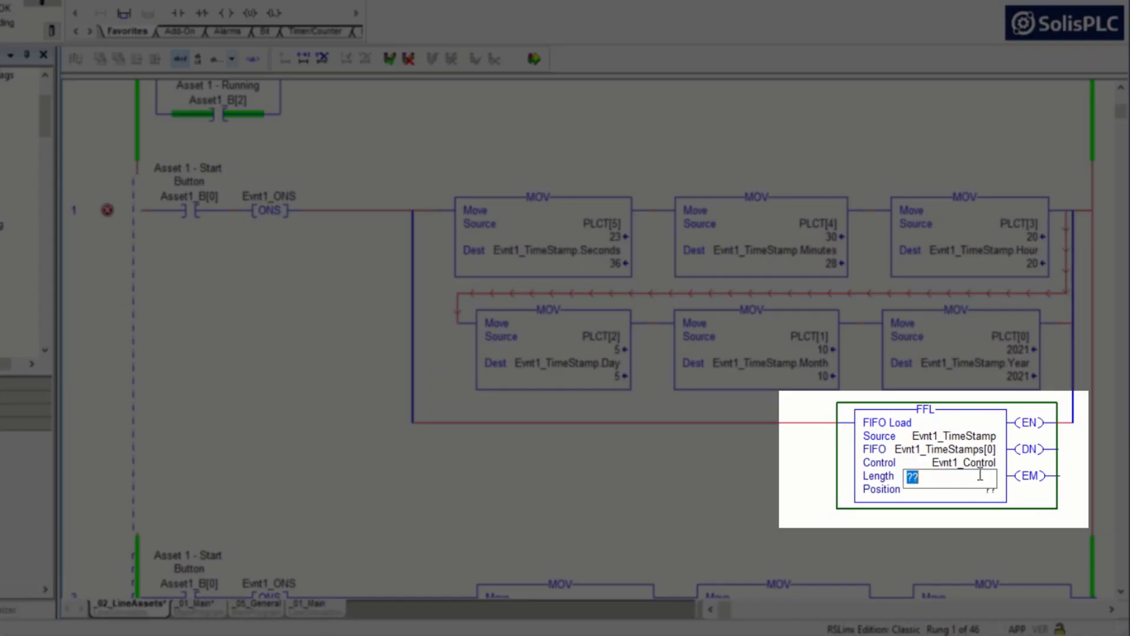
type("100")
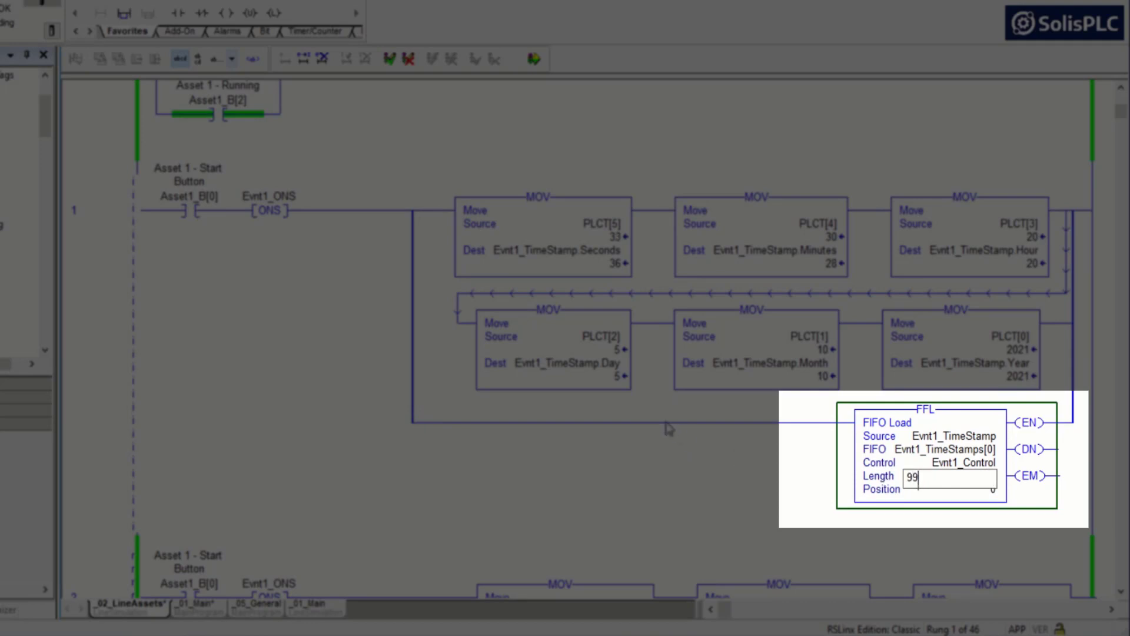
key("Enter")
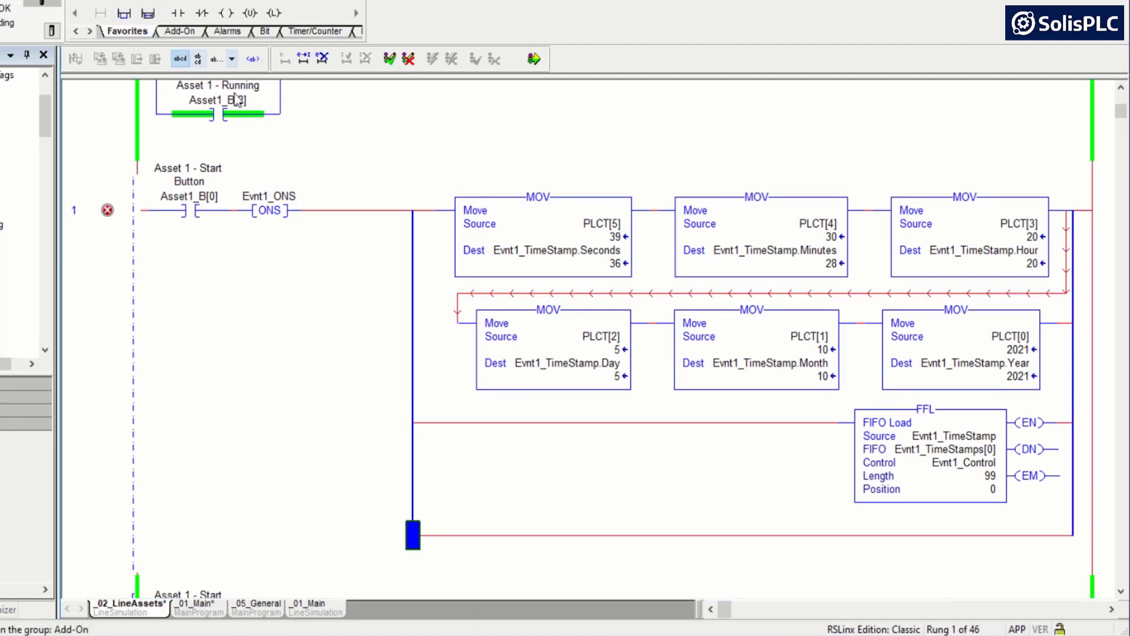
Step: Set the EQU Source A to Evnt1_Control.POS and Source B to 99
scroll("down", 3)
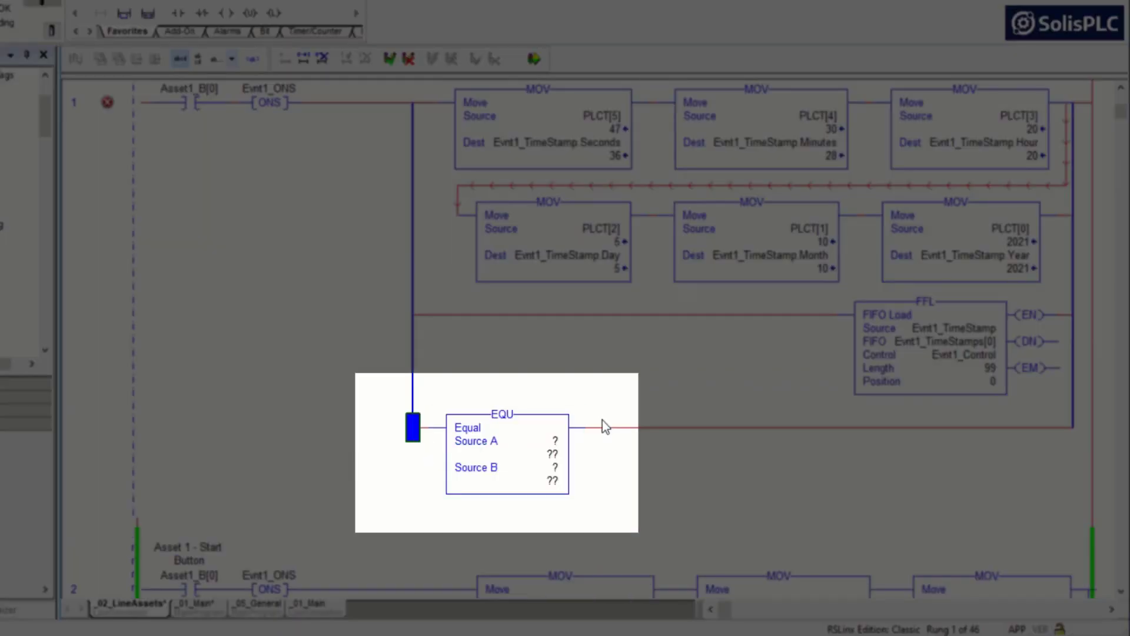
left_click(537, 440)
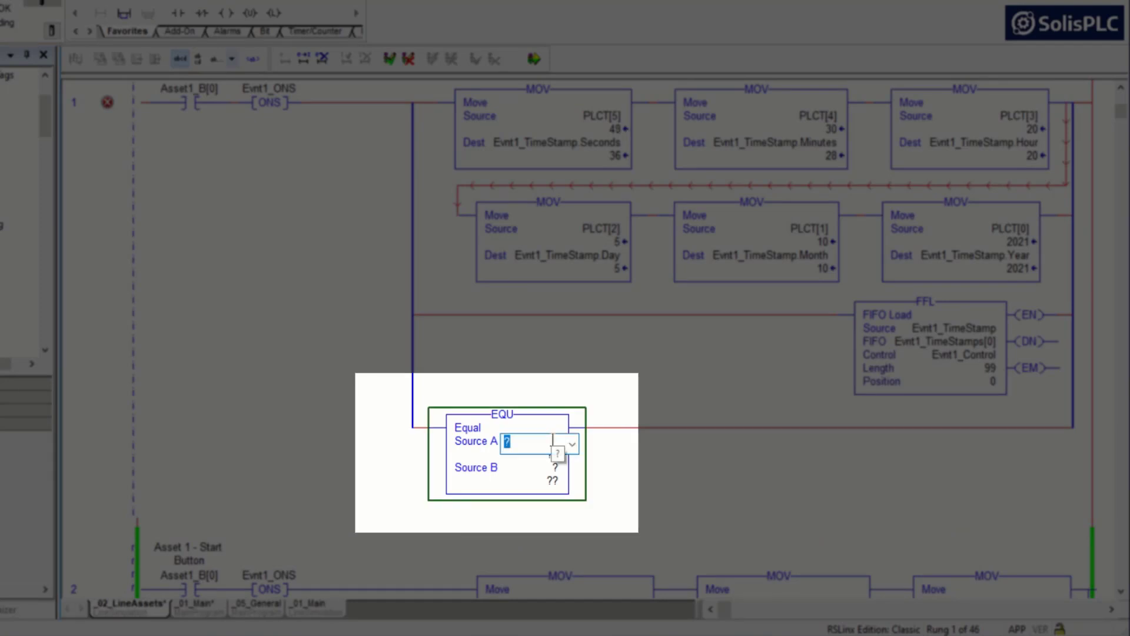
type("Evnt1_Control.POS")
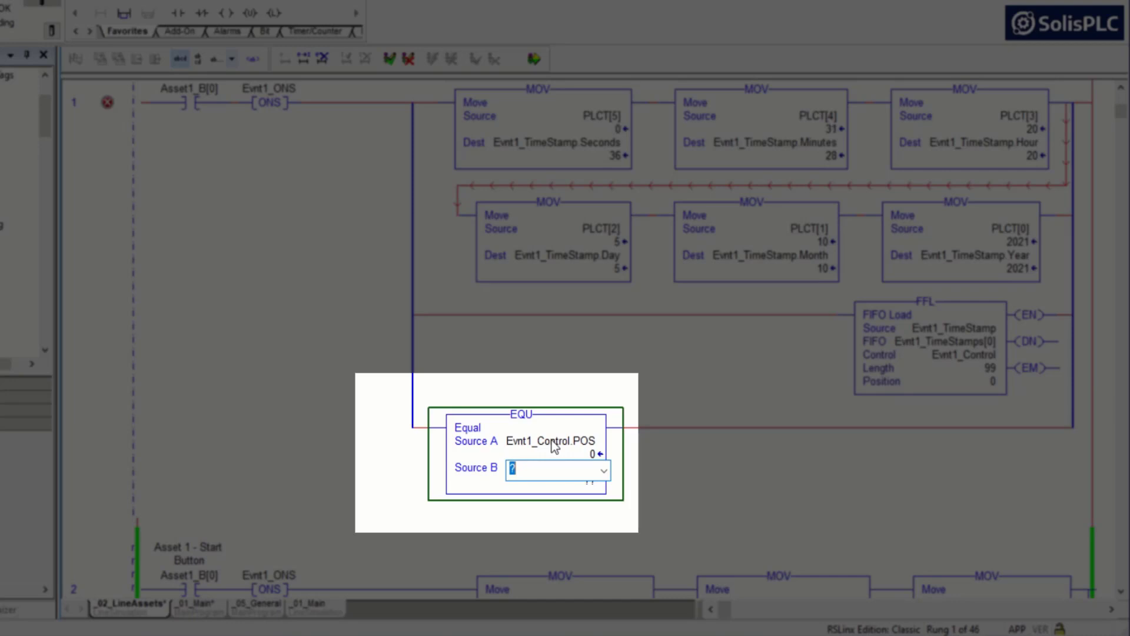
type("99")
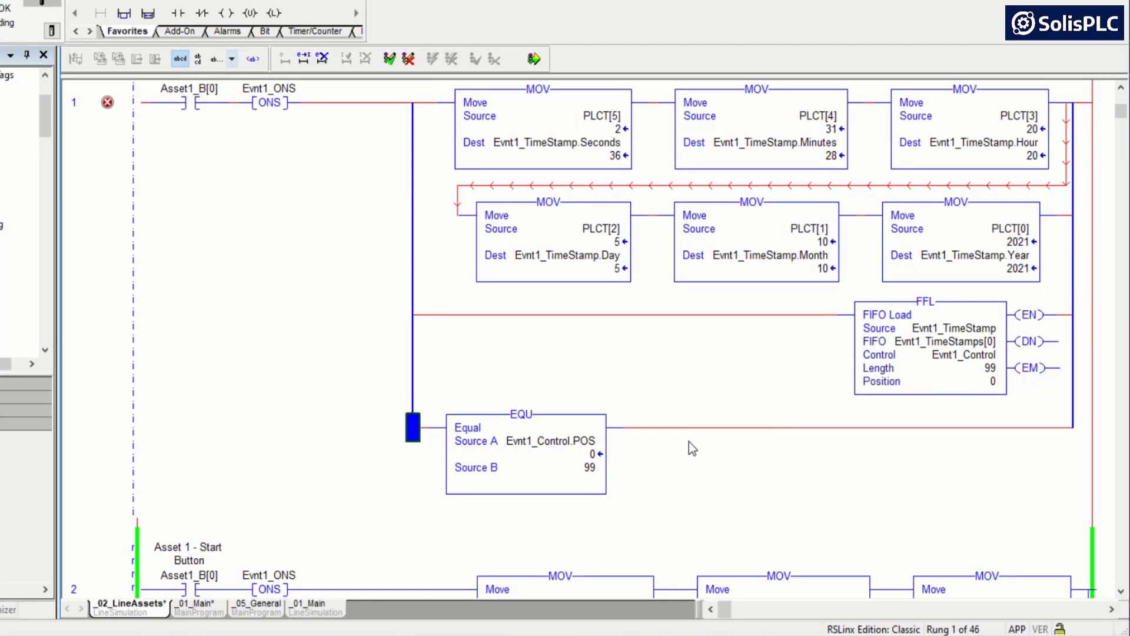
left_click(521, 414)
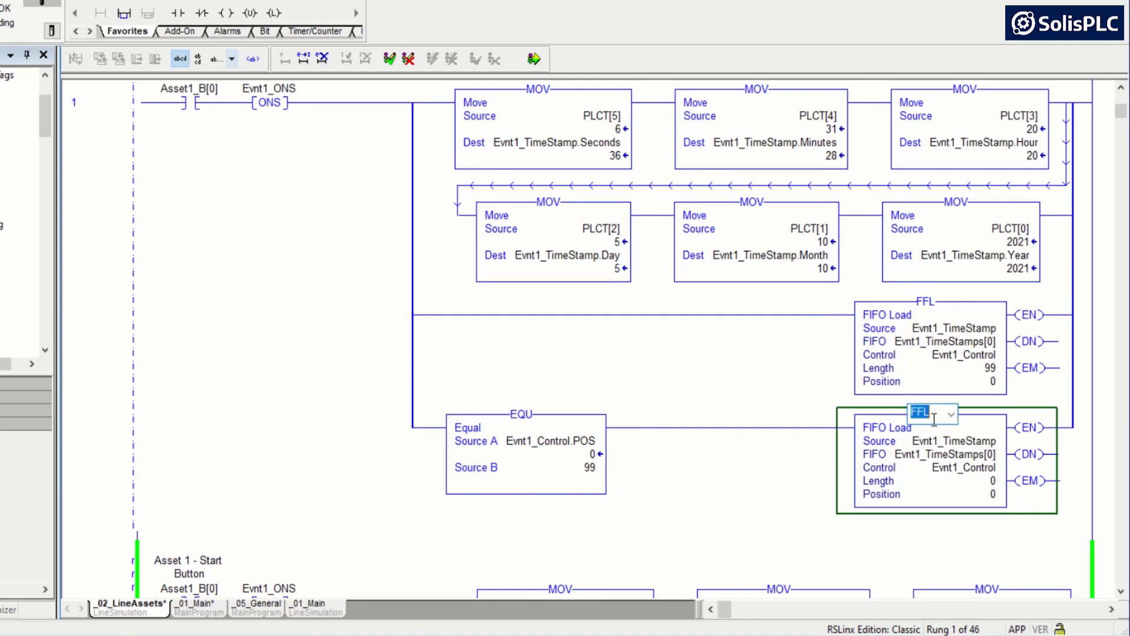
Step: Turn the pasted block after the EQU into an FFU and edit its FIFO operand
type("FFU")
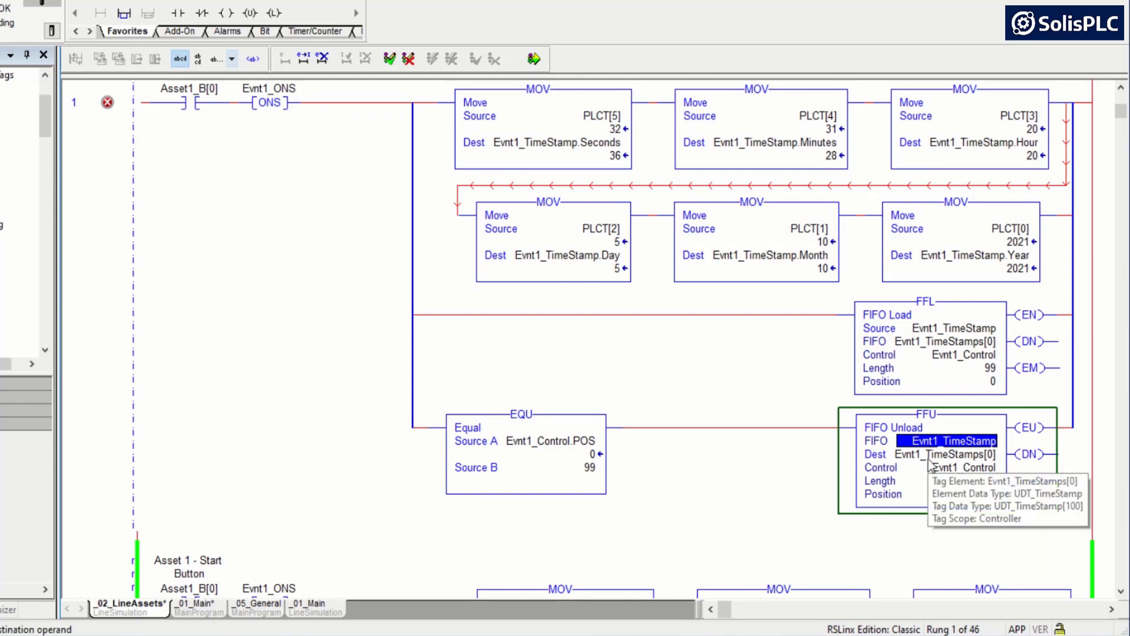
left_click(946, 454)
type("Evnt1_Unld")
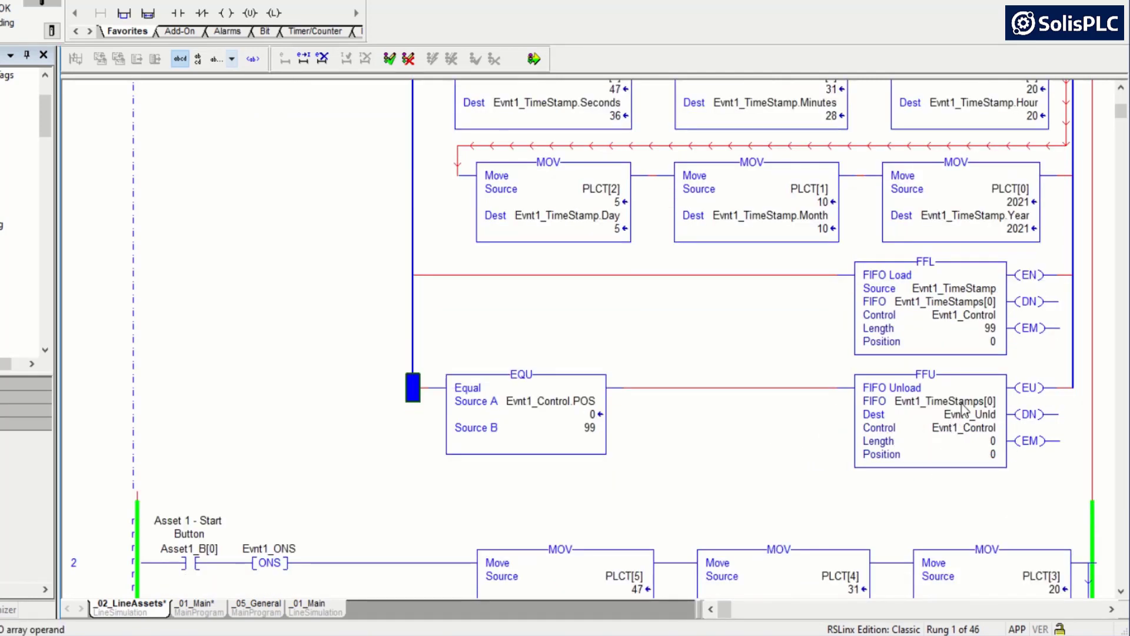
mouse_move(969, 414)
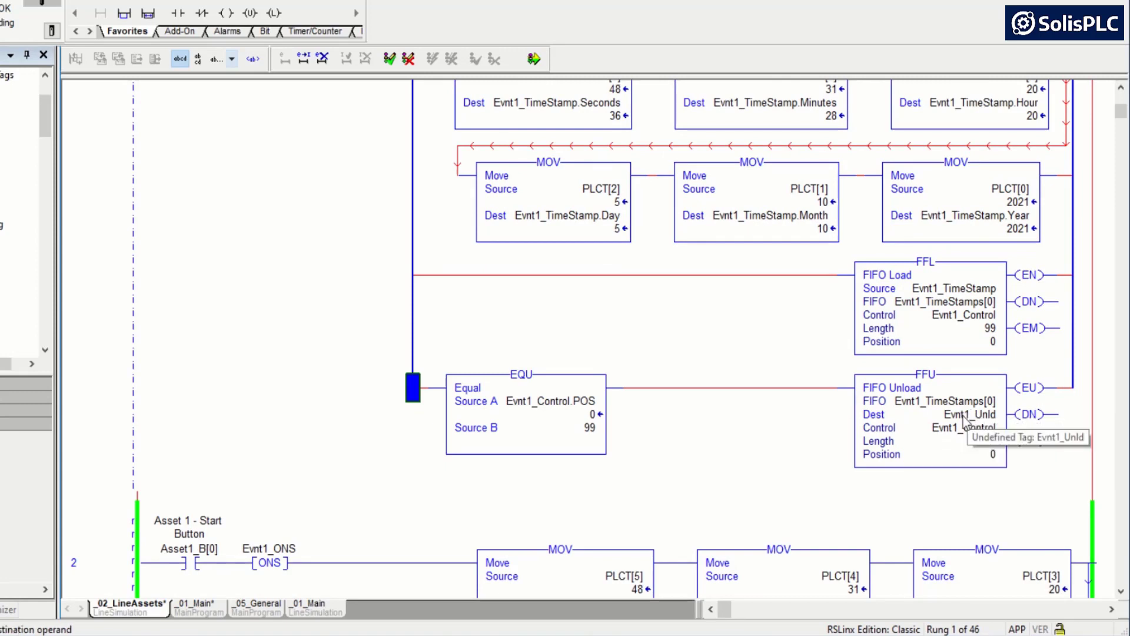
Step: Create Evnt1_Unld with the UDT timestamp data type and set the FFU Length to 100
right_click(969, 413)
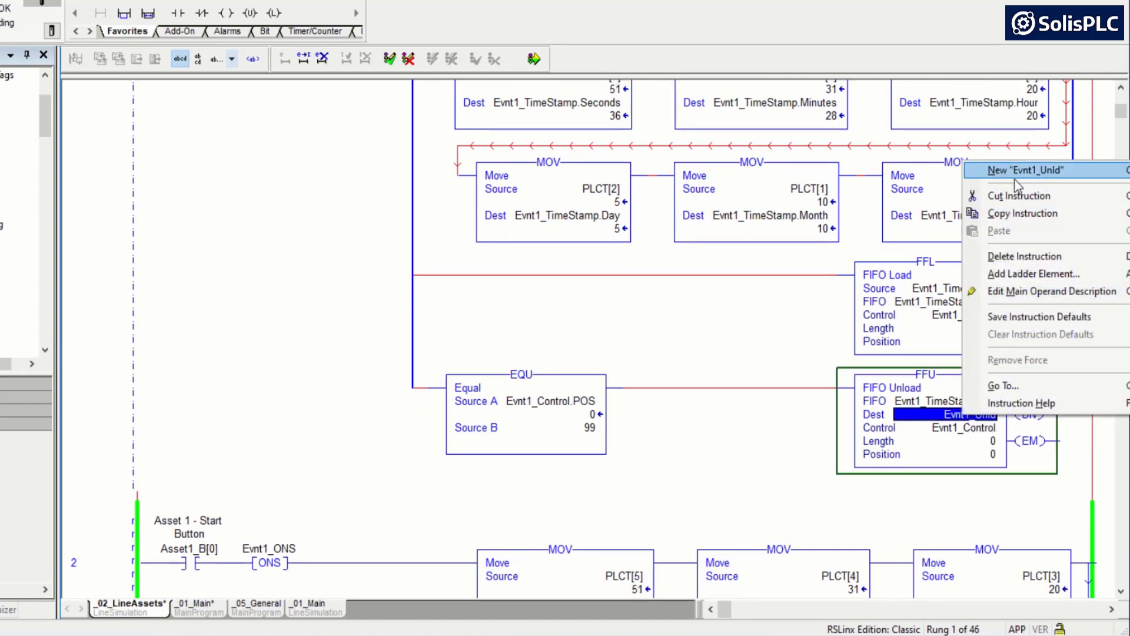
left_click(1018, 170)
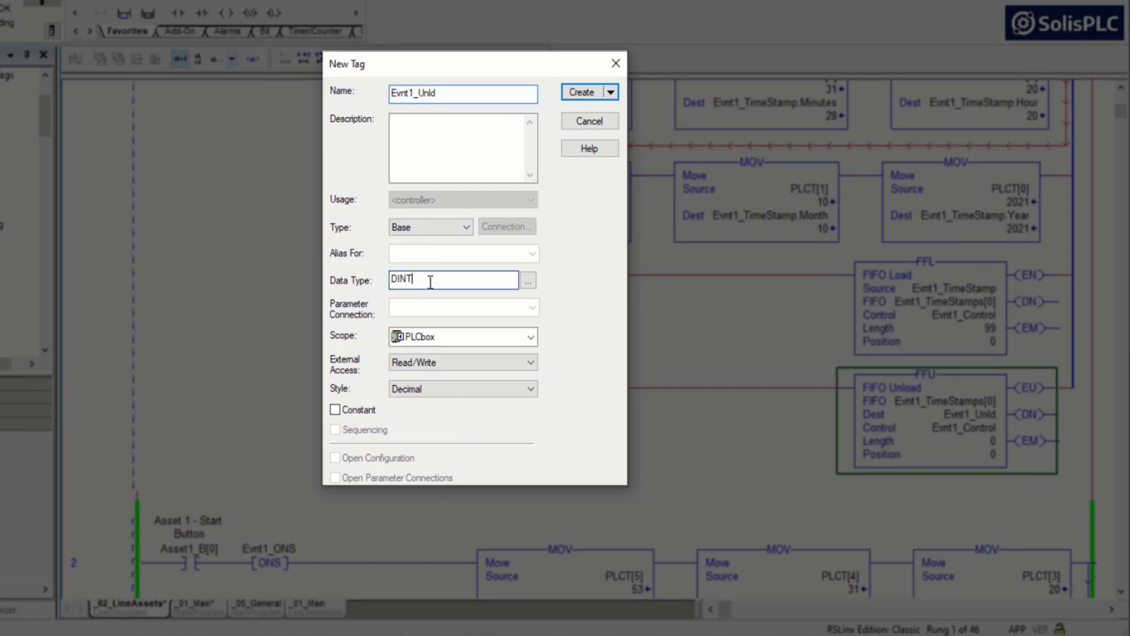
type("UDT_BOOLarr")
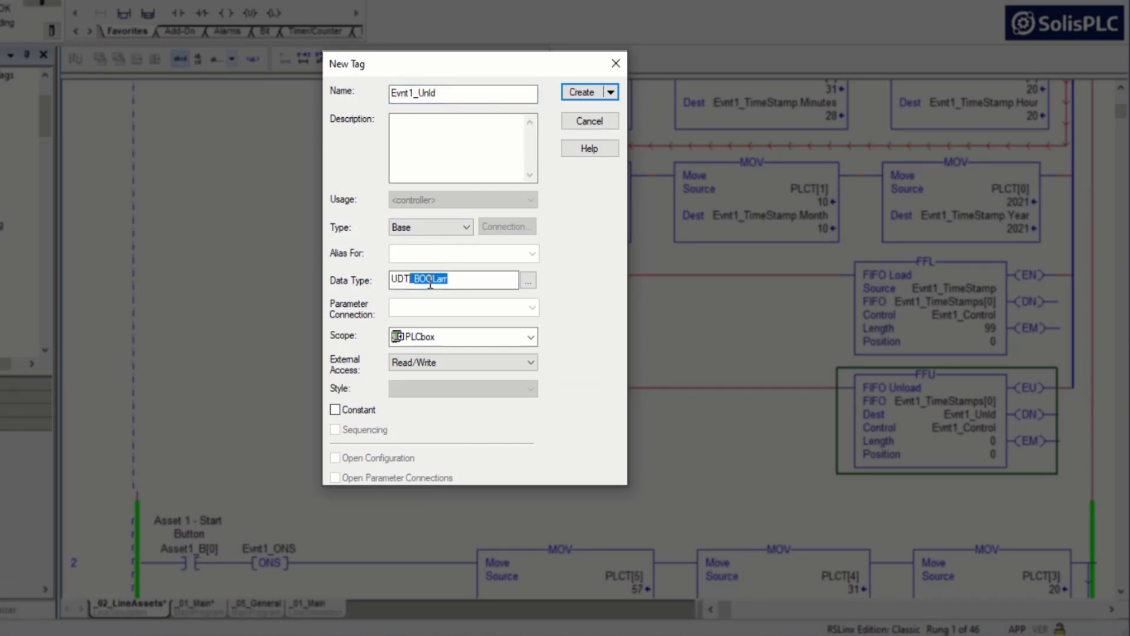
type("UDT_Time")
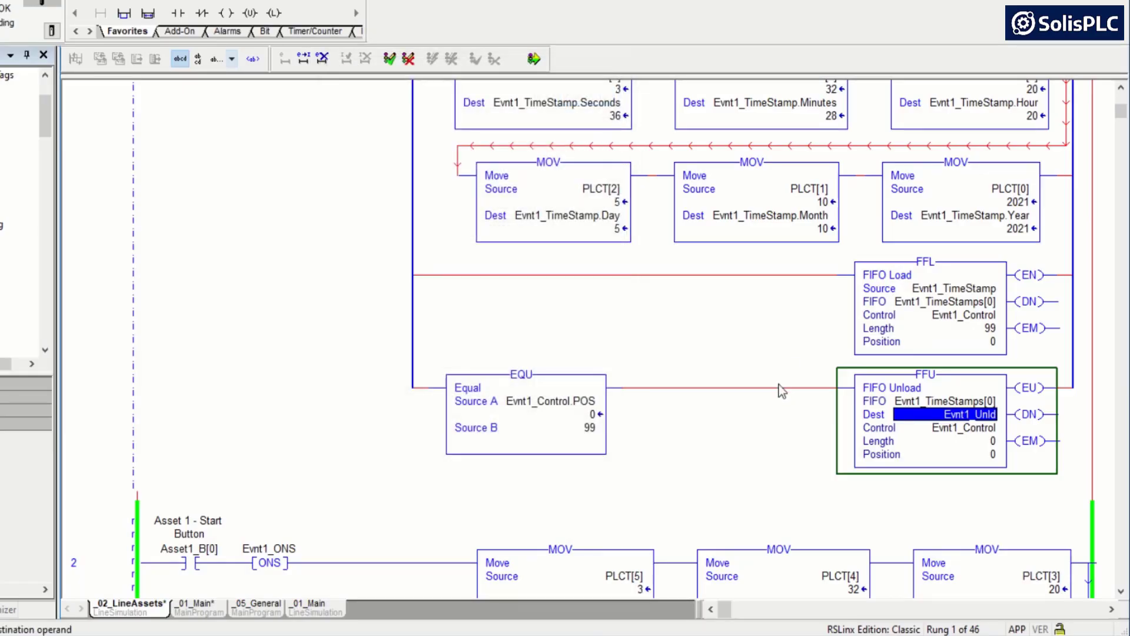
left_click(970, 441)
type("100")
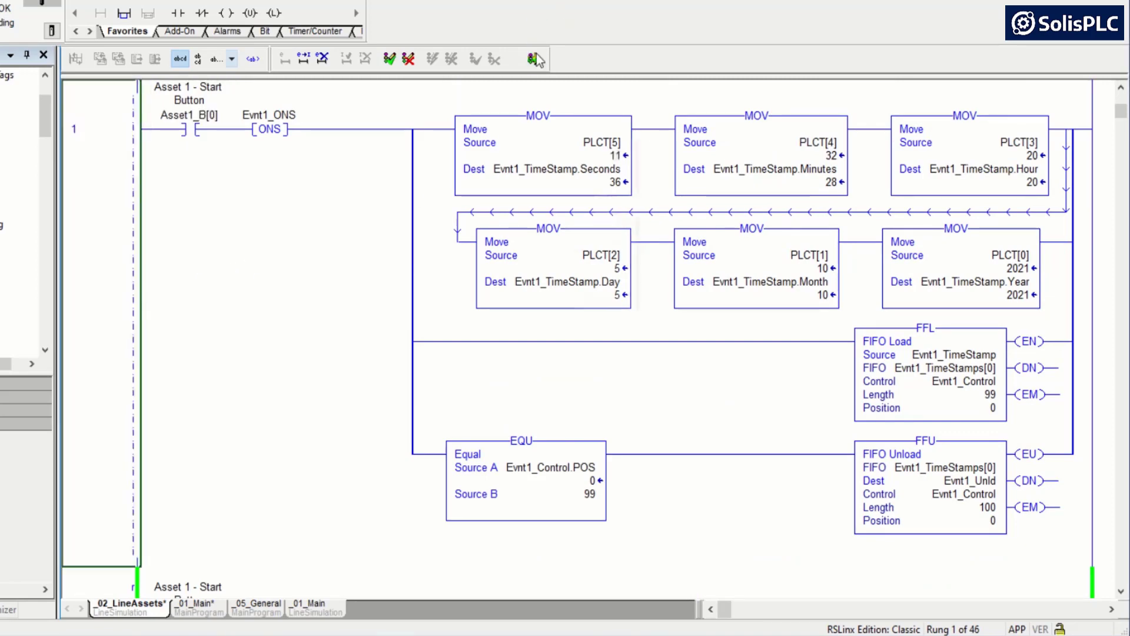
left_click(533, 58)
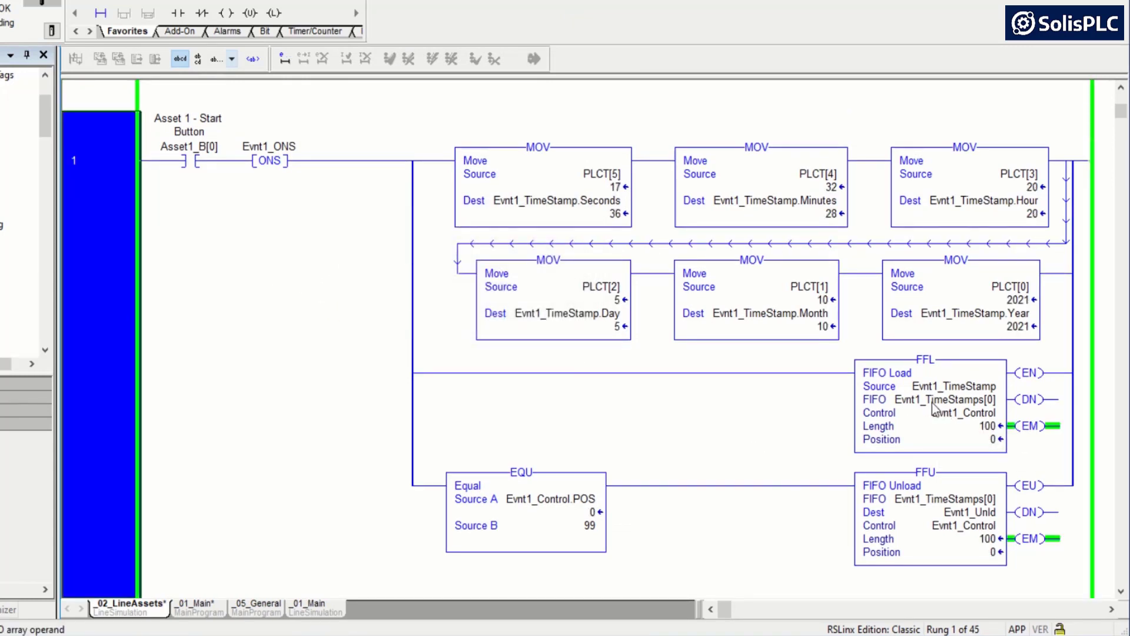
right_click(953, 399)
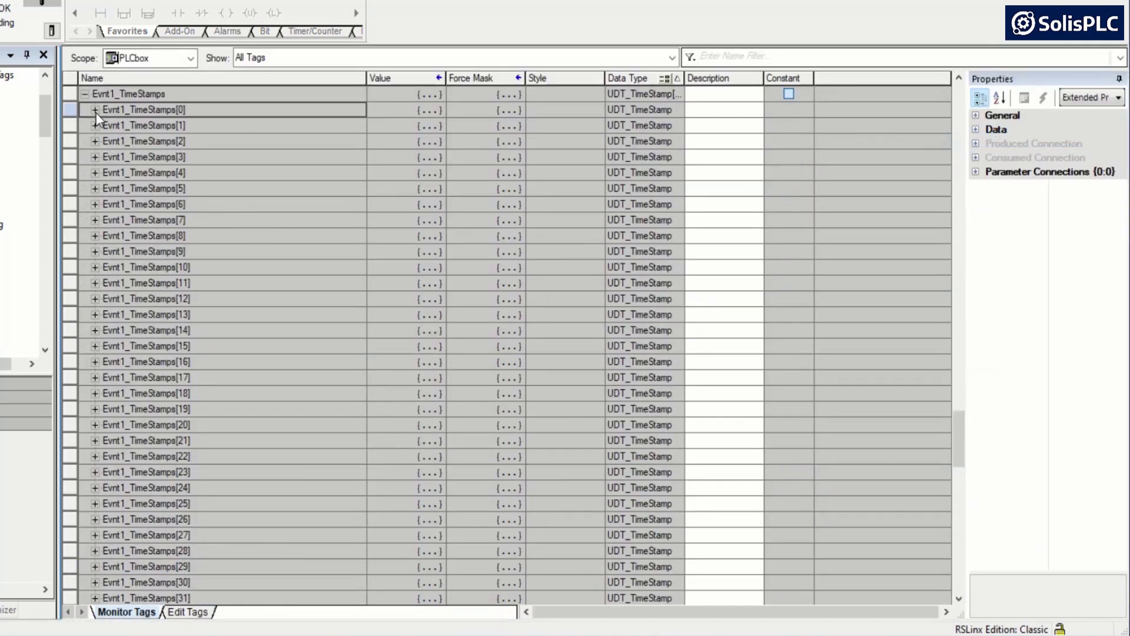
left_click(94, 110)
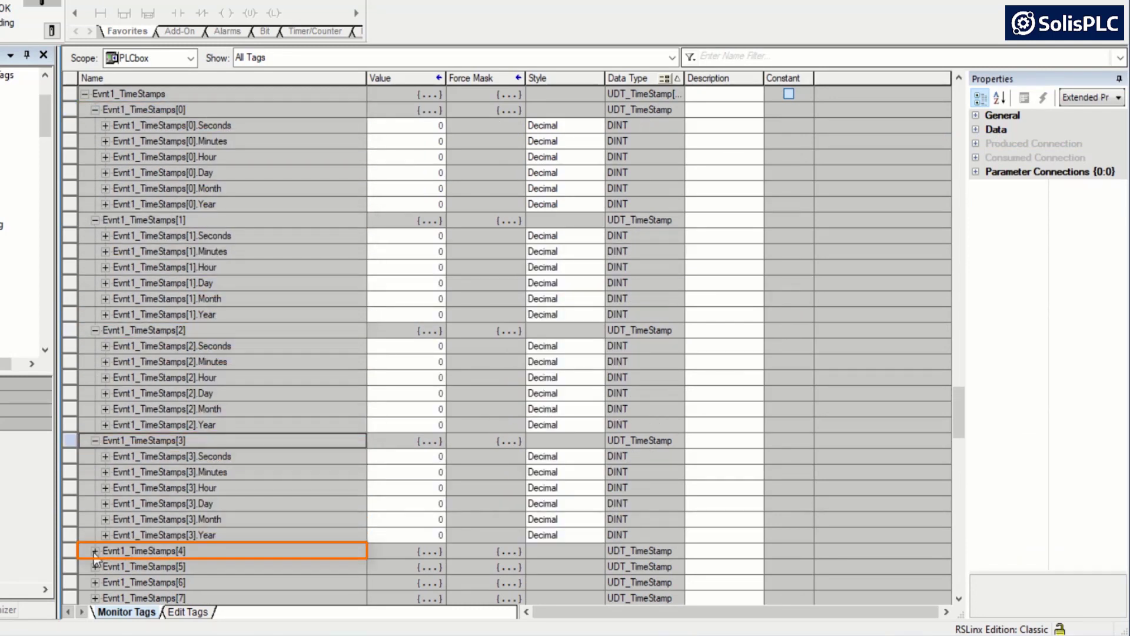
left_click(105, 551)
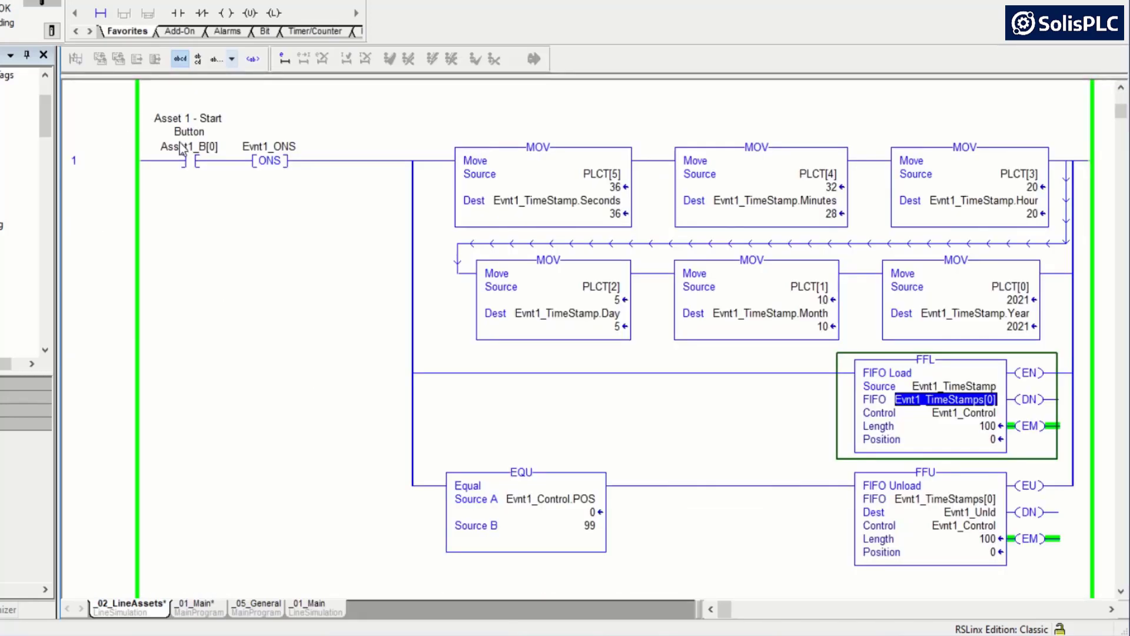
Step: Toggle Asset1_B[0] and confirm Evnt1_TimeStamps[0] logged 20:32:40, 5/10/2021, FIFO position 1
right_click(173, 160)
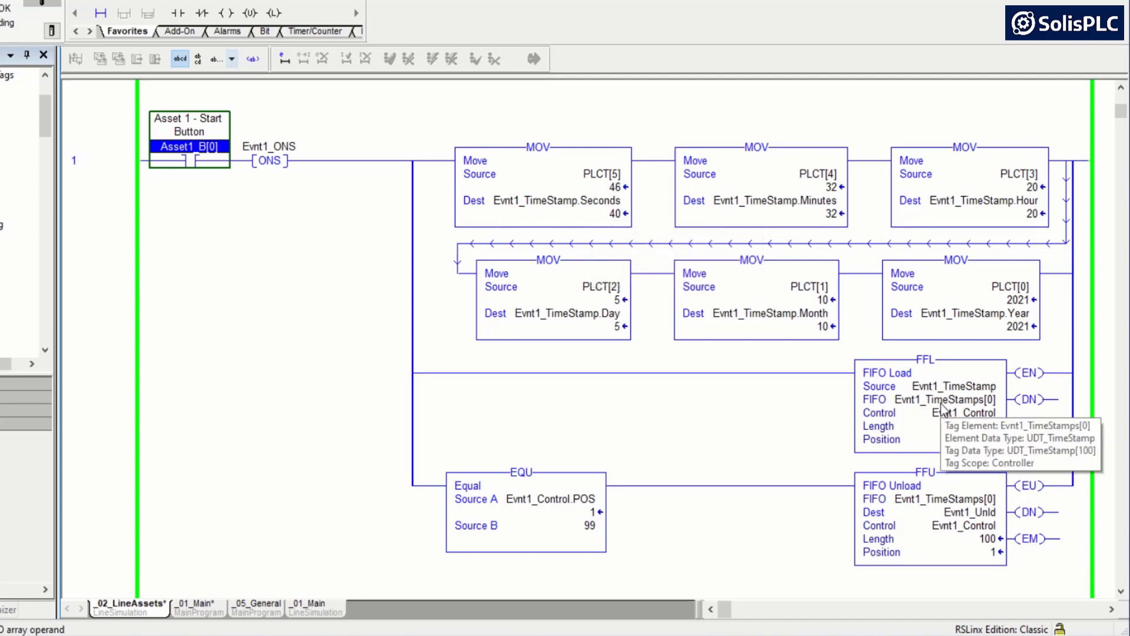
right_click(953, 400)
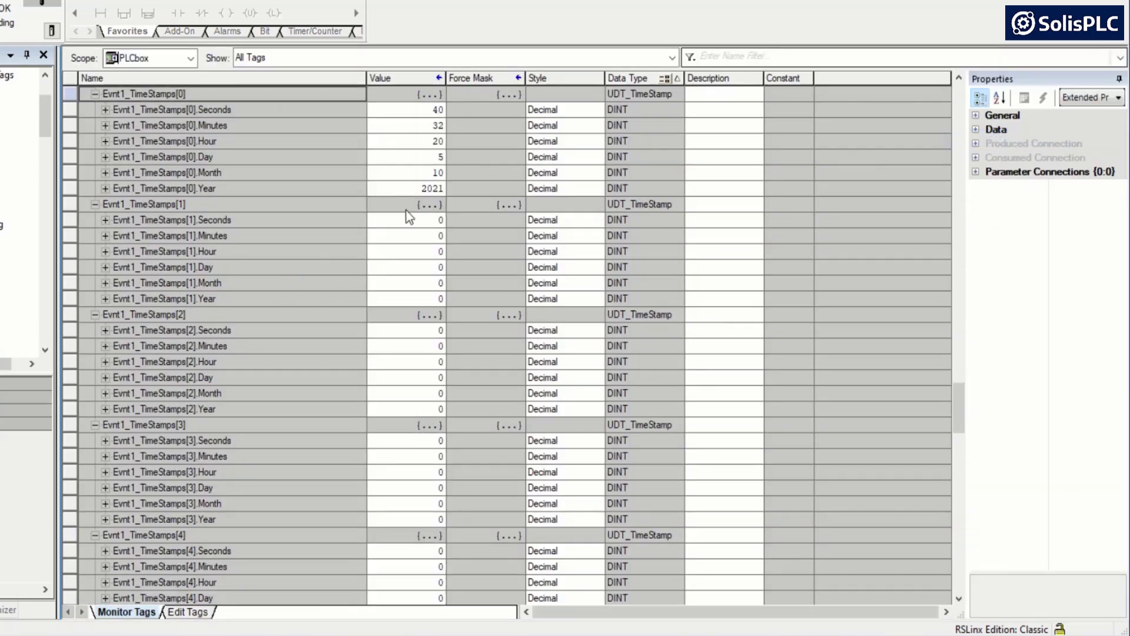
left_click(170, 125)
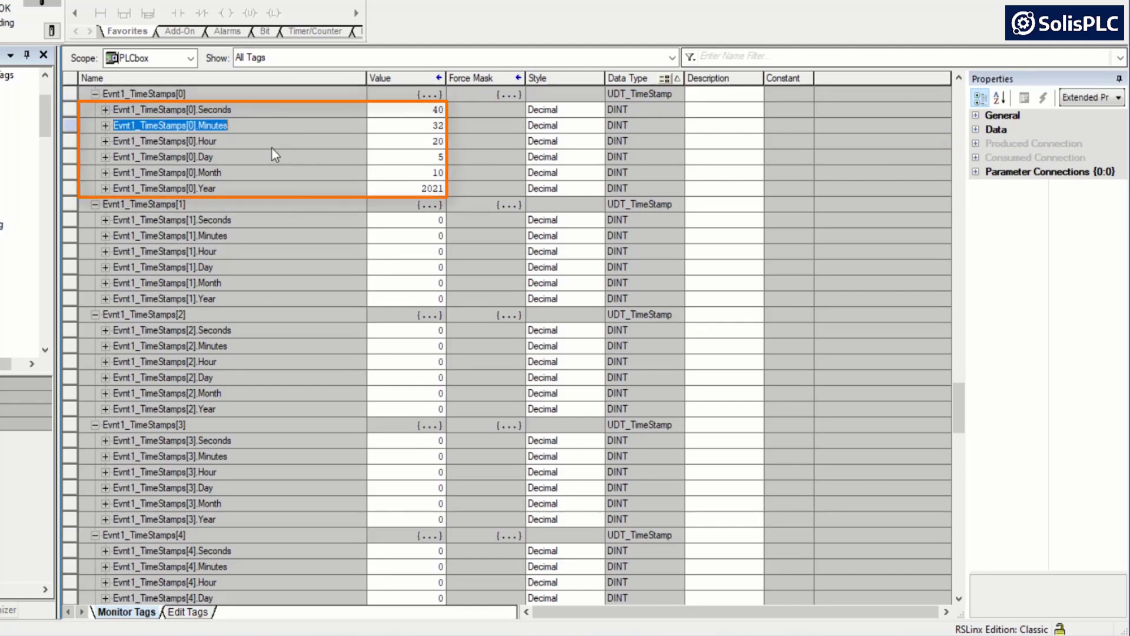
left_click(164, 188)
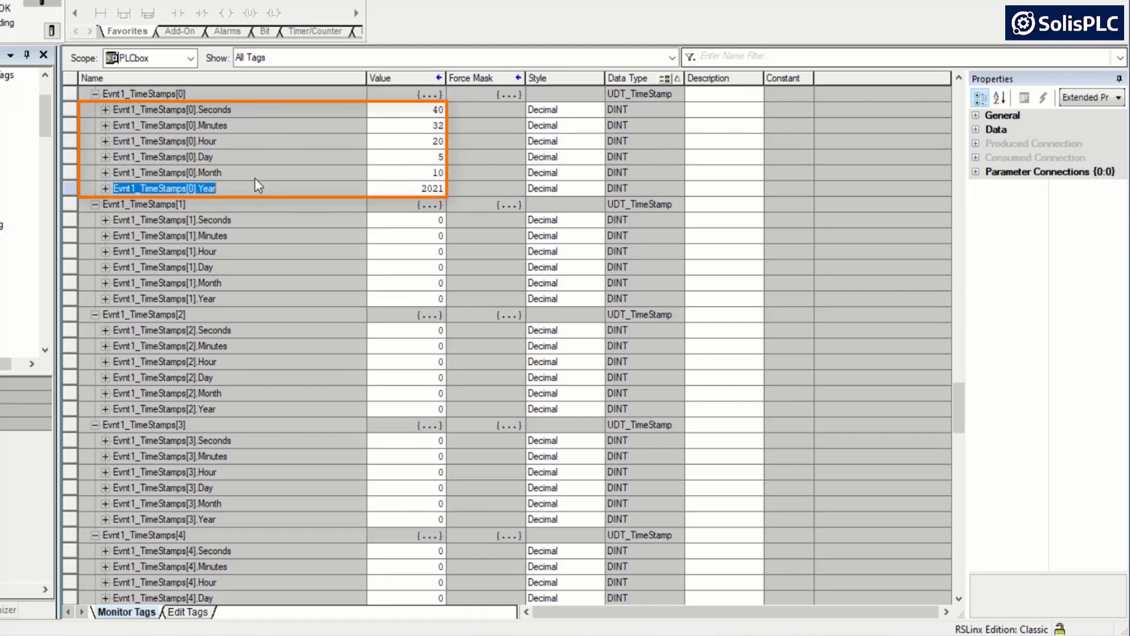
left_click(171, 109)
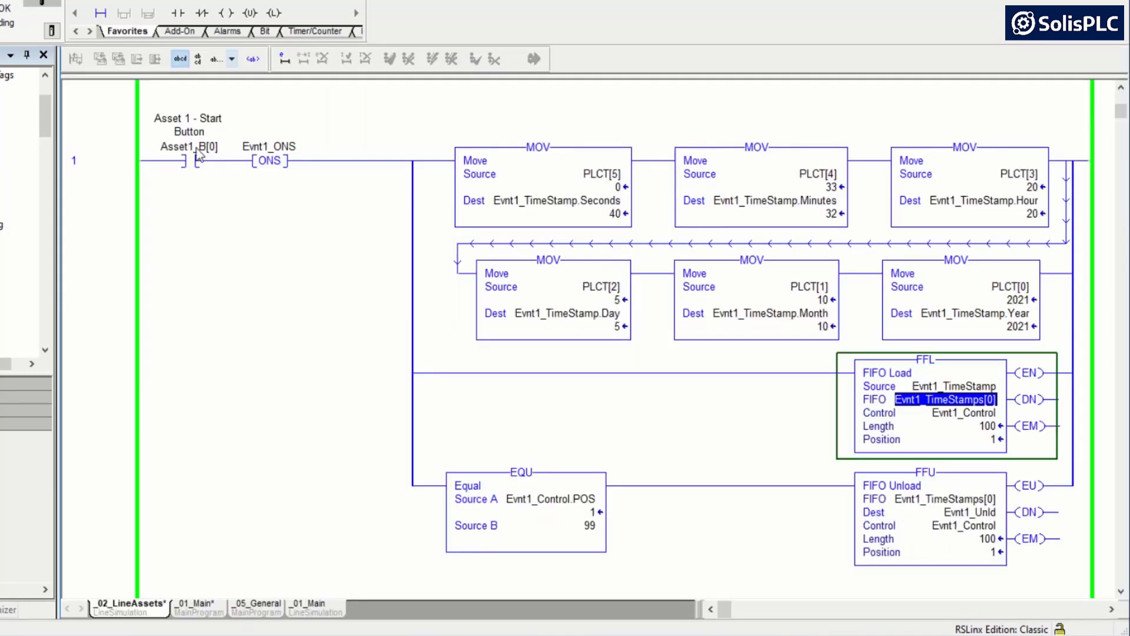
Step: Toggle Asset1_B[0] again and confirm Evnt1_TimeStamps[1] holds 20:33:05 with FIFO position 2
right_click(184, 147)
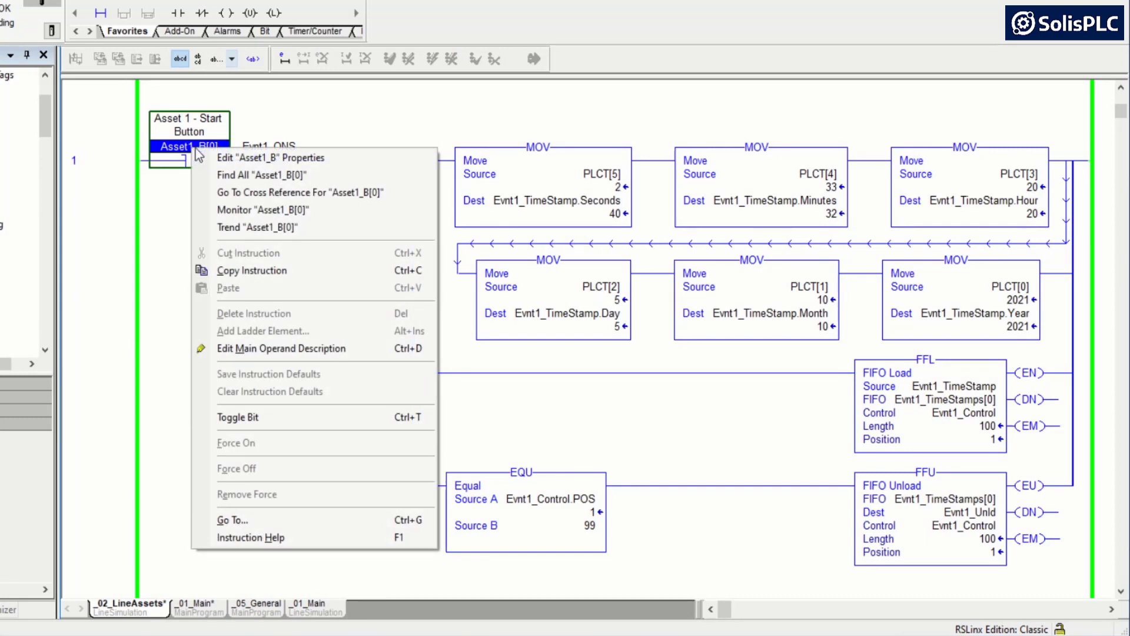
left_click(238, 417)
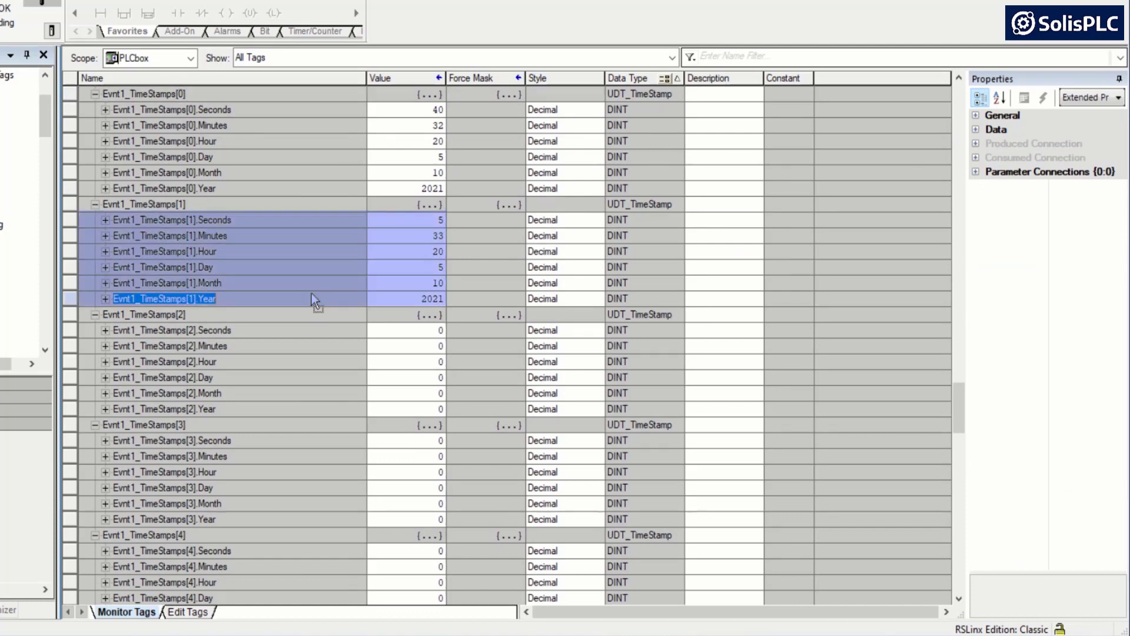
left_click(302, 235)
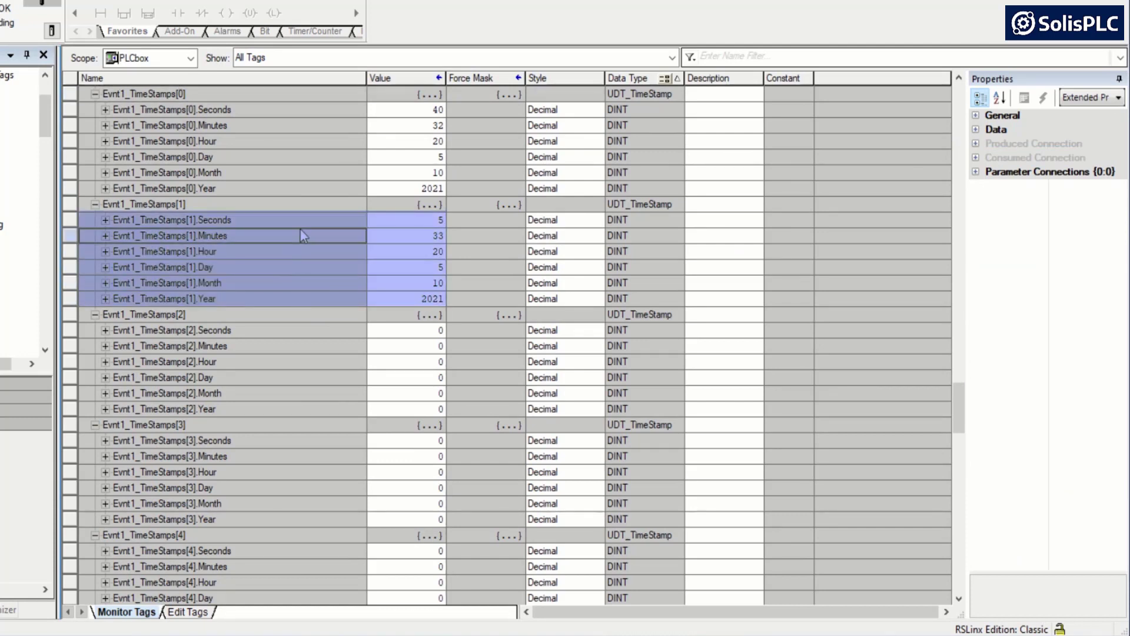
left_click(167, 172)
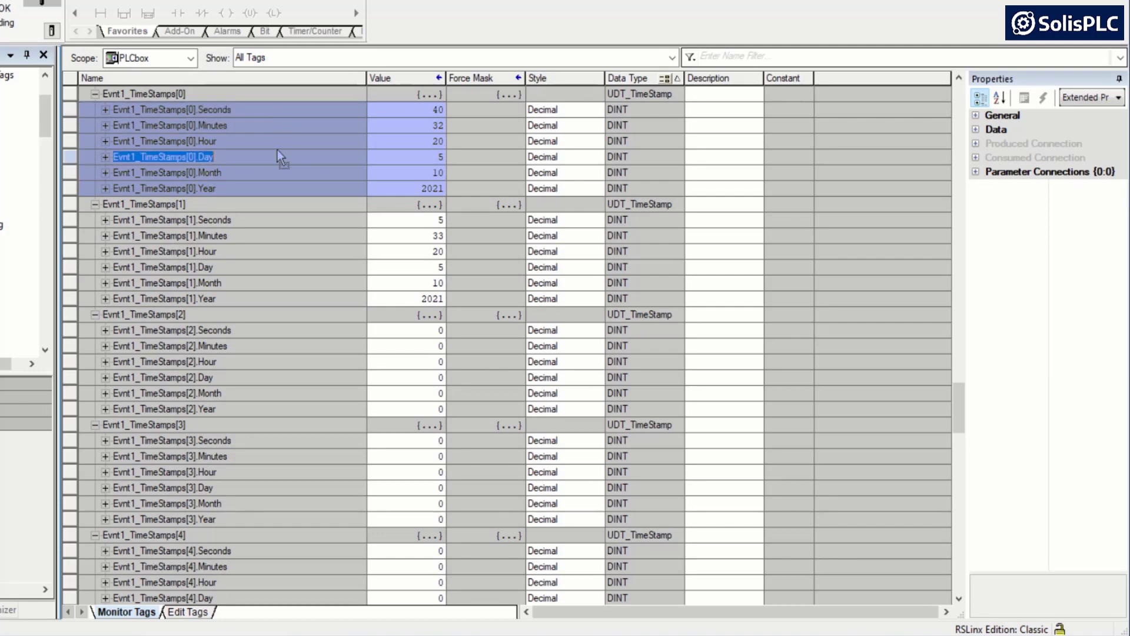
mouse_move(303, 182)
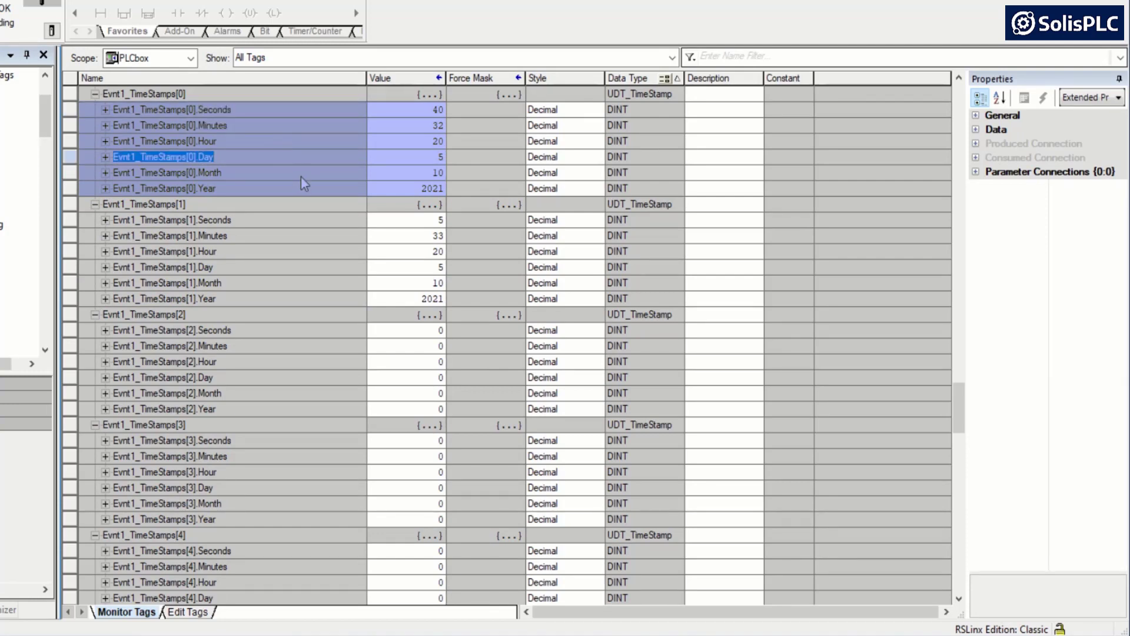
left_click(120, 603)
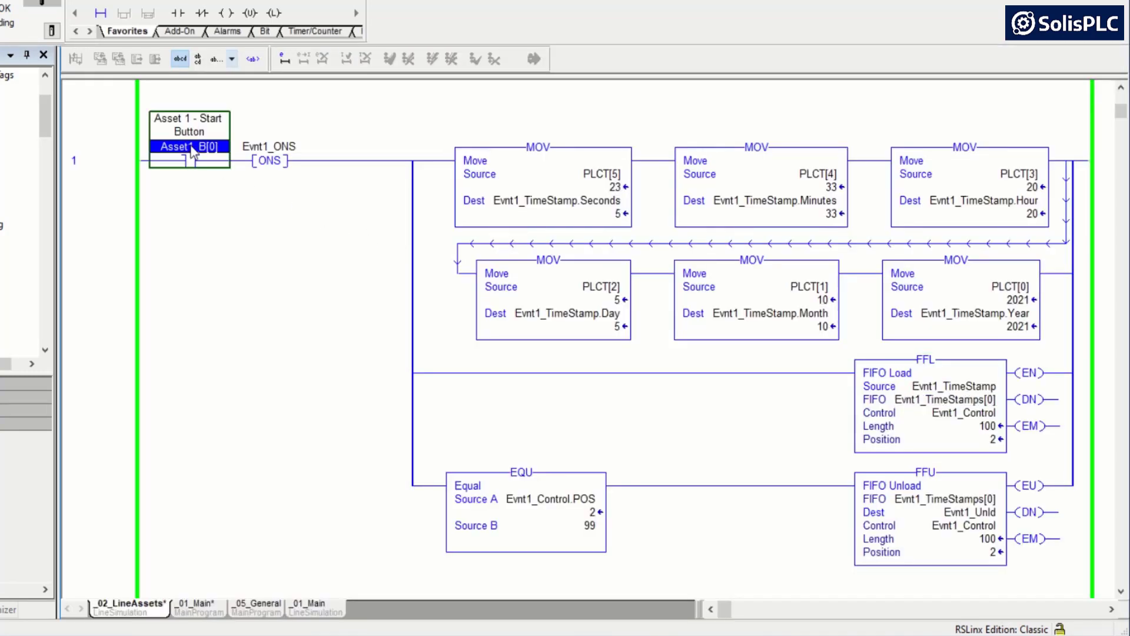
Step: Toggle Asset1_B[0] and monitor Evnt1_TimeStamps to check element [2] reads 20:33:27
right_click(187, 151)
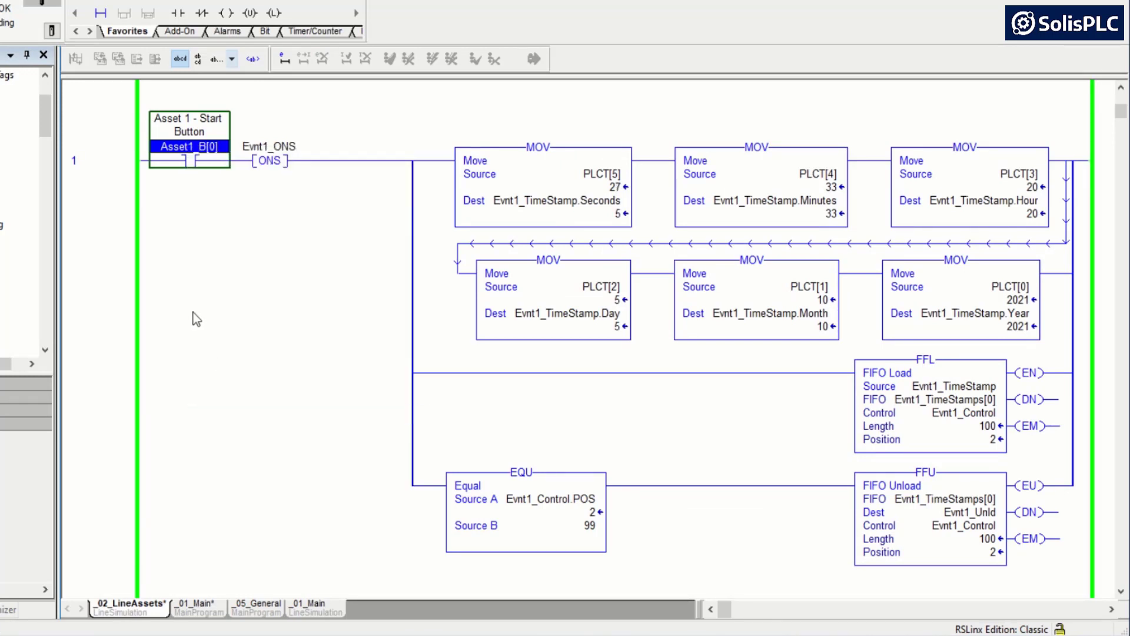
mouse_move(945, 417)
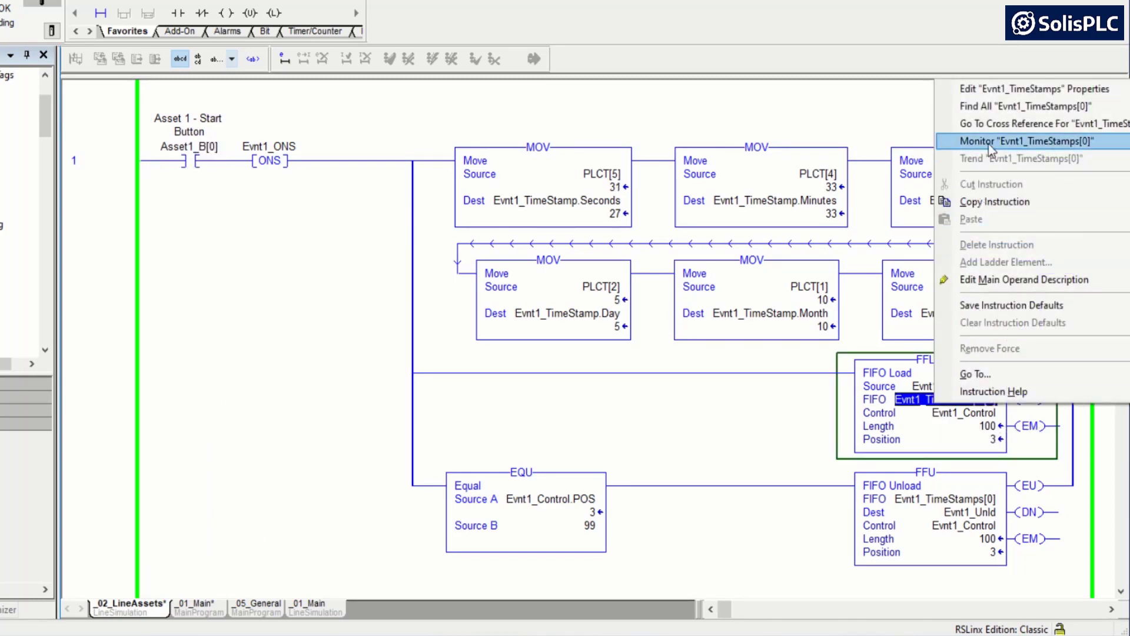
left_click(1016, 140)
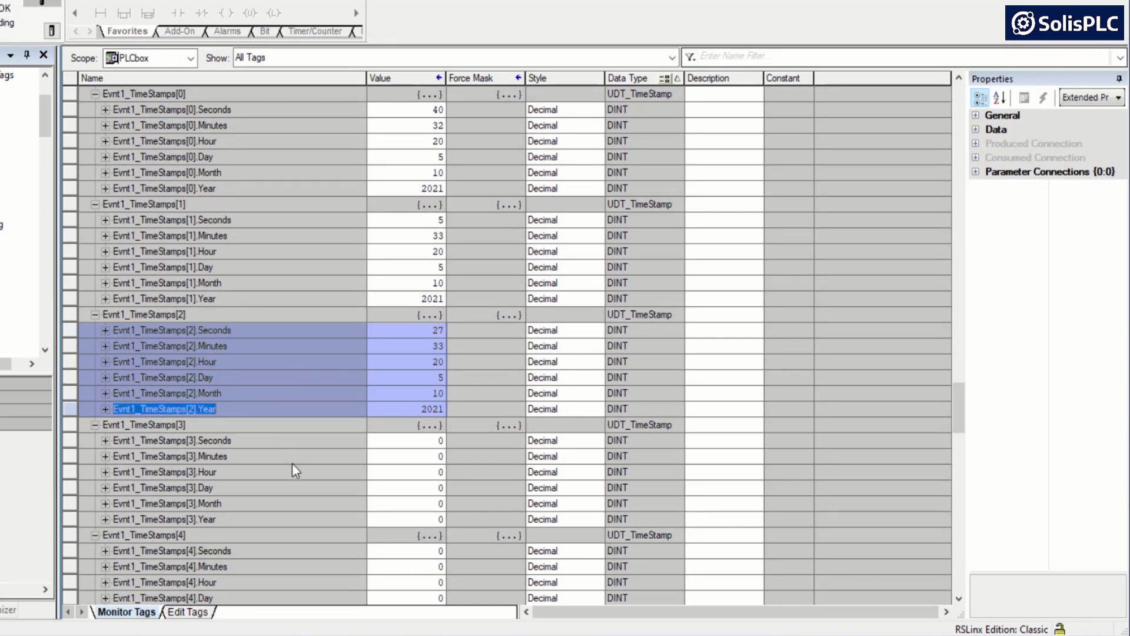
mouse_move(327, 506)
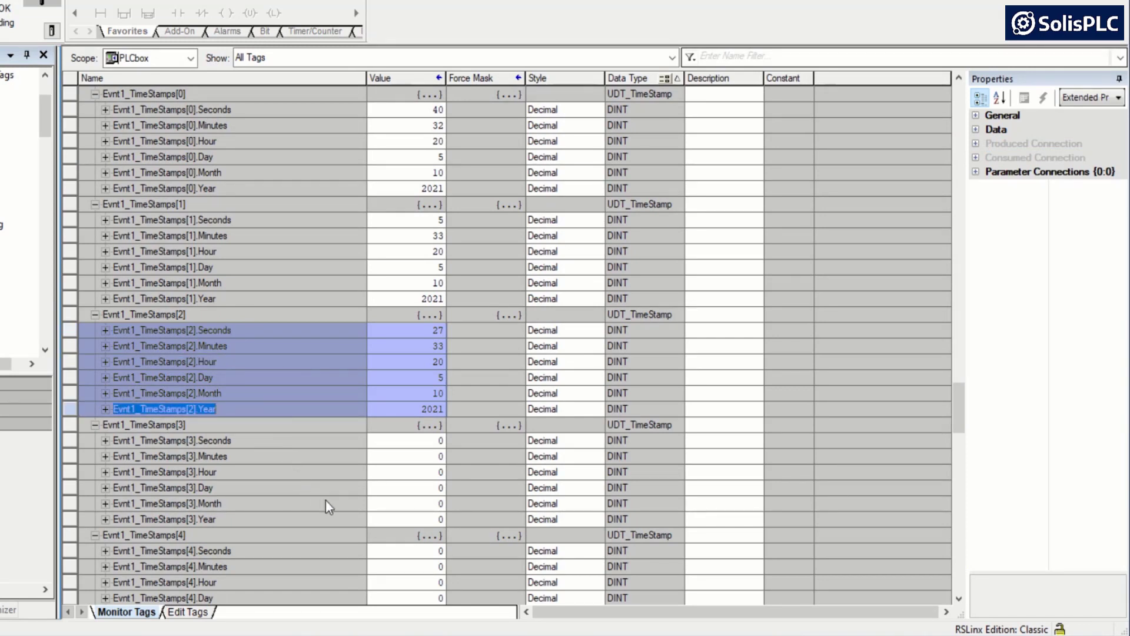
mouse_move(283, 490)
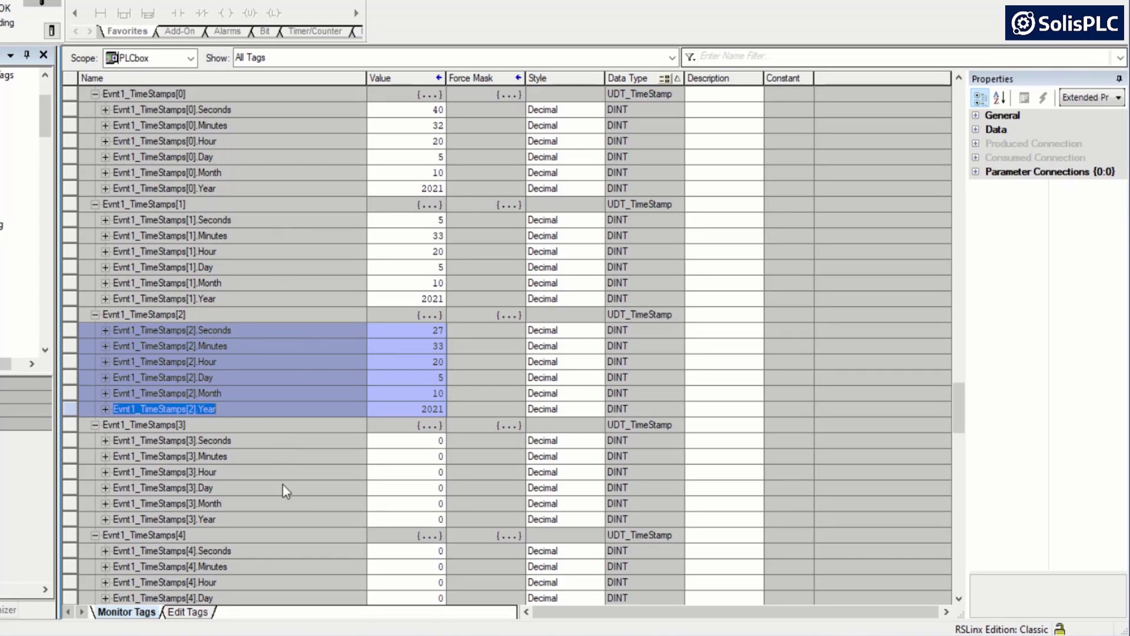
mouse_move(269, 194)
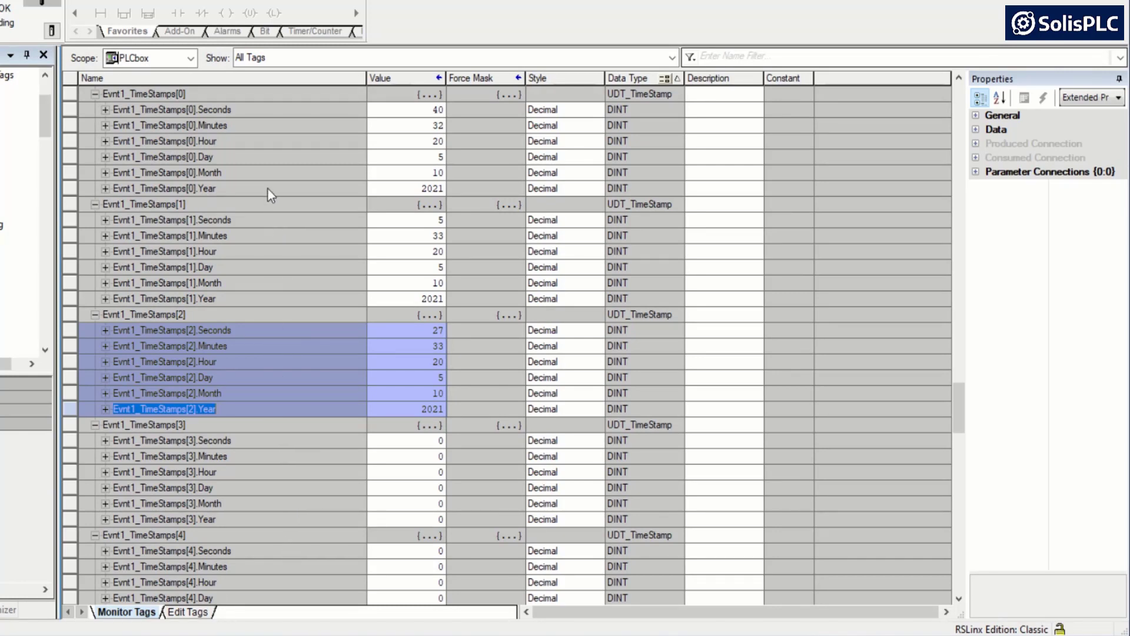
mouse_move(289, 178)
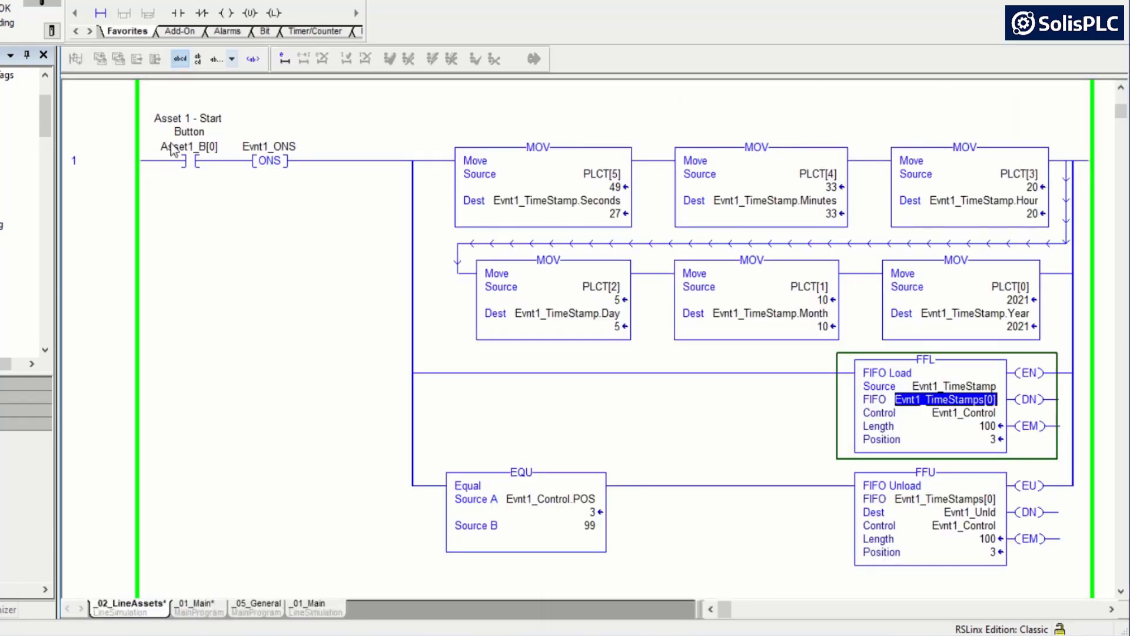
right_click(189, 146)
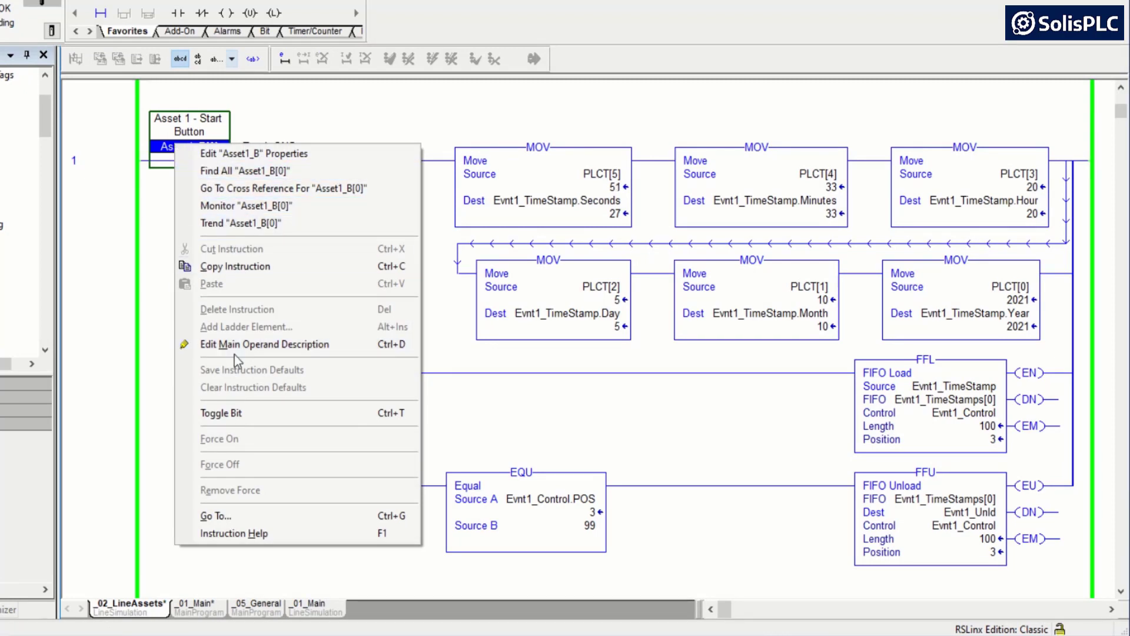
mouse_move(269, 404)
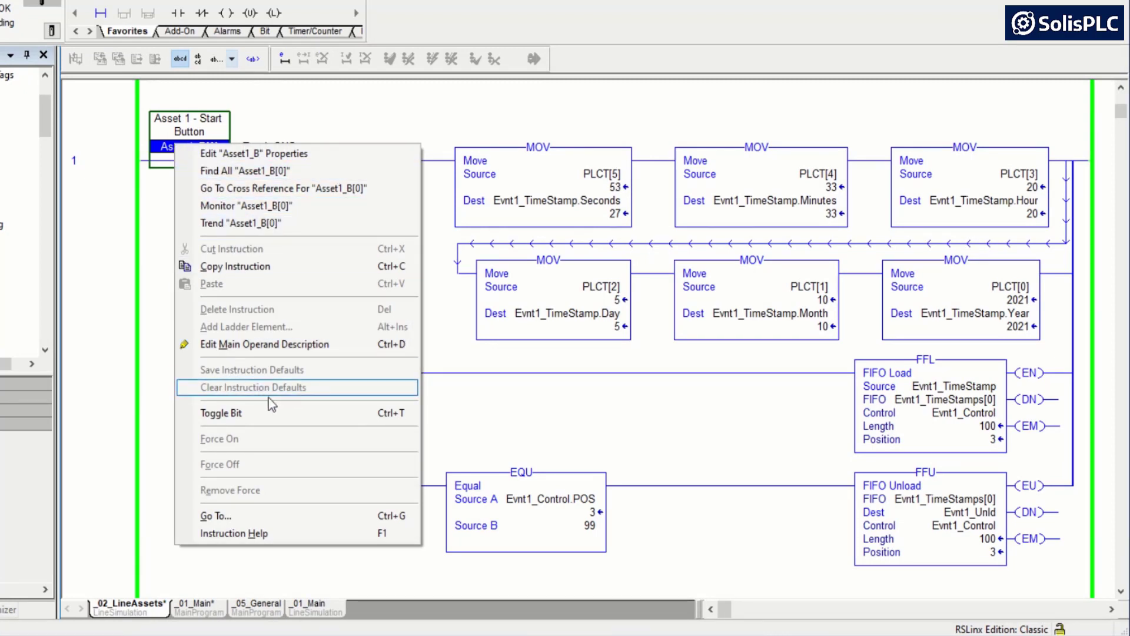
mouse_move(303, 412)
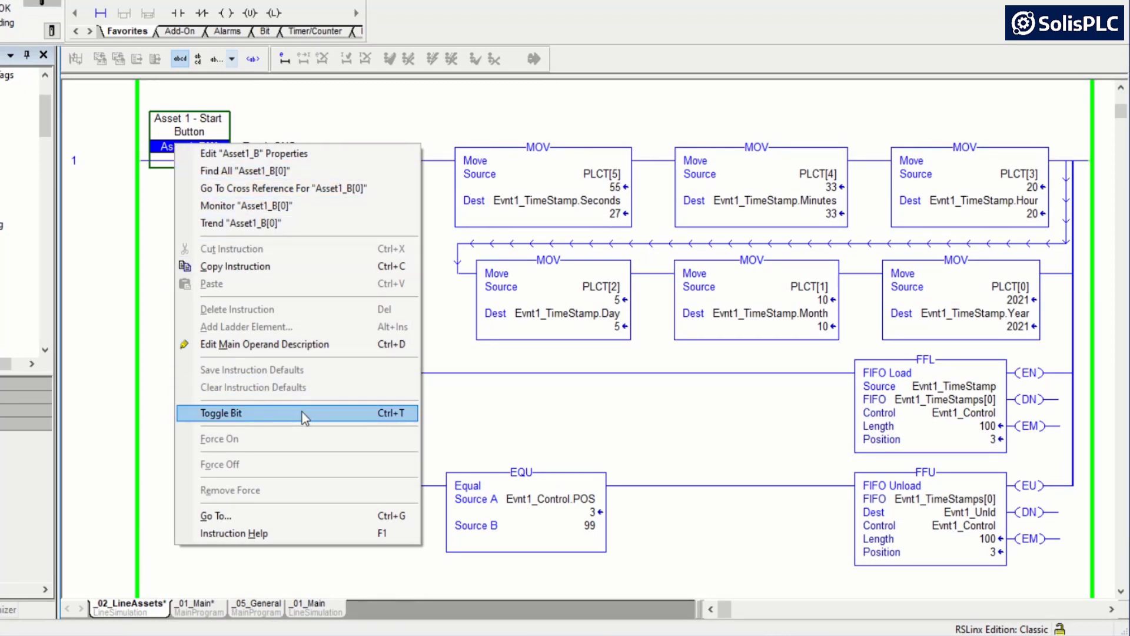
left_click(221, 414)
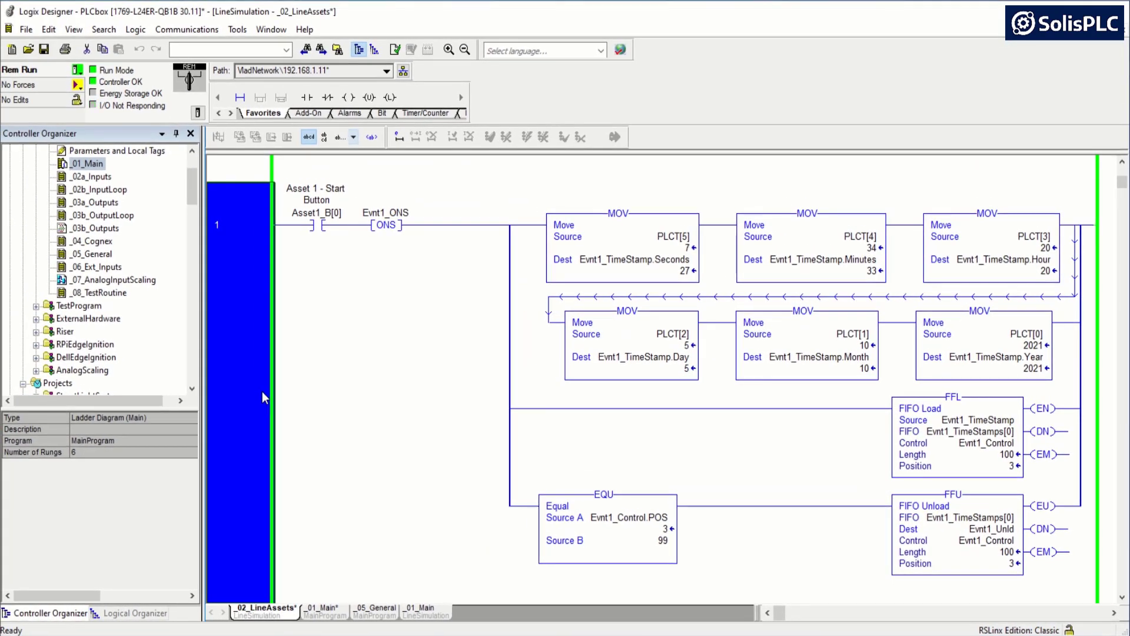